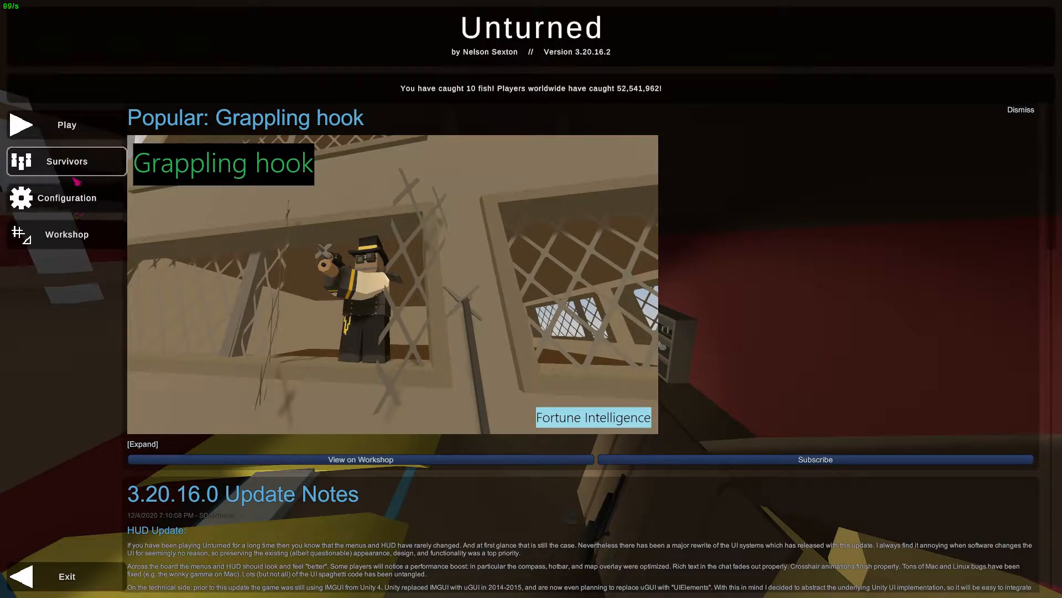
{"action": "mouse_move", "coordinate": [66, 161]}
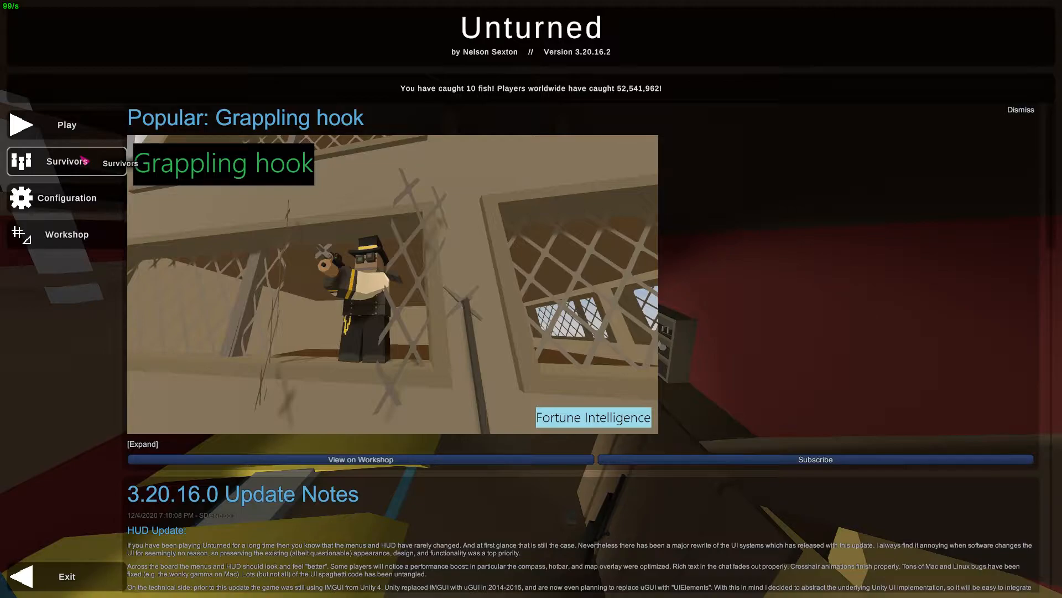
{"action": "mouse_move", "coordinate": [66, 124]}
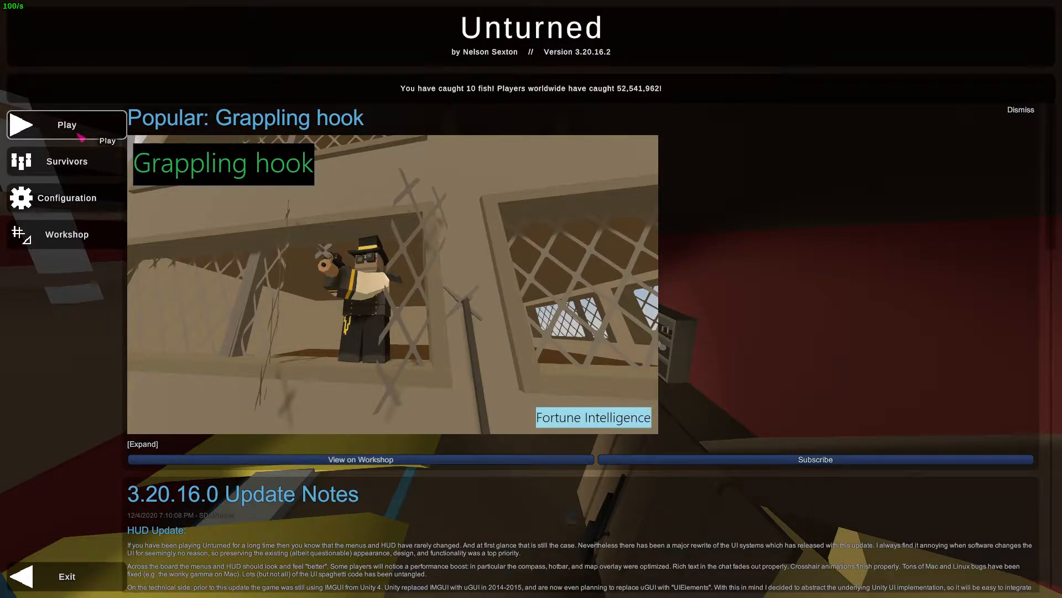
- Browse the LAN server list, then connect directly and join the PEI server
{"action": "left_click", "coordinate": [66, 125]}
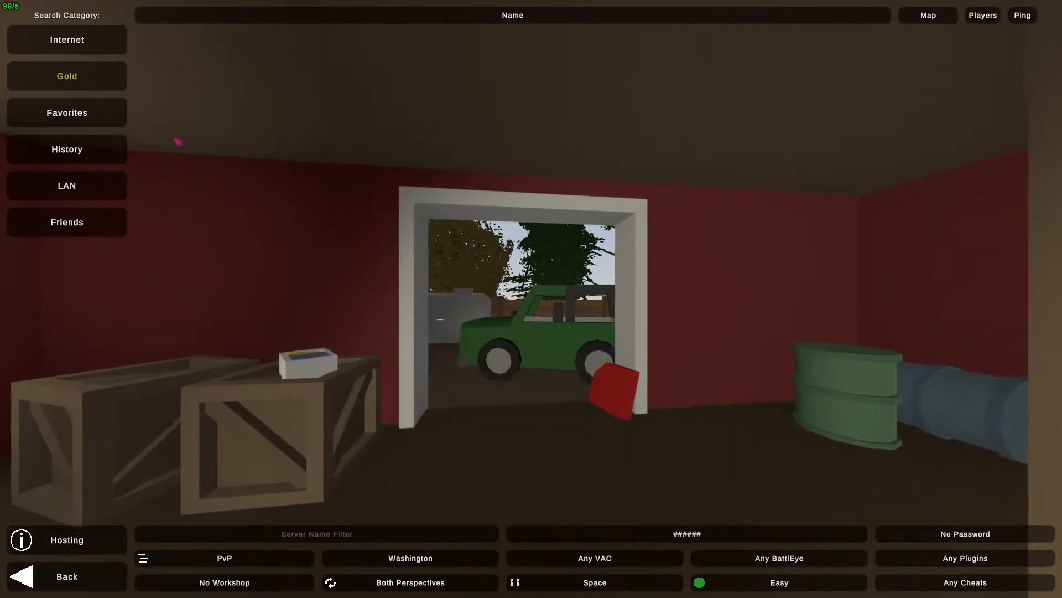
{"action": "left_click", "coordinate": [65, 184]}
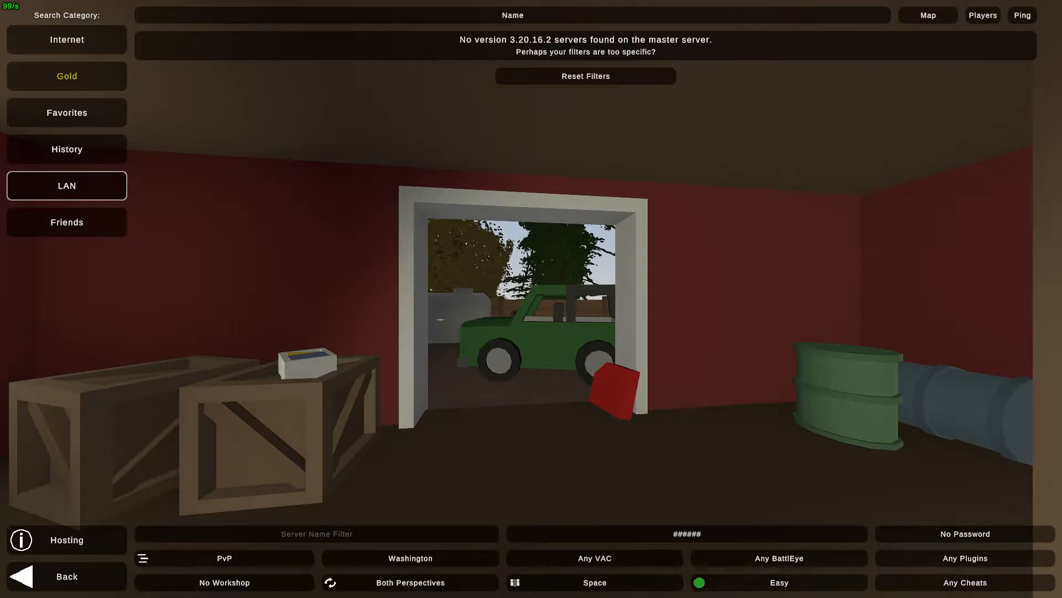
{"action": "left_click", "coordinate": [66, 576]}
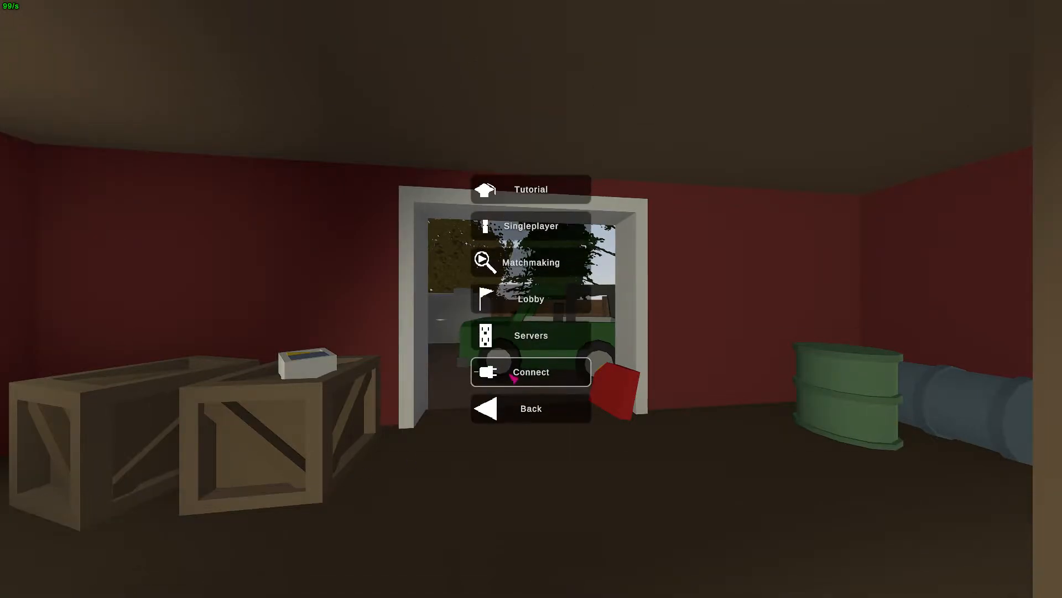
{"action": "left_click", "coordinate": [531, 371]}
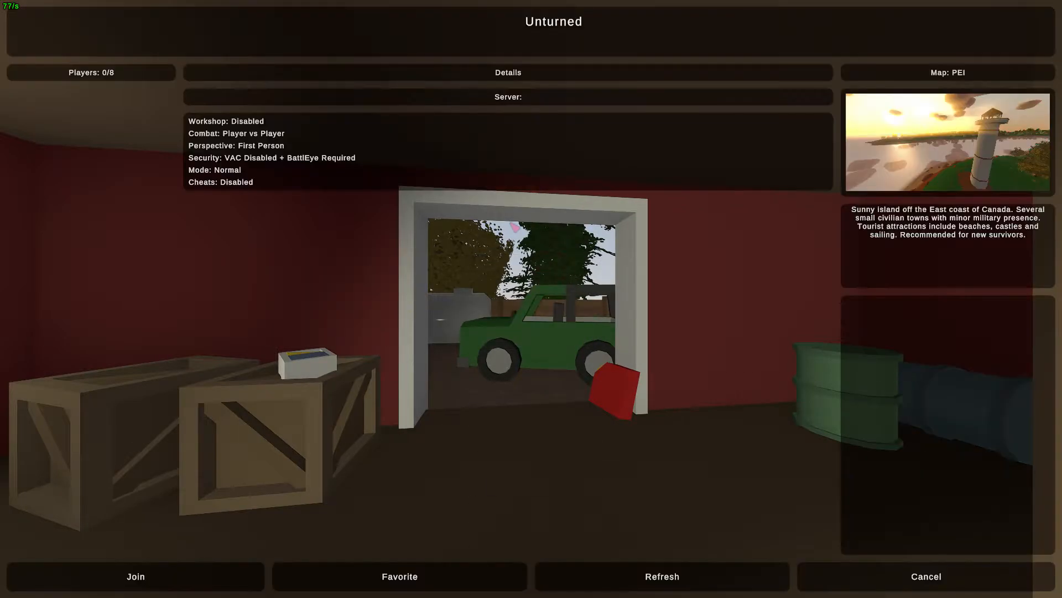
{"action": "left_click", "coordinate": [135, 576]}
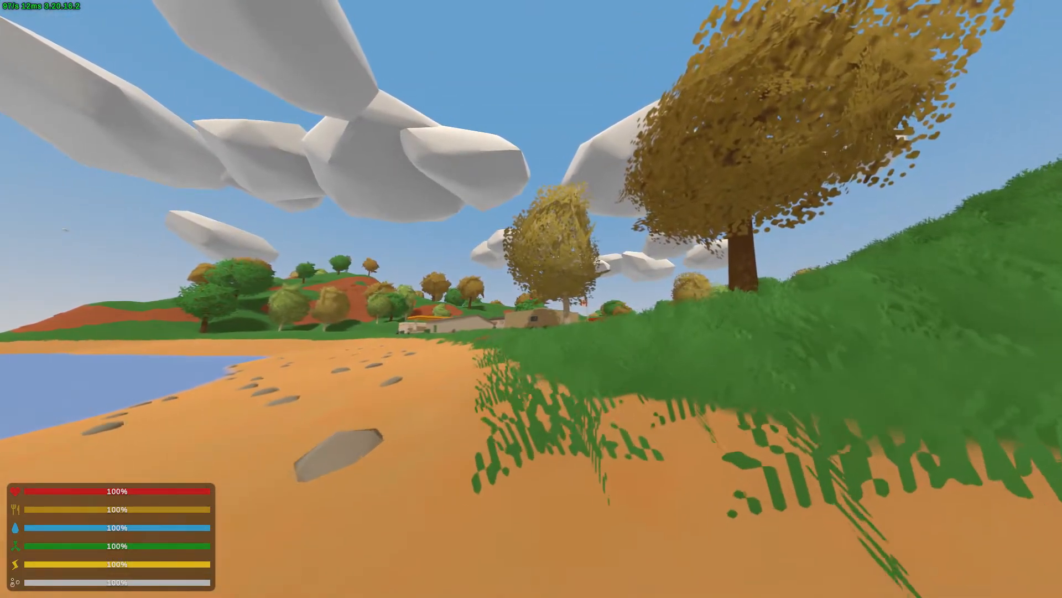
- Pause the game and grant the player admin rights from the server console
{"action": "key", "text": "m"}
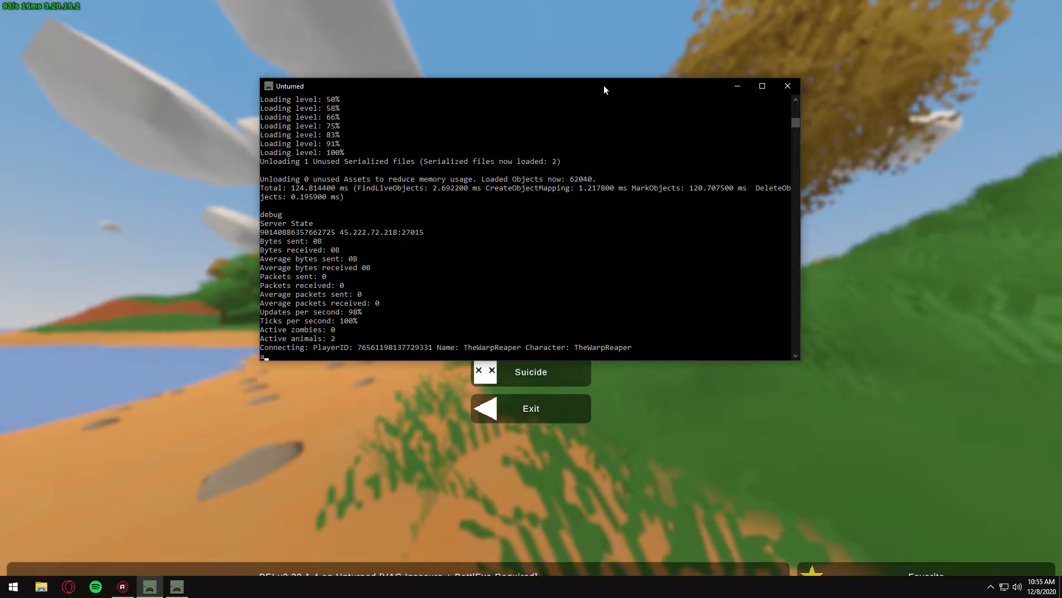
{"action": "type", "text": "admin"}
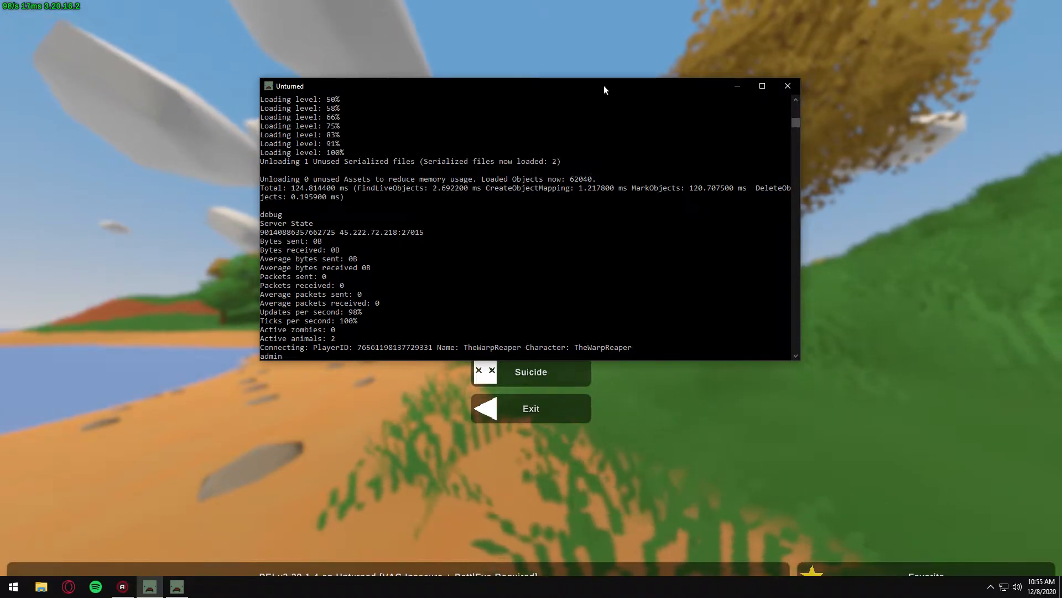
{"action": "type", "text": "the"}
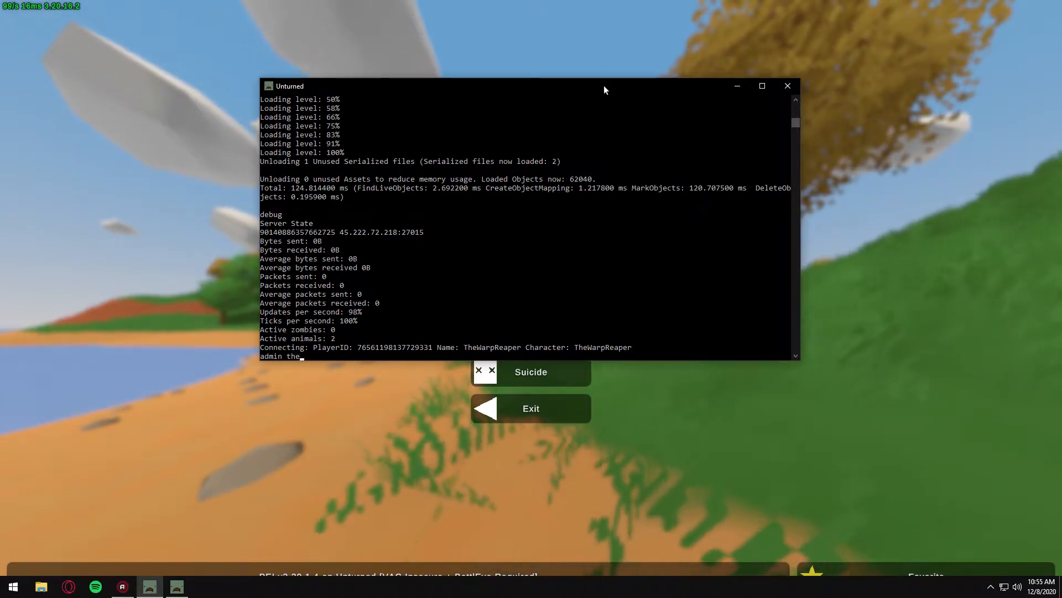
{"action": "key", "text": "Return"}
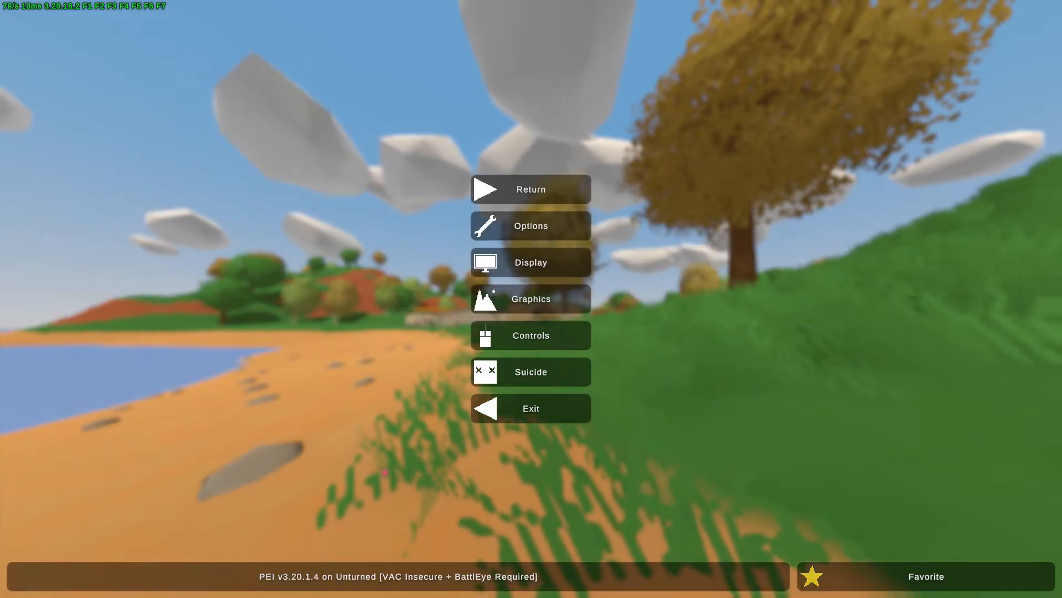
- Resume play and request an airdrop in chat, retyping /airdrop after a misspelled 'aidrop'
{"action": "left_click", "coordinate": [531, 190]}
{"action": "type", "text": "/"}
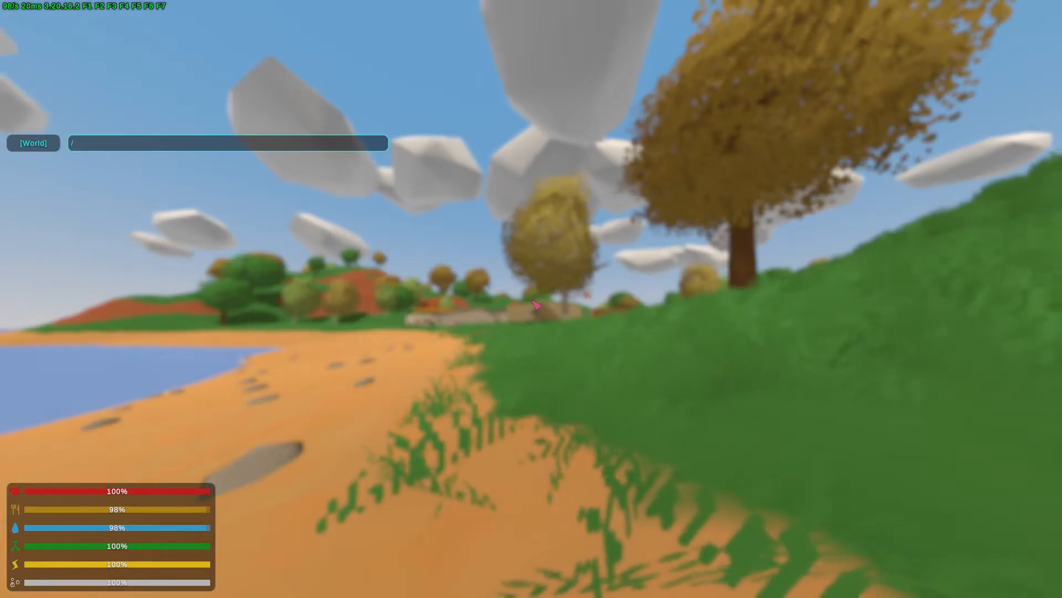
{"action": "type", "text": "aidrop"}
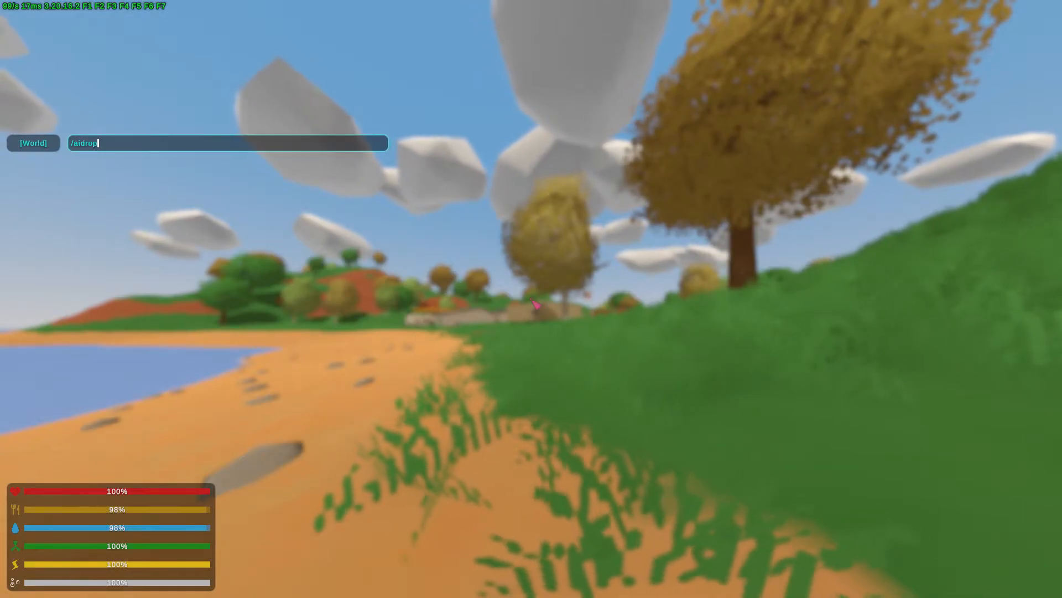
{"action": "key", "text": "Return"}
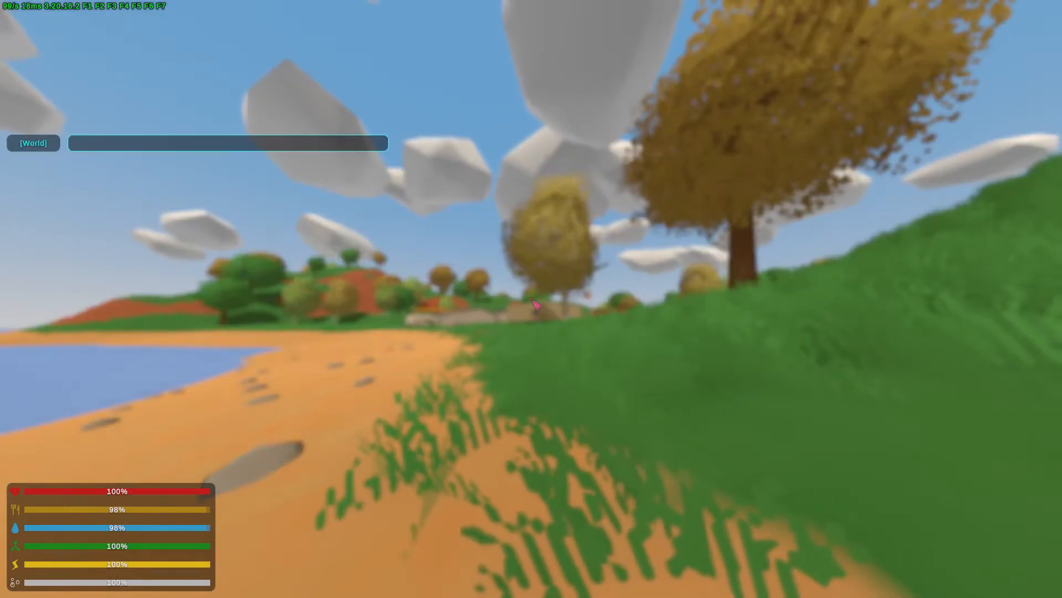
{"action": "type", "text": "A"}
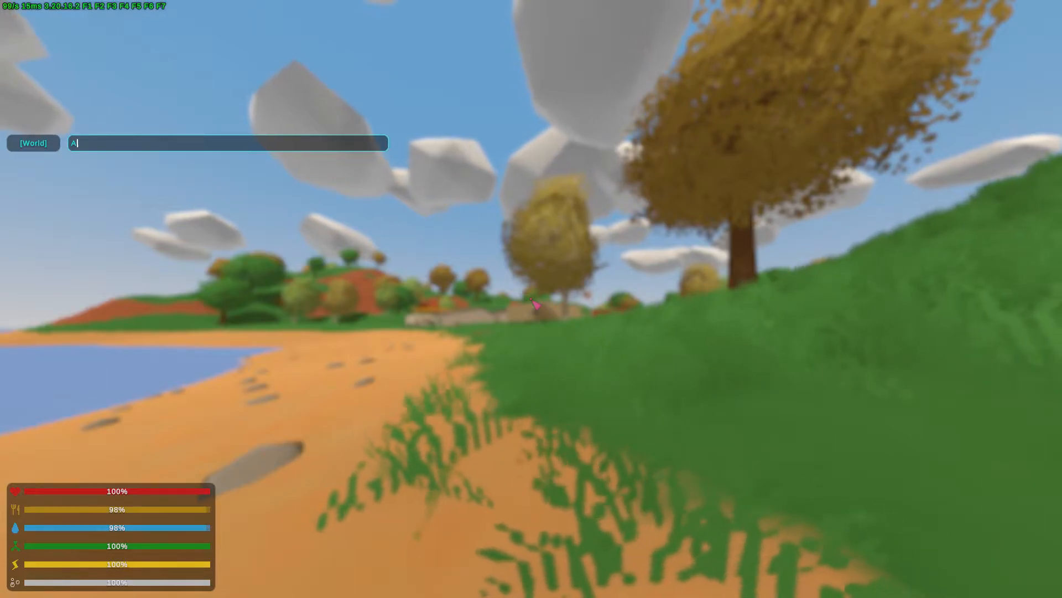
{"action": "type", "text": "/Ar"}
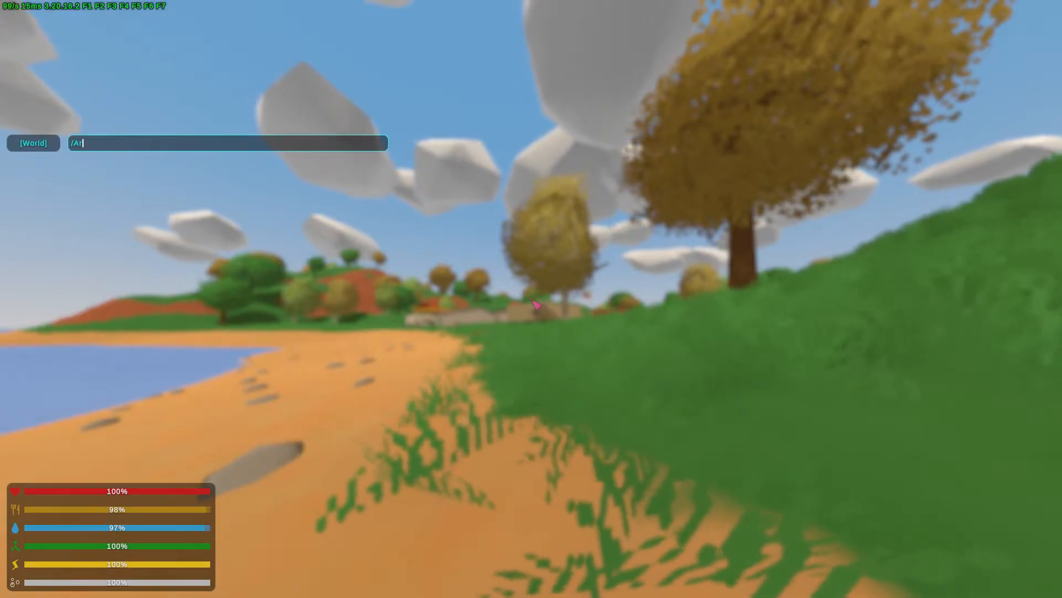
{"action": "type", "text": "irdr"}
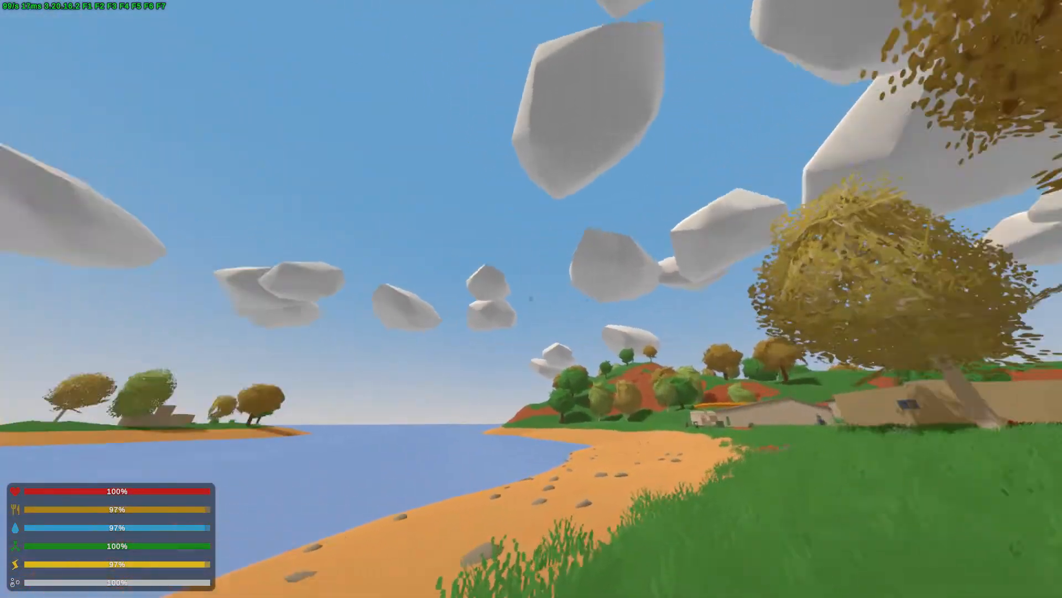
{"action": "mouse_move", "coordinate": [531, 299]}
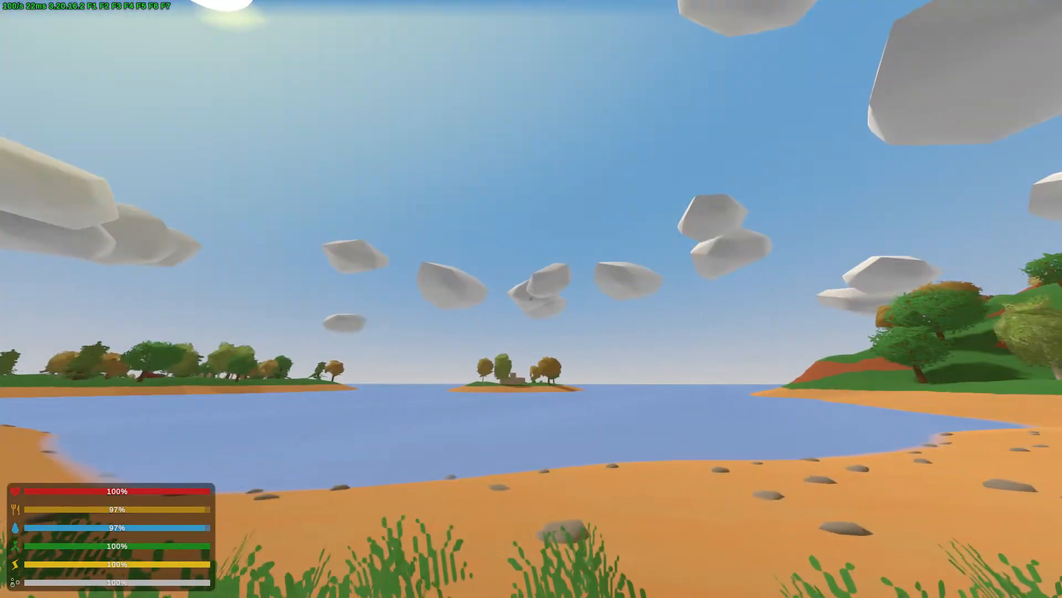
{"action": "mouse_move", "coordinate": [531, 299]}
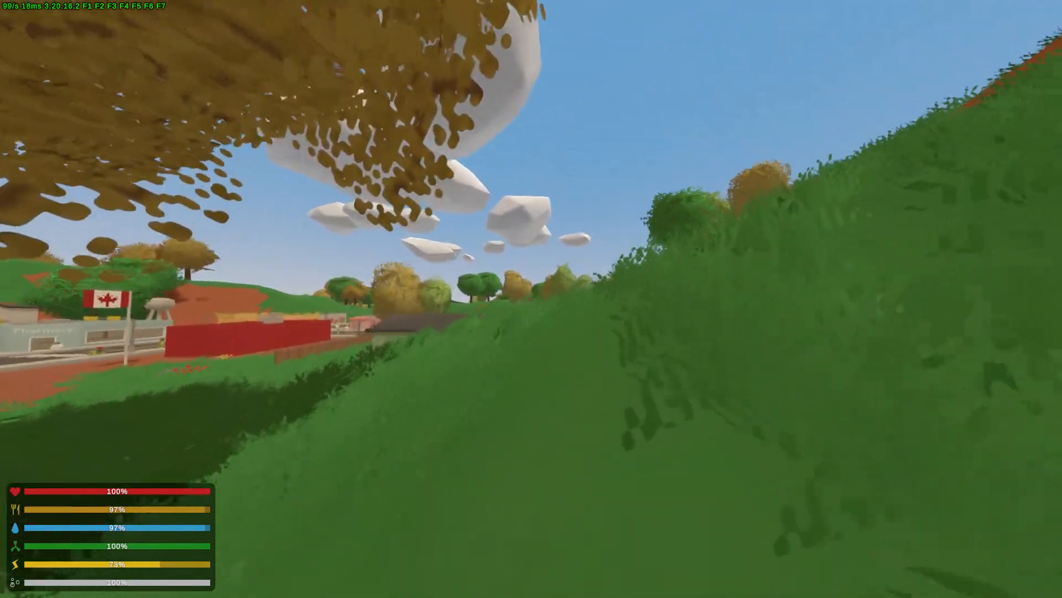
{"action": "mouse_move", "coordinate": [531, 299]}
{"action": "type", "text": "/"}
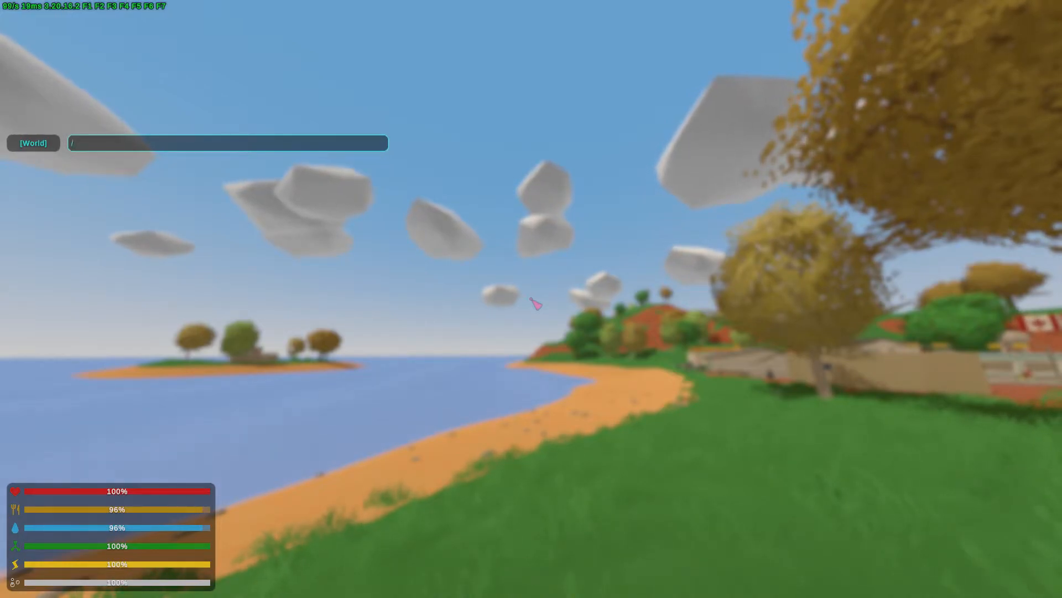
- Enter '/ban Joe/Cuss words' in chat, which fails since no player Joe exists
{"action": "type", "text": "ban"}
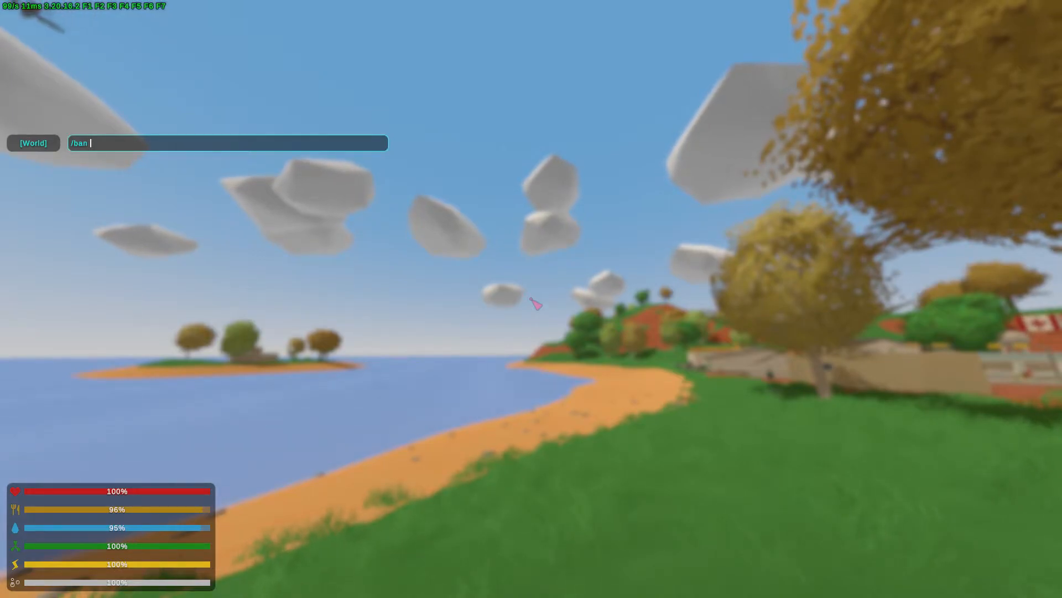
{"action": "type", "text": "Joe/"}
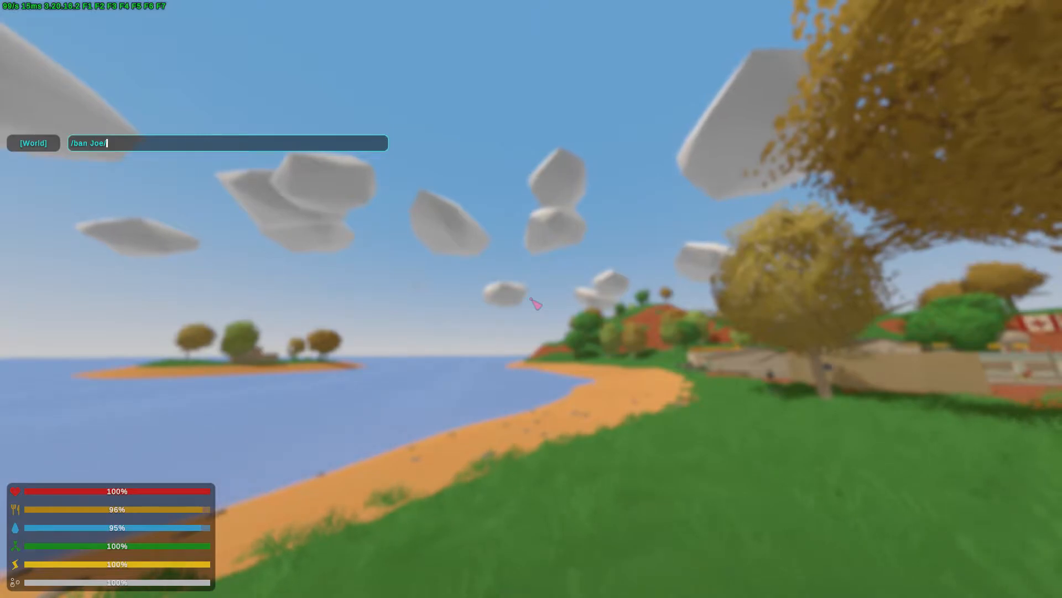
{"action": "type", "text": "C"}
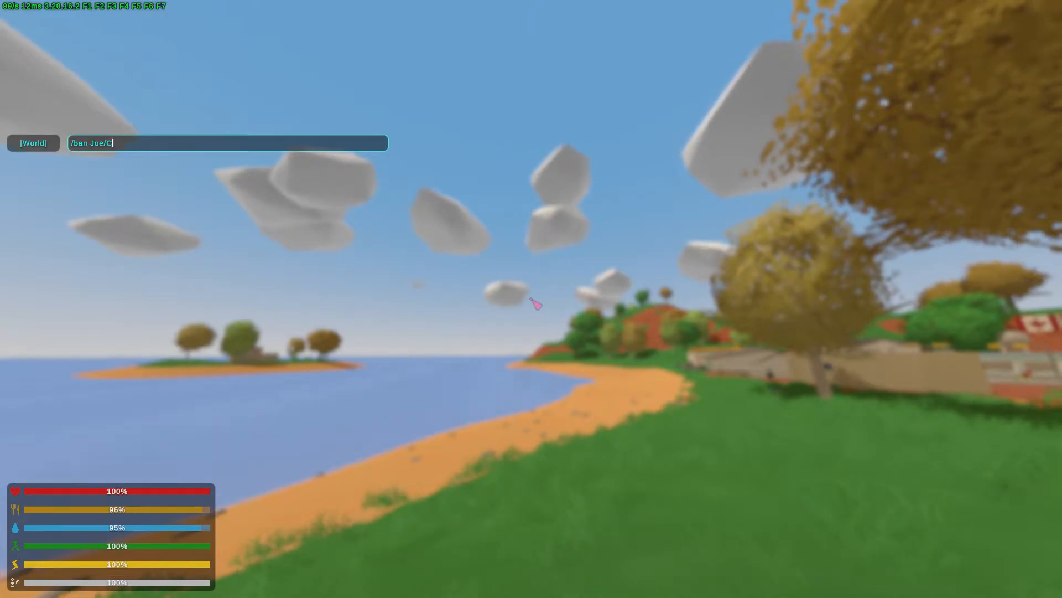
{"action": "type", "text": "uss word"}
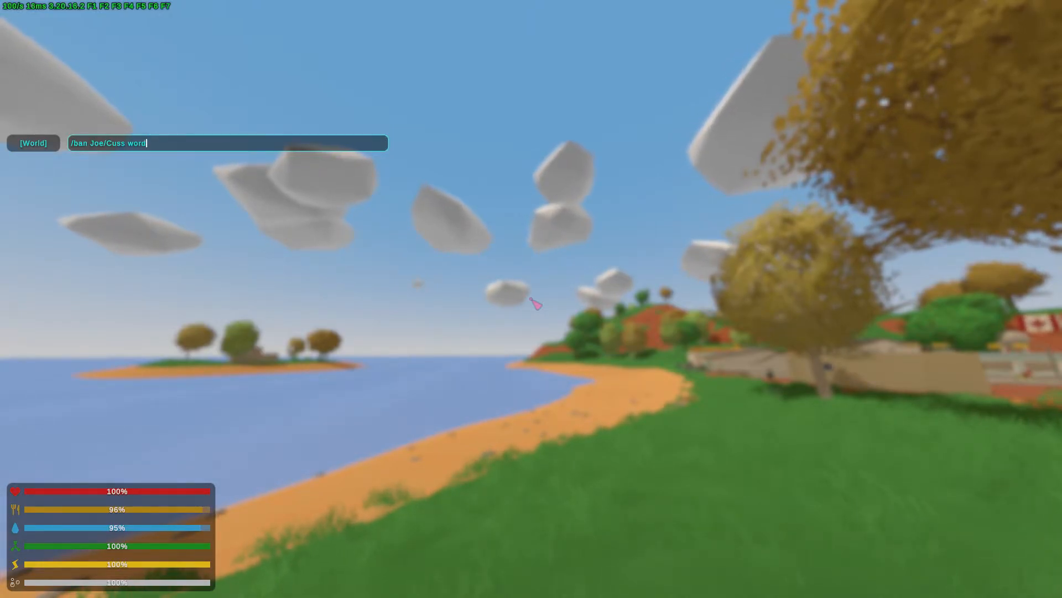
{"action": "type", "text": "s"}
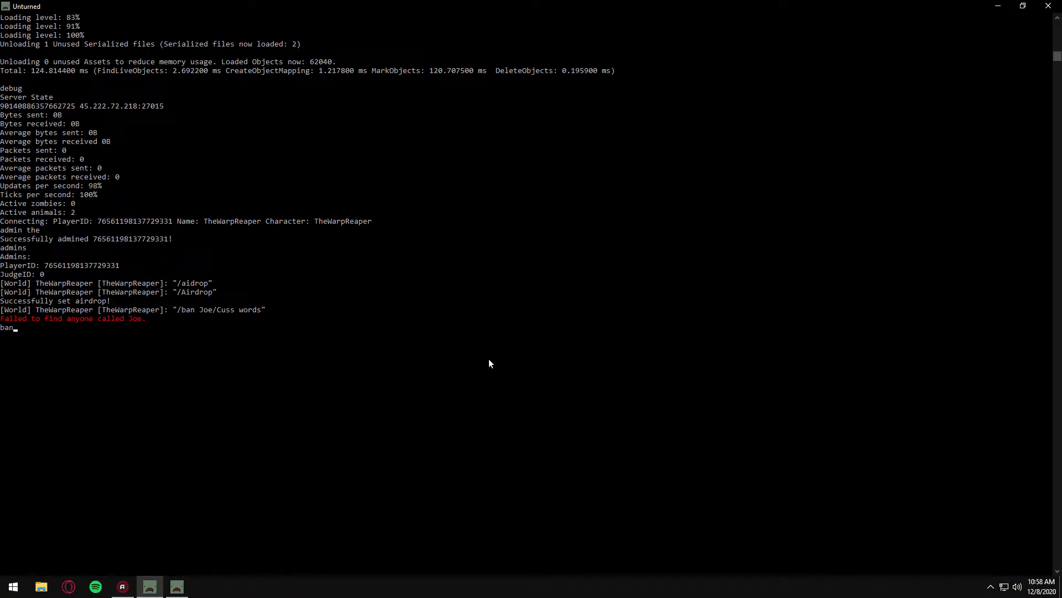
{"action": "key", "text": "Return"}
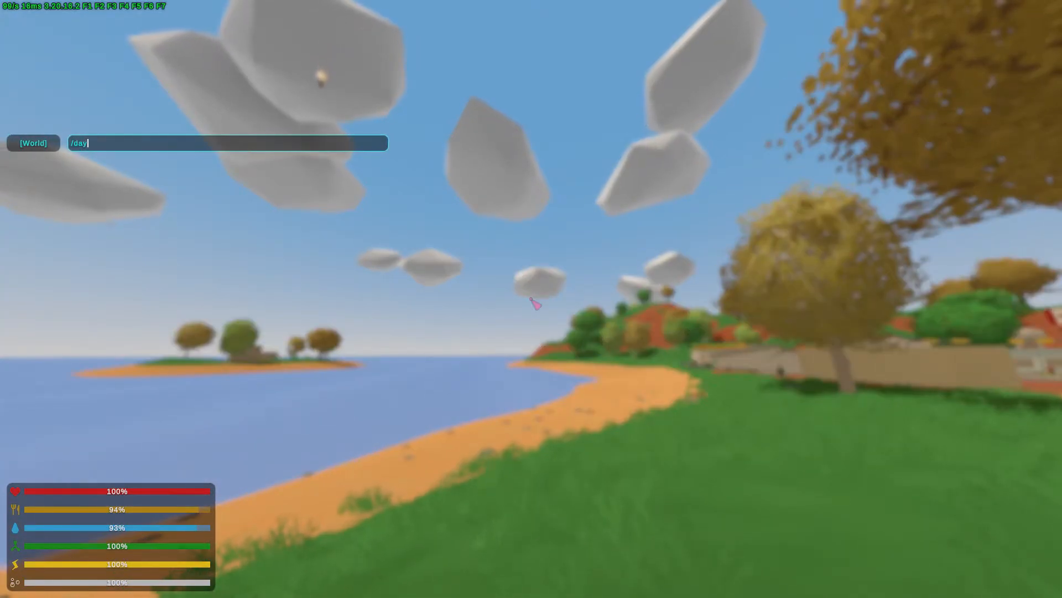
- Make it daytime, check the skills screen, and enter /experience 1000 in chat
{"action": "key", "text": "Backspace"}
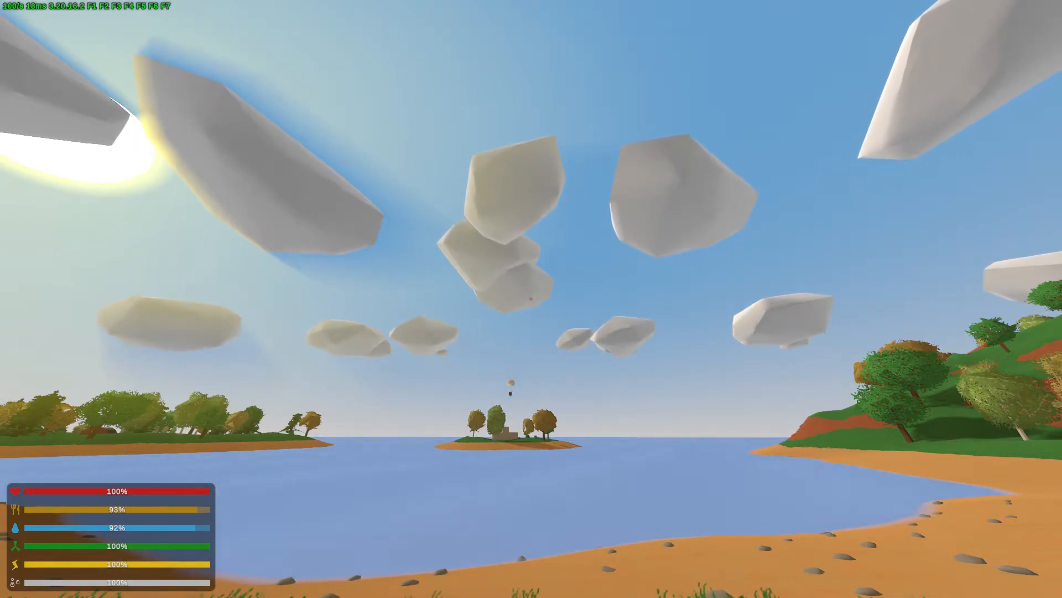
{"action": "key", "text": "u"}
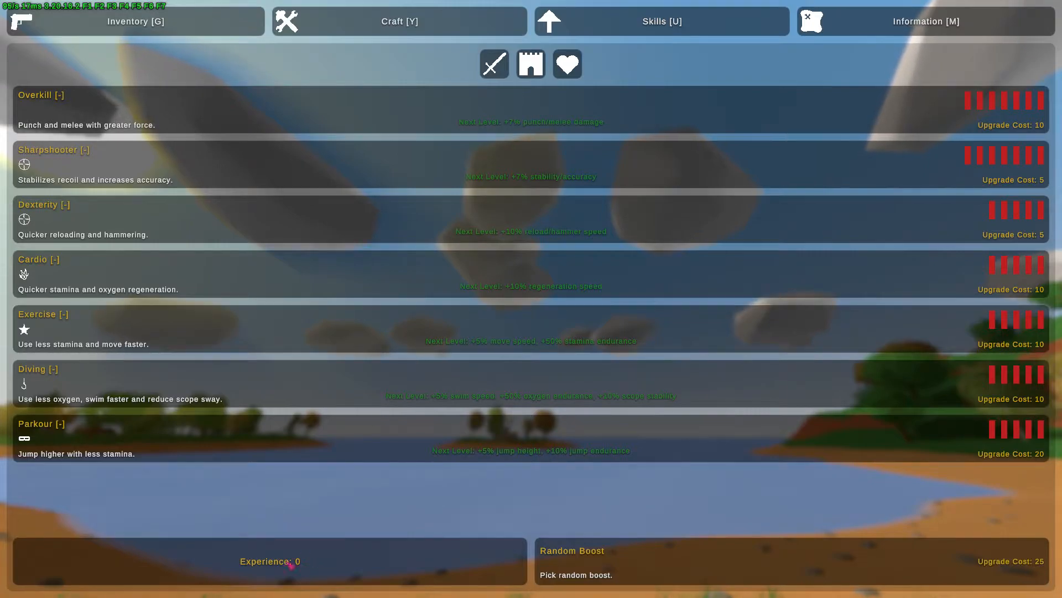
{"action": "mouse_move", "coordinate": [399, 21]}
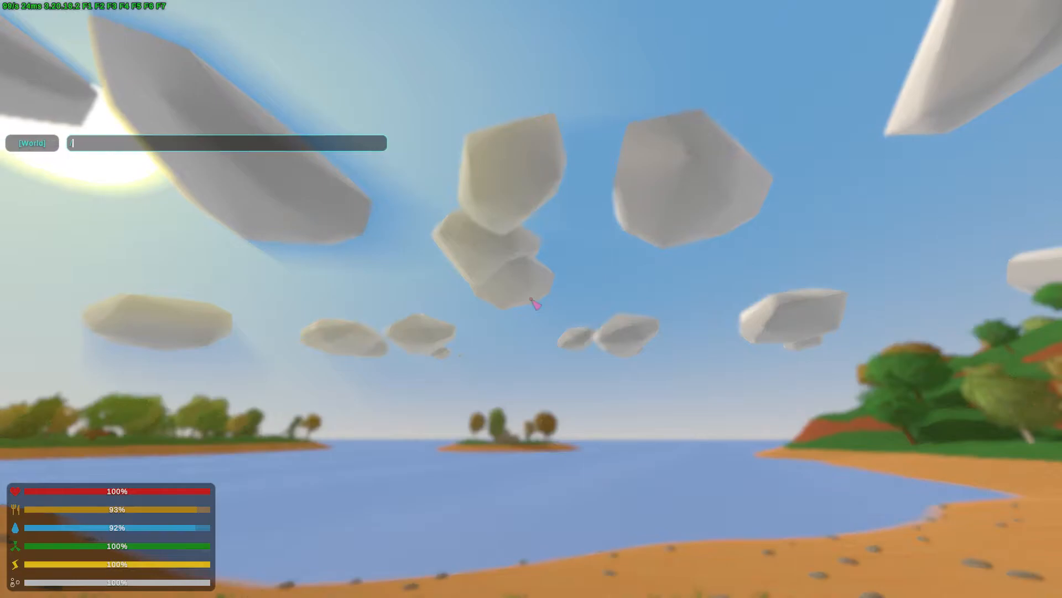
{"action": "type", "text": "/experience"}
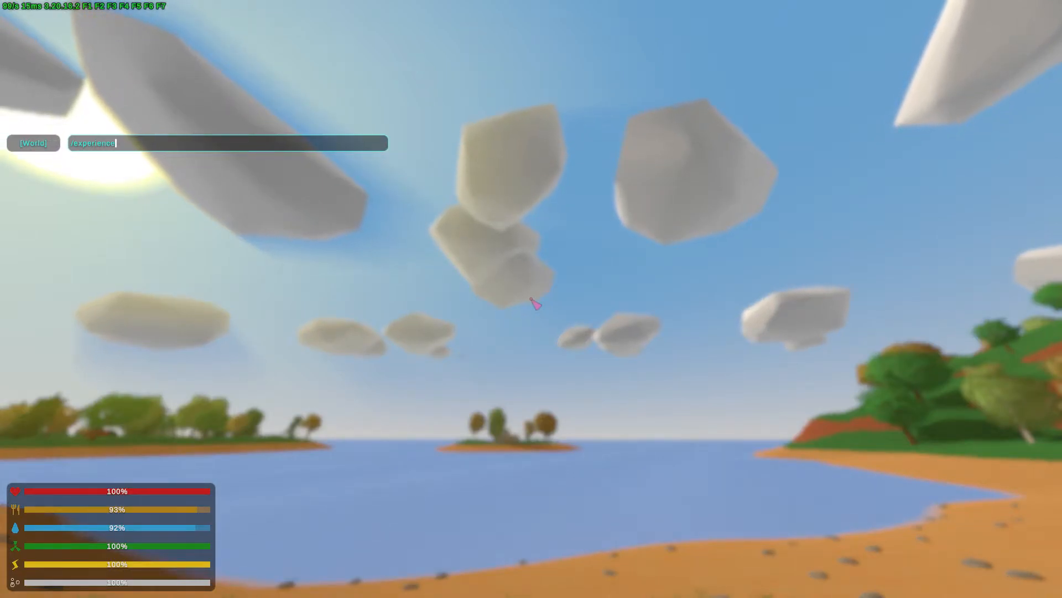
{"action": "type", "text": "1"}
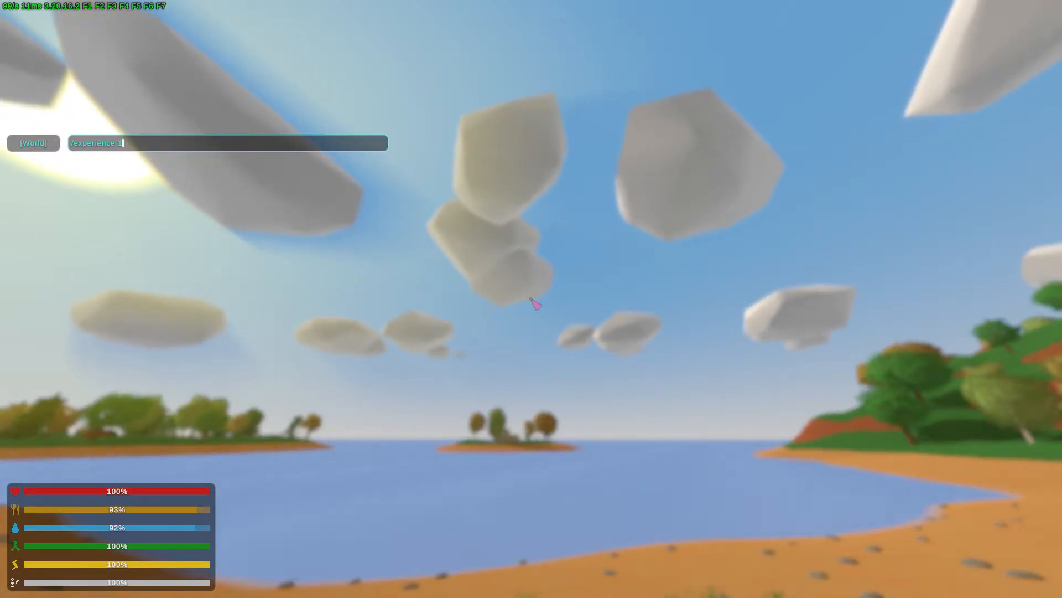
{"action": "type", "text": "000"}
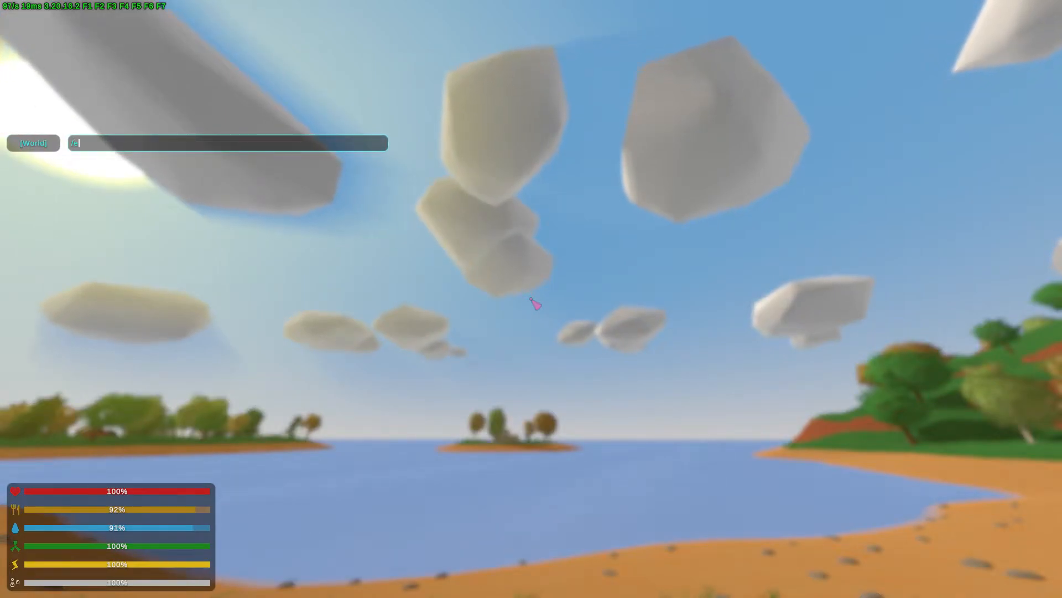
{"action": "type", "text": "xperience"}
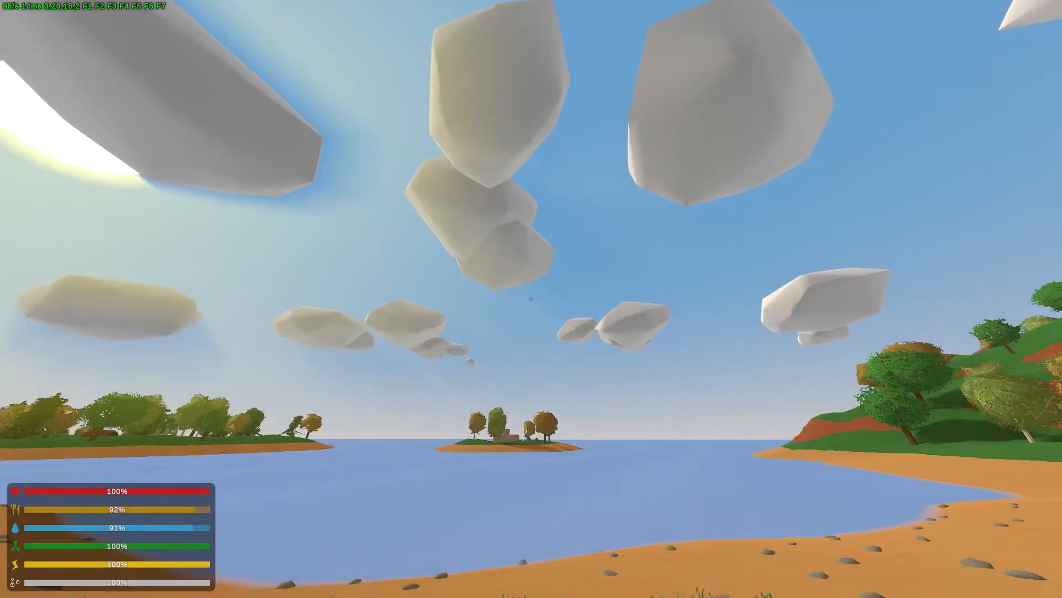
- Enter the /give 4 item command in chat, then switch away from the game
{"action": "key", "text": "u"}
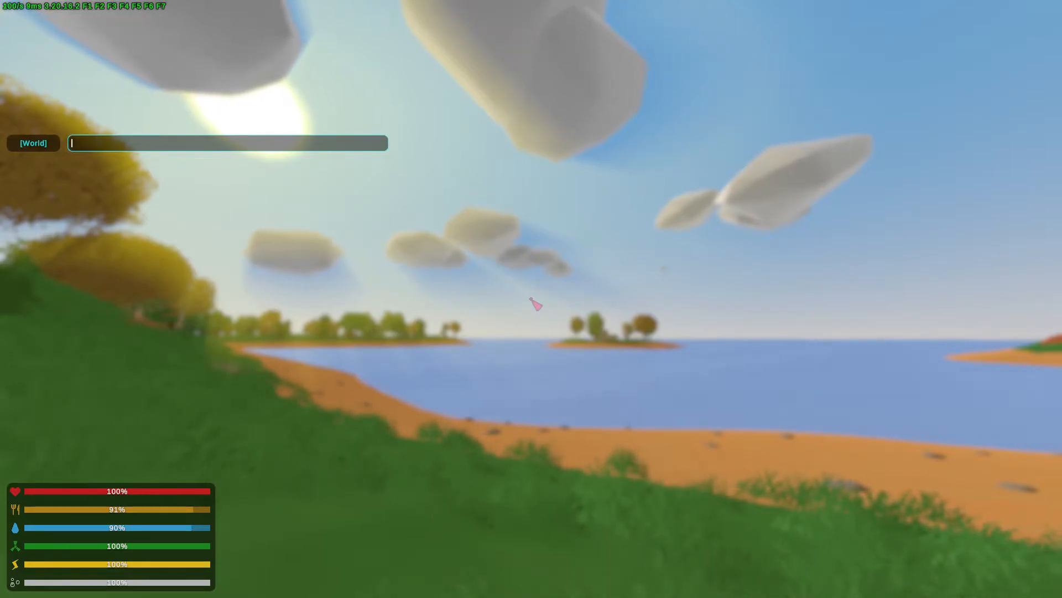
{"action": "type", "text": "/gie"}
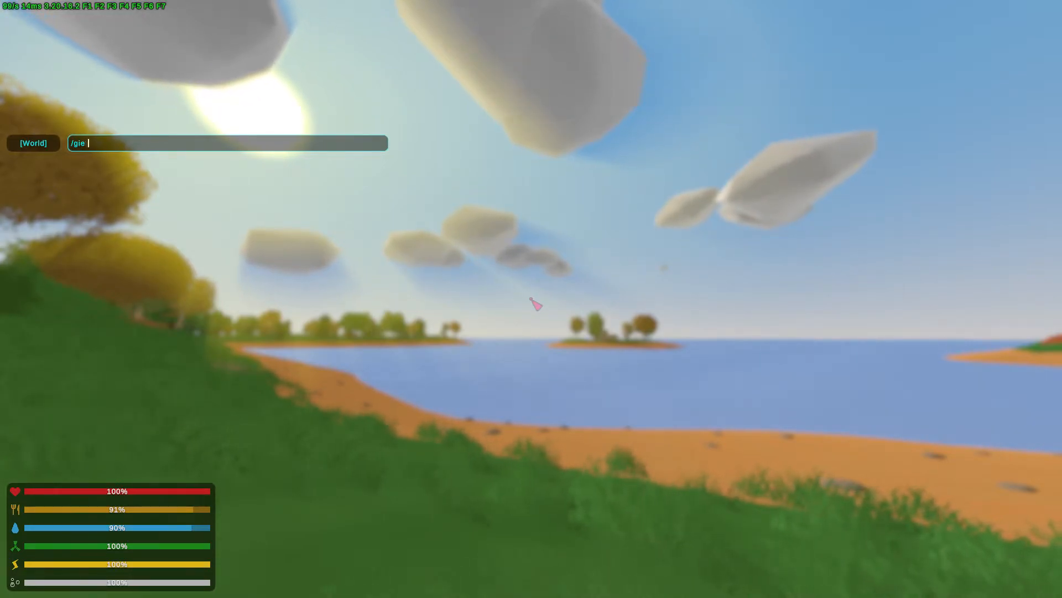
{"action": "type", "text": "ve"}
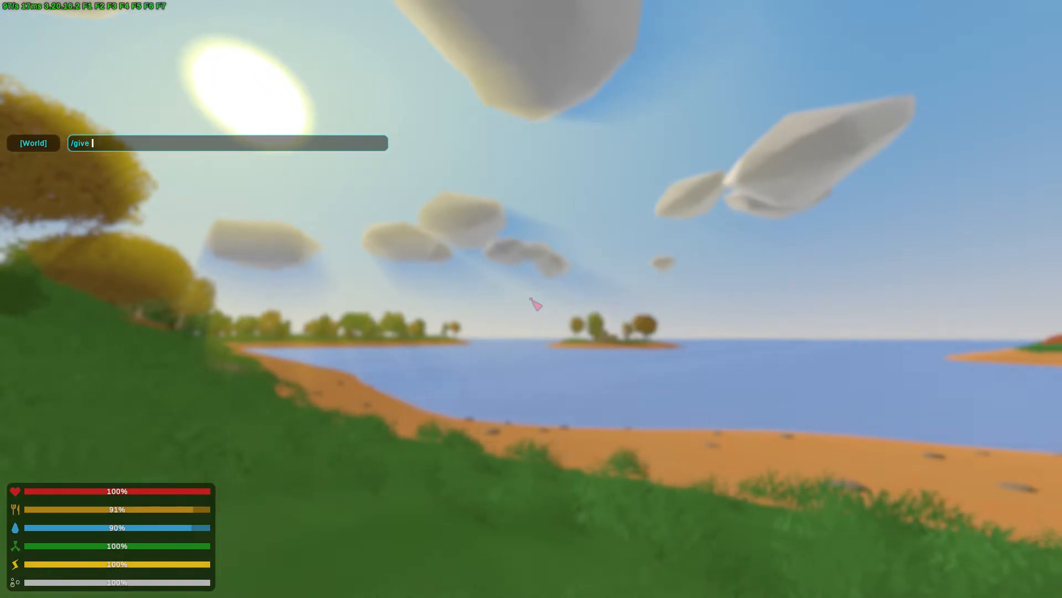
{"action": "type", "text": "4"}
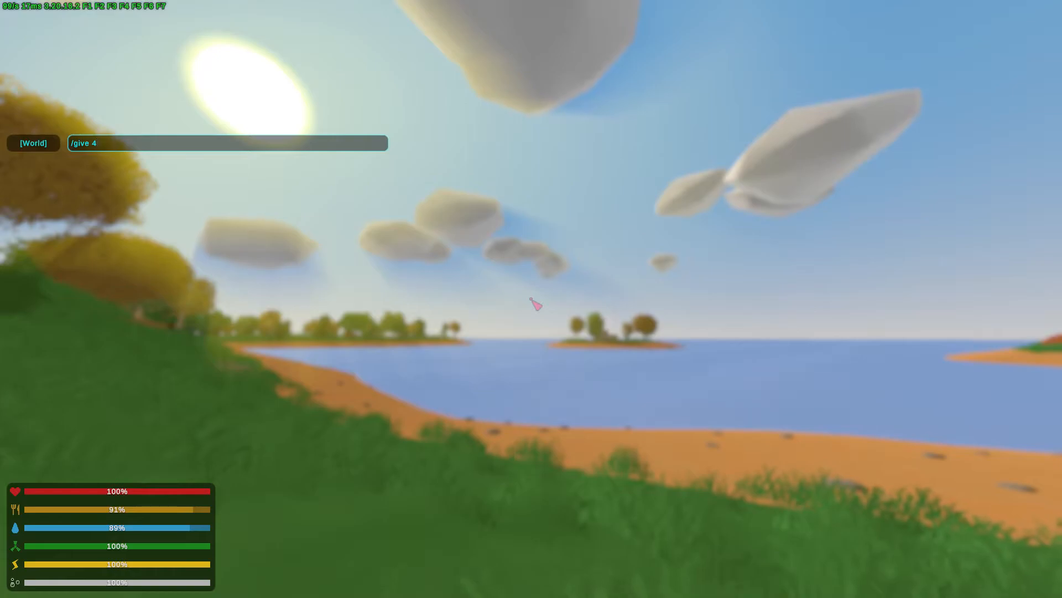
{"action": "type", "text": "/"}
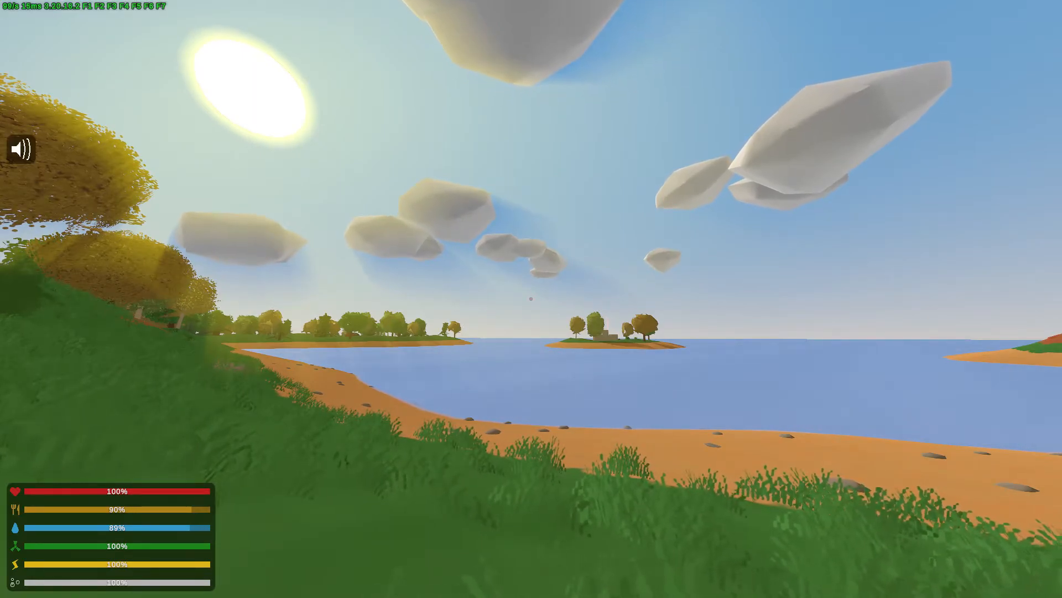
{"action": "key", "text": "Escape"}
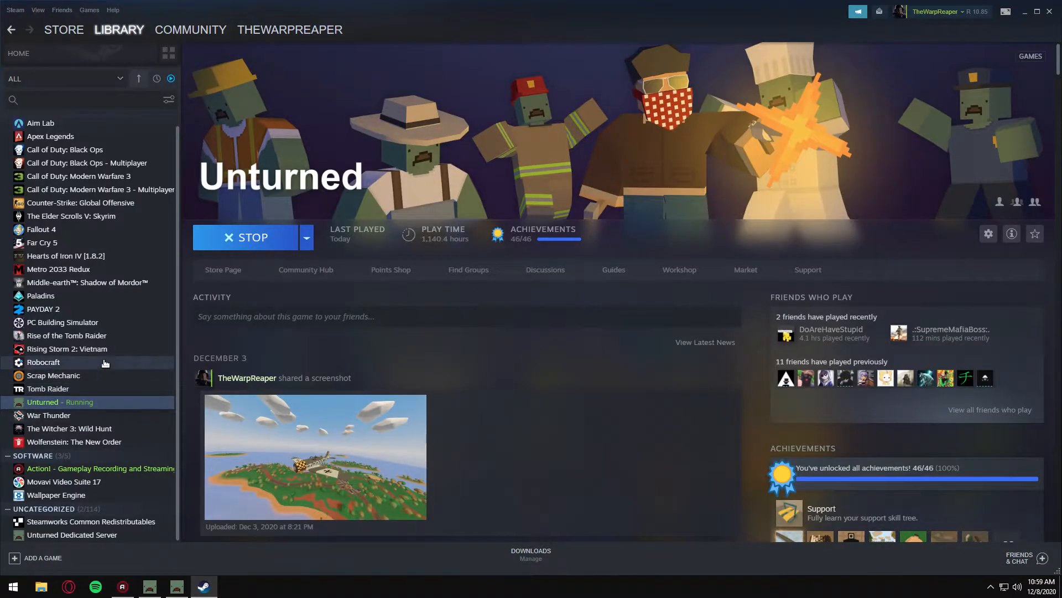
{"action": "mouse_move", "coordinate": [112, 405]}
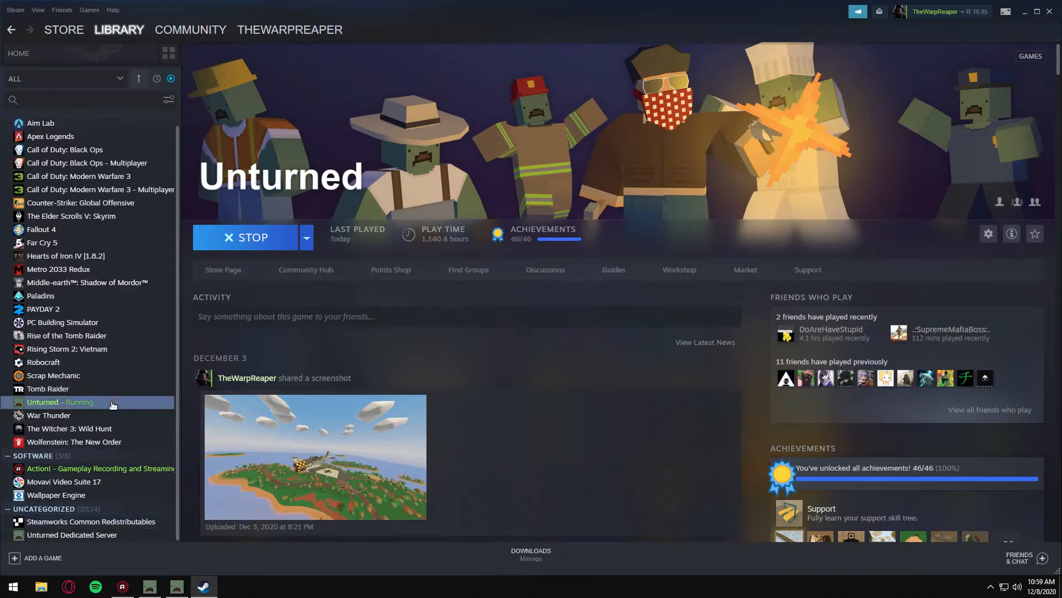
{"action": "mouse_move", "coordinate": [76, 534]}
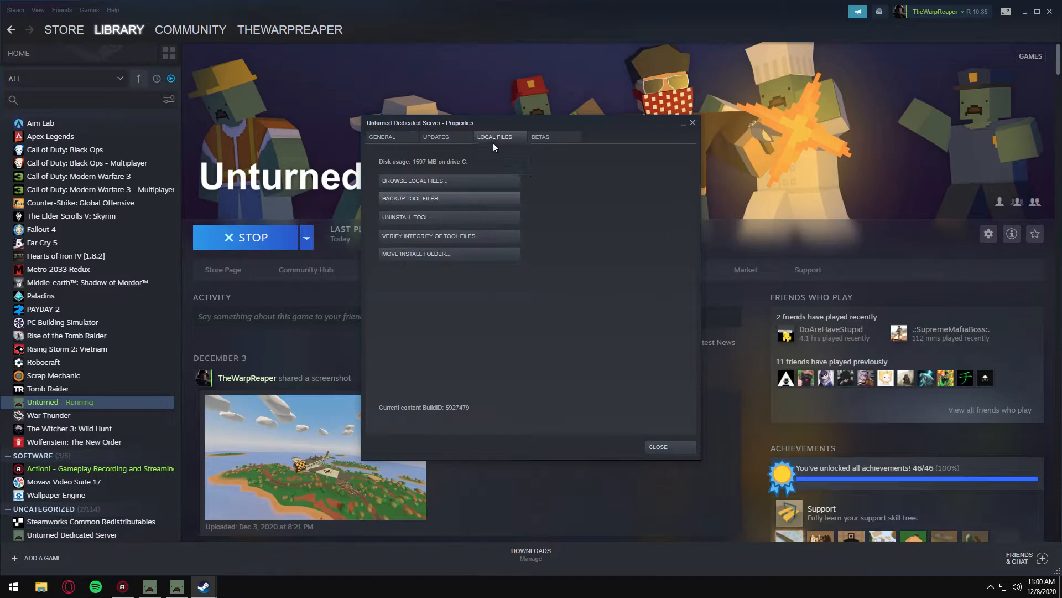
- Browse the Unturned Dedicated Server's local files to reach the Servers folder
{"action": "left_click", "coordinate": [414, 181]}
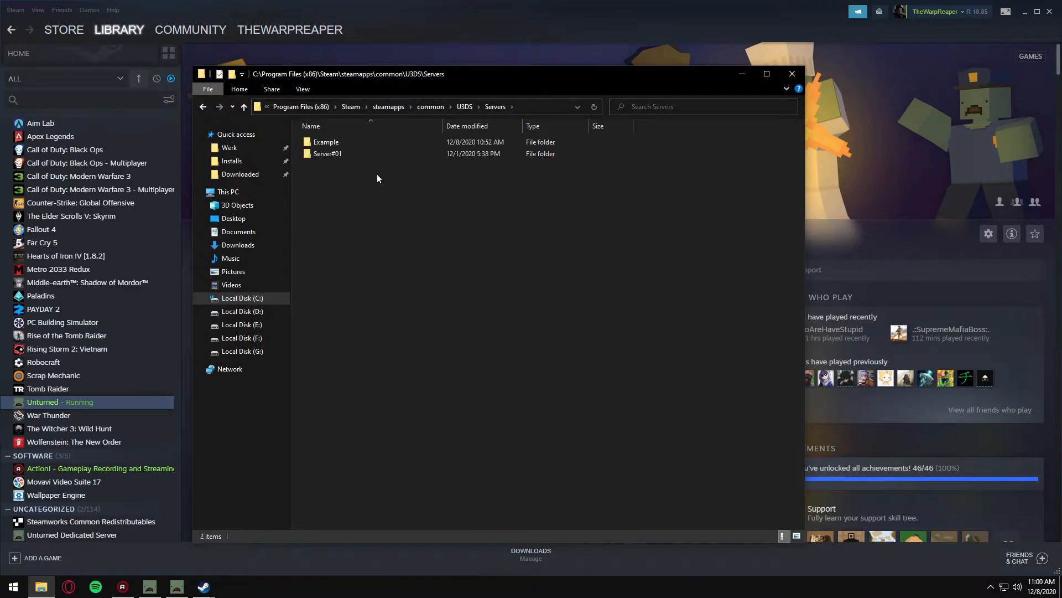
- Add 'cheats enabled' to the Example server's Commands.dat and save it
{"action": "double_click", "coordinate": [326, 141]}
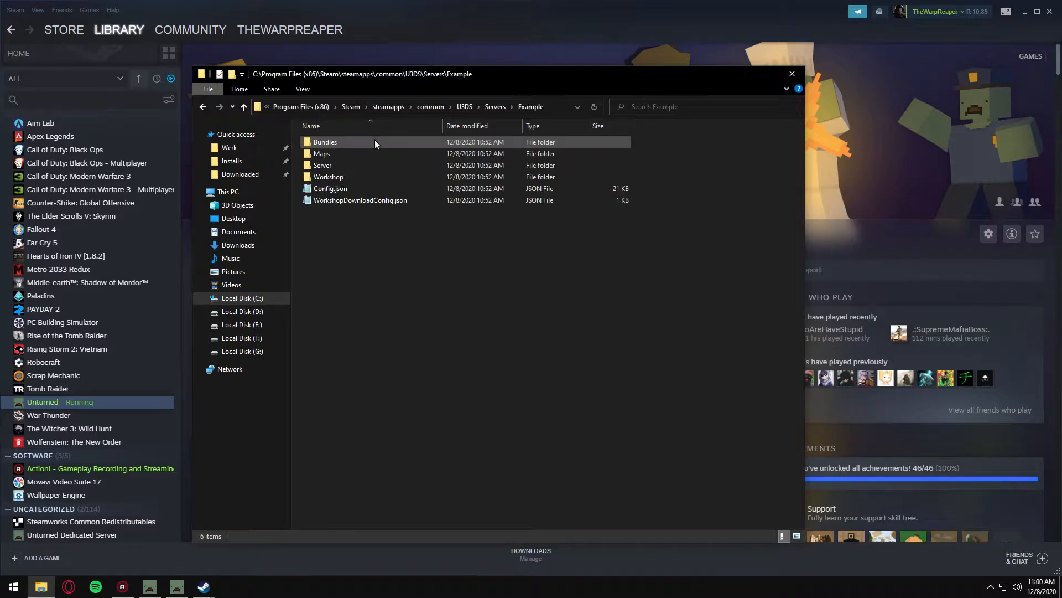
{"action": "double_click", "coordinate": [322, 165]}
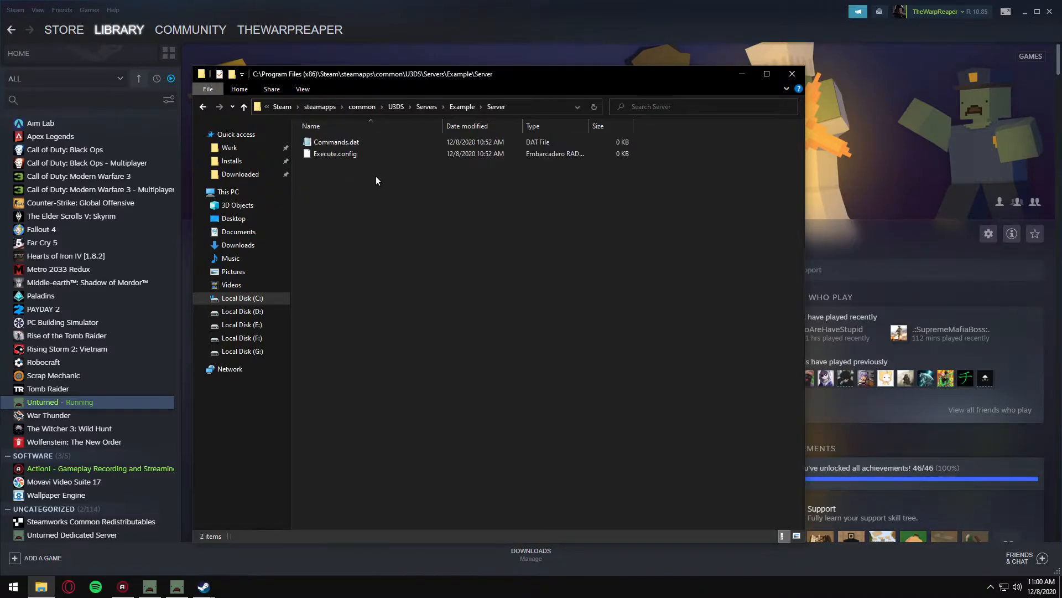
{"action": "double_click", "coordinate": [334, 142]}
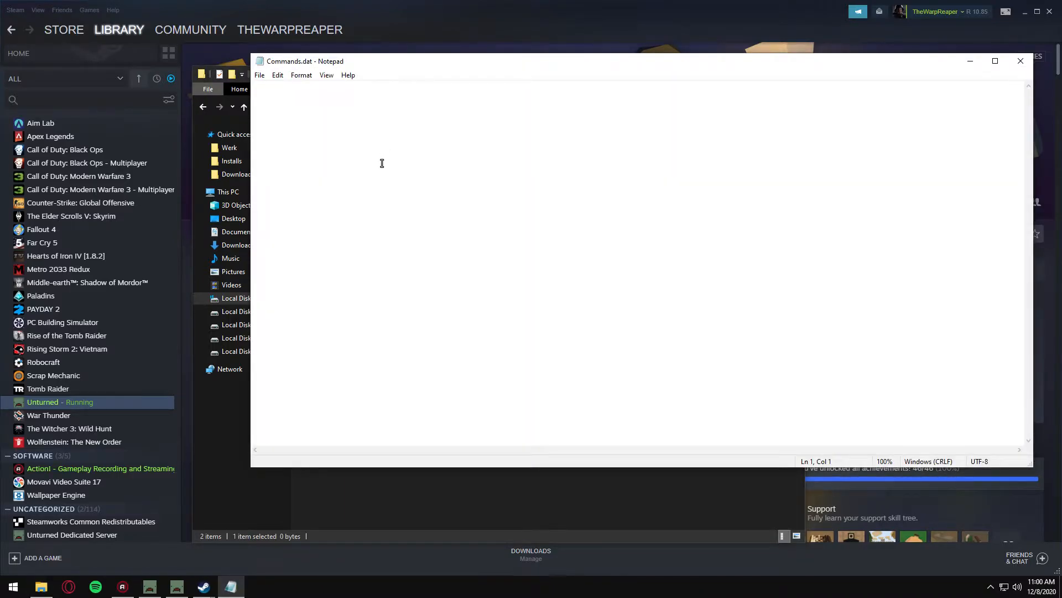
{"action": "type", "text": "cheats"}
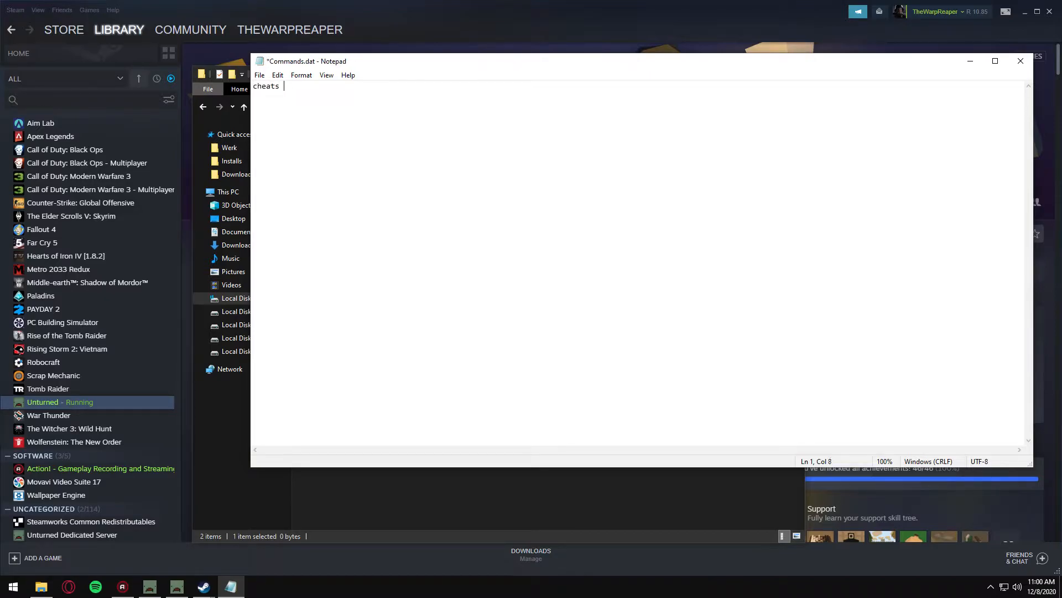
{"action": "type", "text": "enabled"}
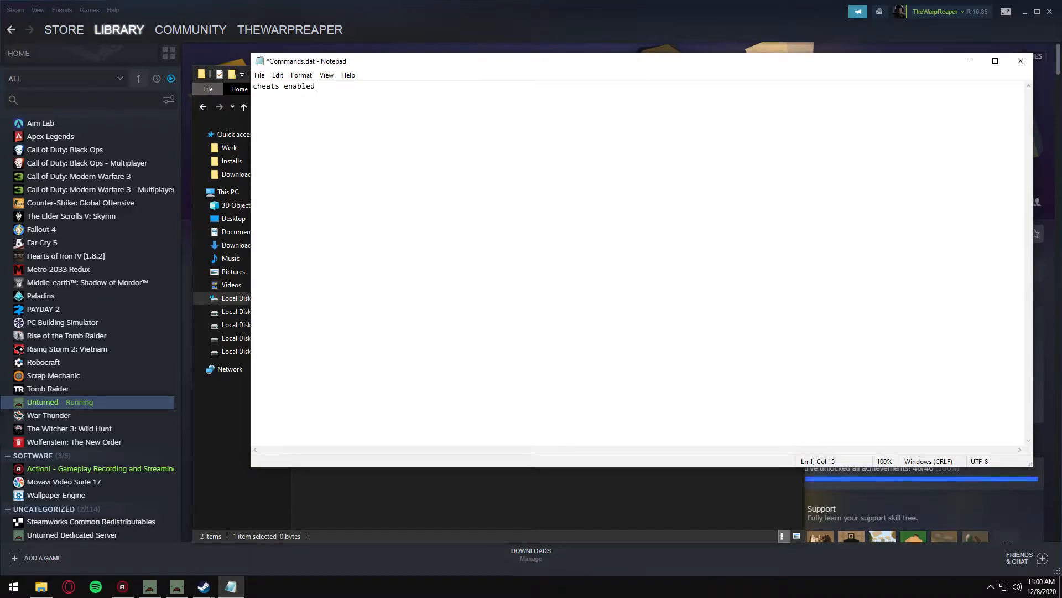
{"action": "key", "text": "ctrl+s"}
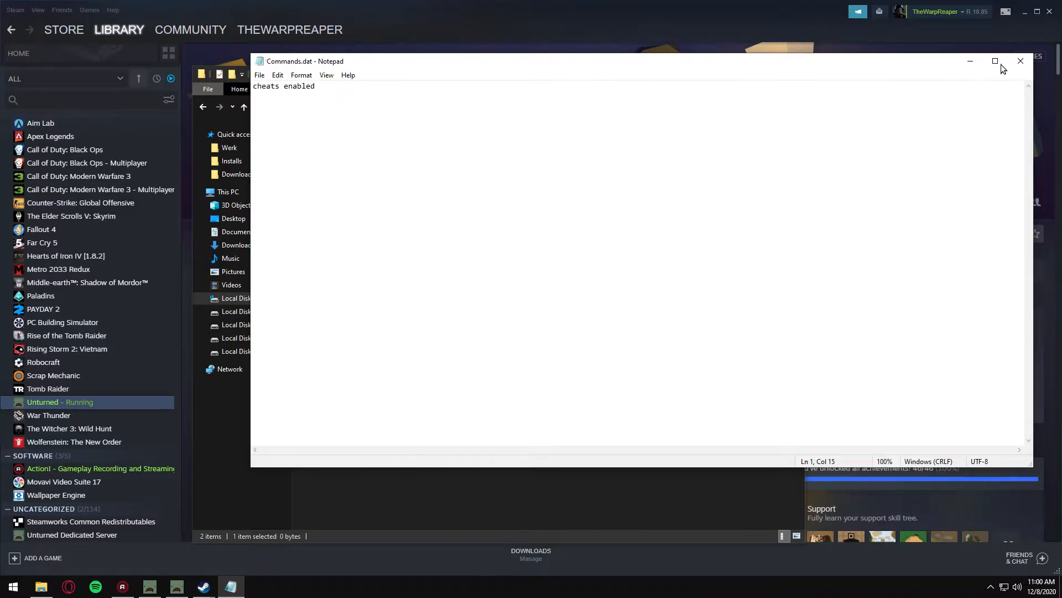
- Launch the server .bat file from the U3DS folder and close the Properties dialog
{"action": "left_click", "coordinate": [1020, 61]}
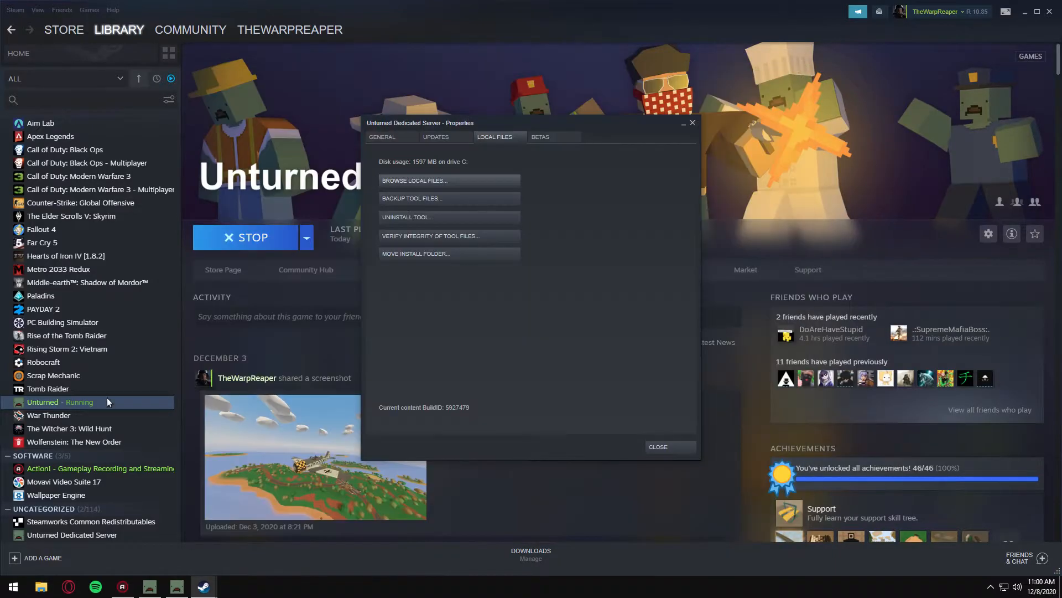
{"action": "mouse_move", "coordinate": [449, 346]}
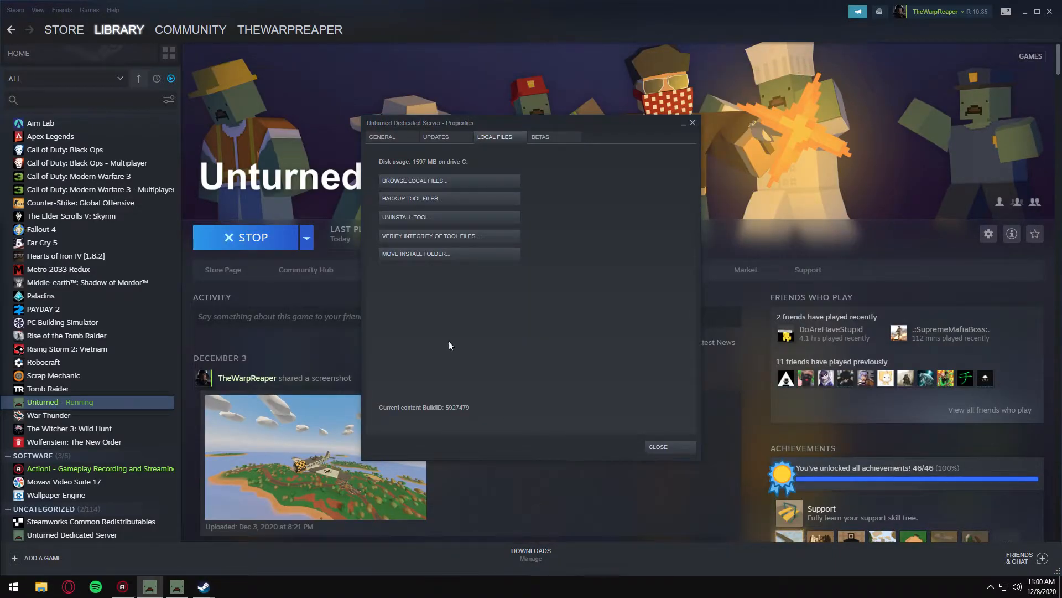
{"action": "left_click", "coordinate": [414, 180]}
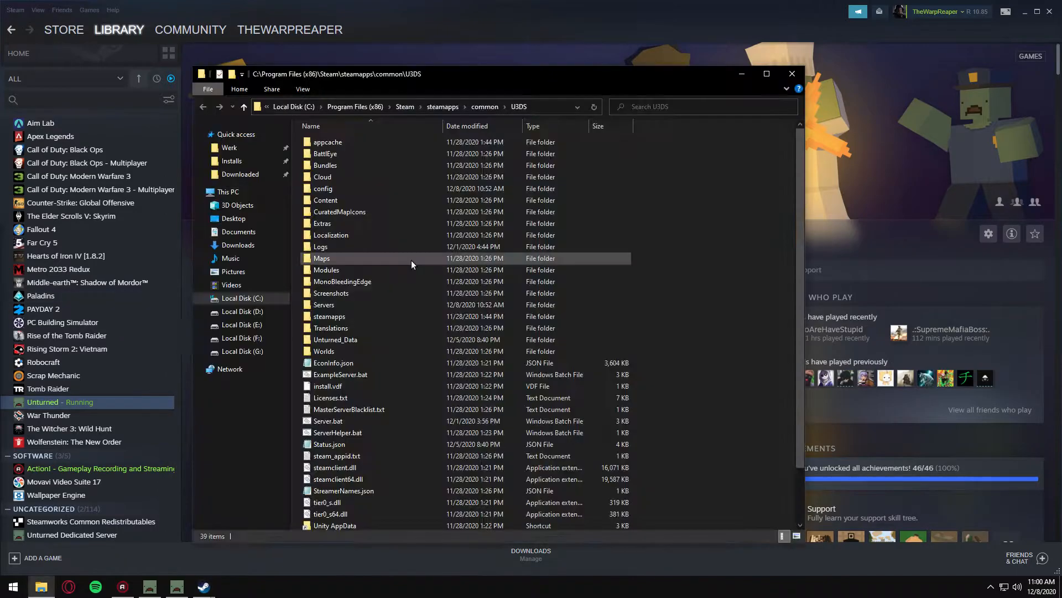
{"action": "scroll", "scroll_direction": "down", "scroll_amount": 3}
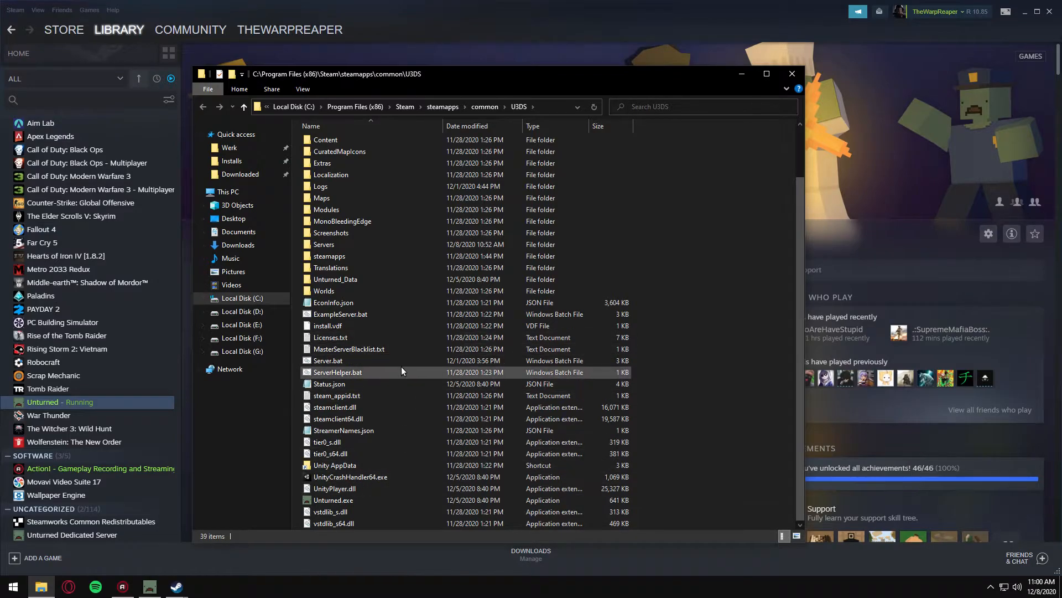
{"action": "double_click", "coordinate": [337, 372]}
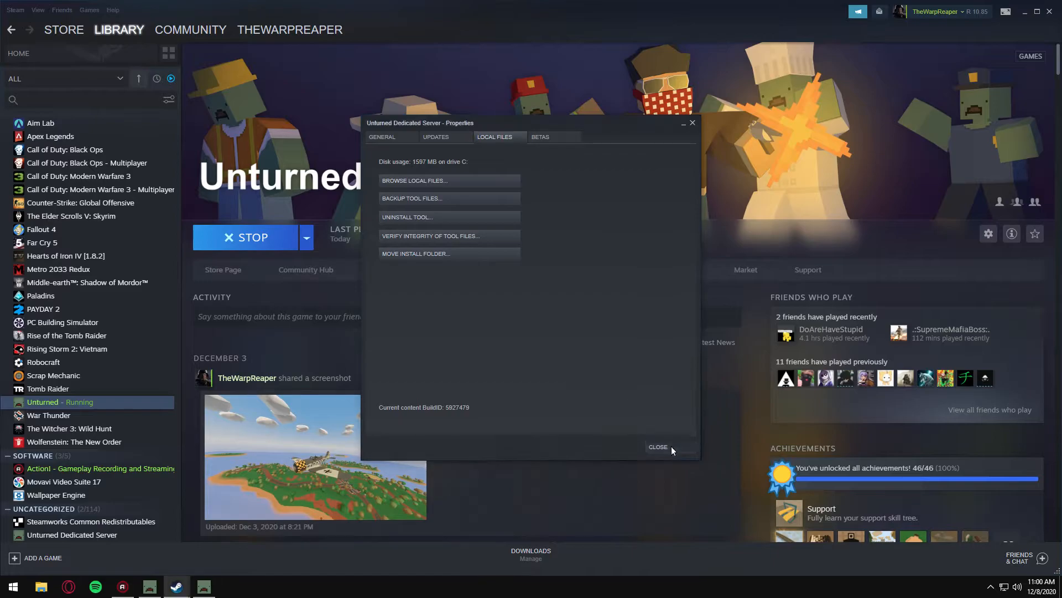
{"action": "left_click", "coordinate": [657, 446]}
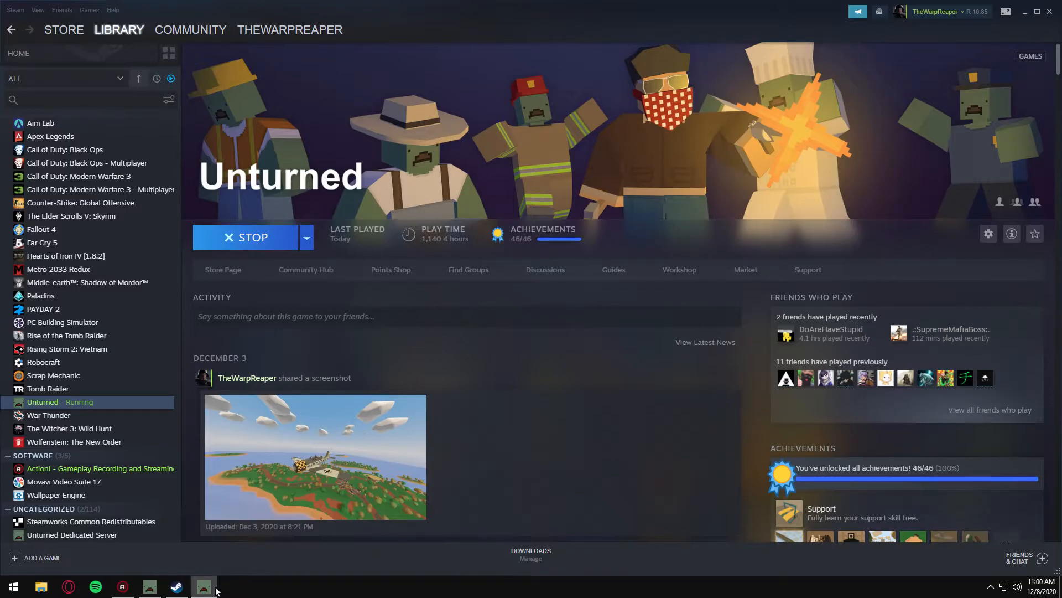
- Dismiss the lost-connection notice and connect to the server by IP and port
{"action": "left_click", "coordinate": [204, 586]}
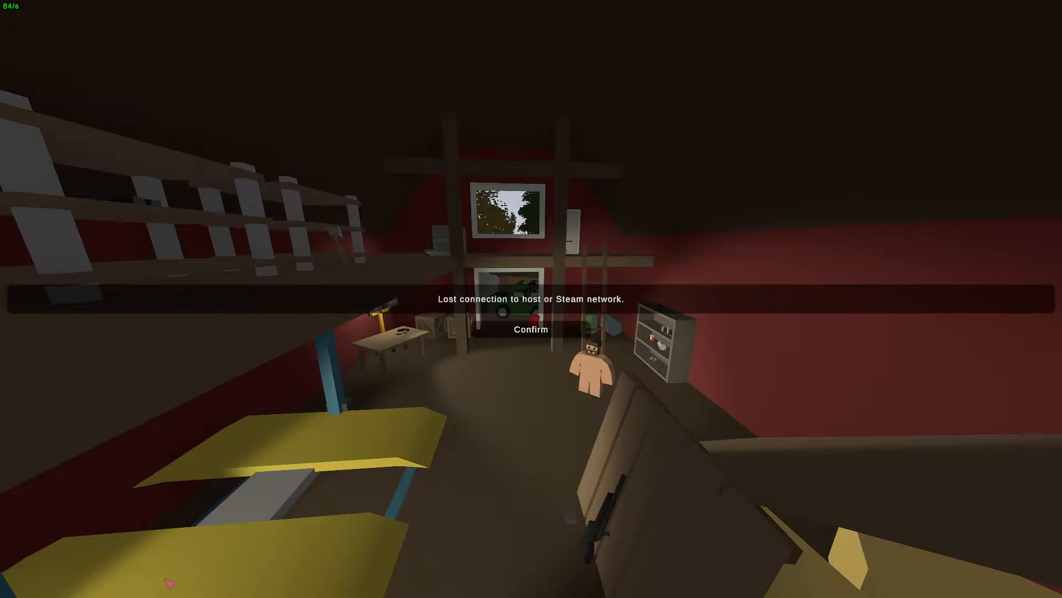
{"action": "left_click", "coordinate": [530, 329]}
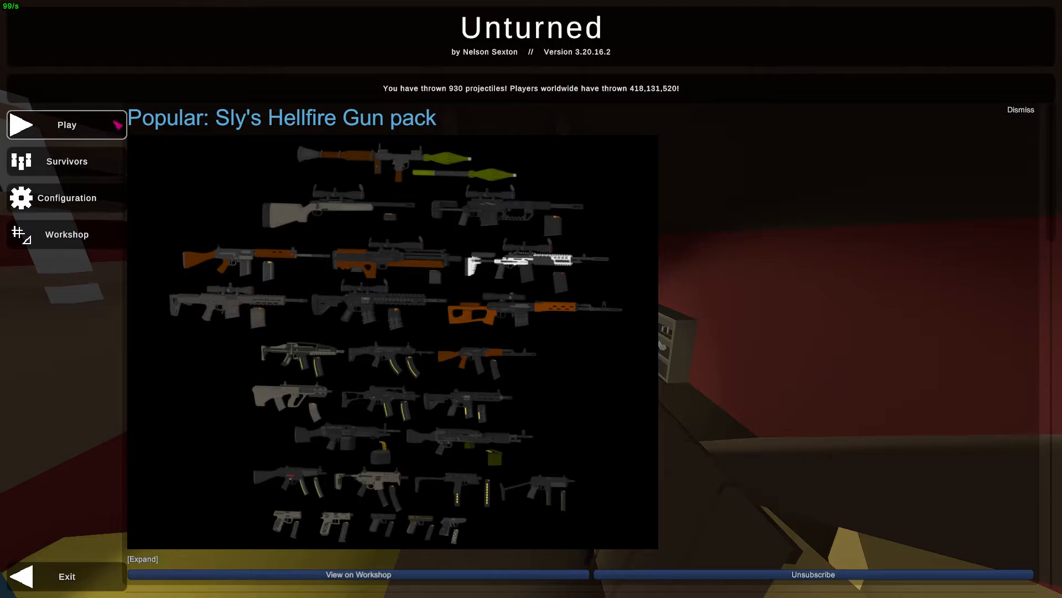
{"action": "mouse_move", "coordinate": [115, 129]}
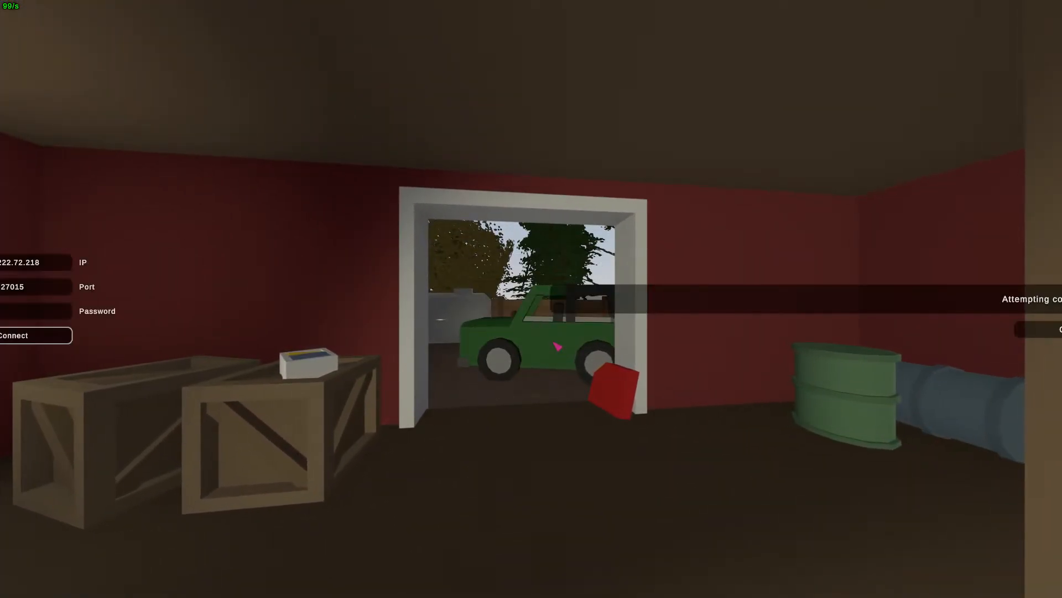
{"action": "left_click", "coordinate": [13, 335]}
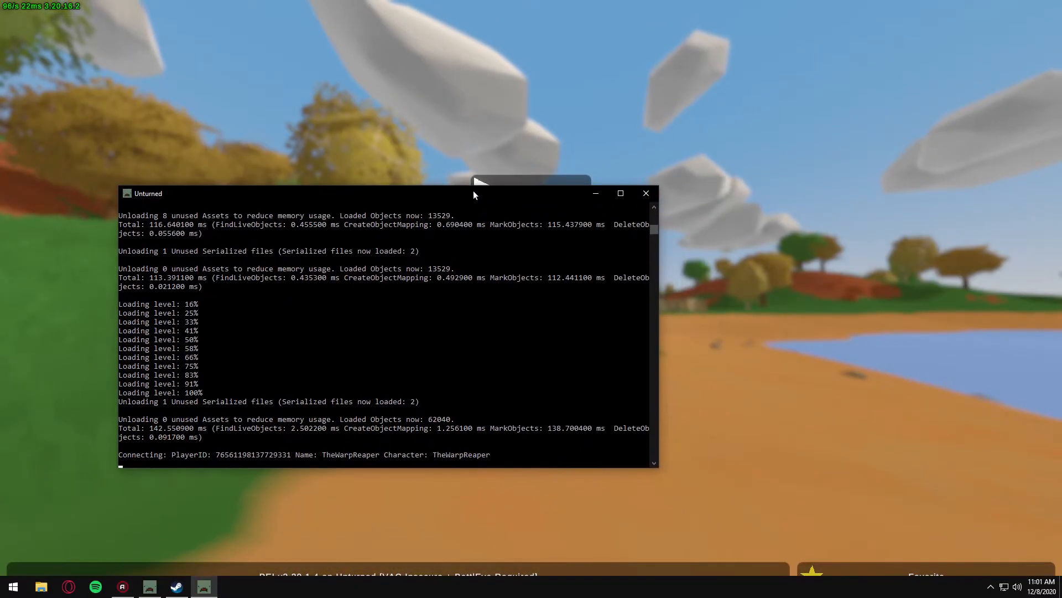
- Resume play from the pause menu and grant yourself 10000 experience via the /experience chat command
{"action": "type", "text": "admin wa"}
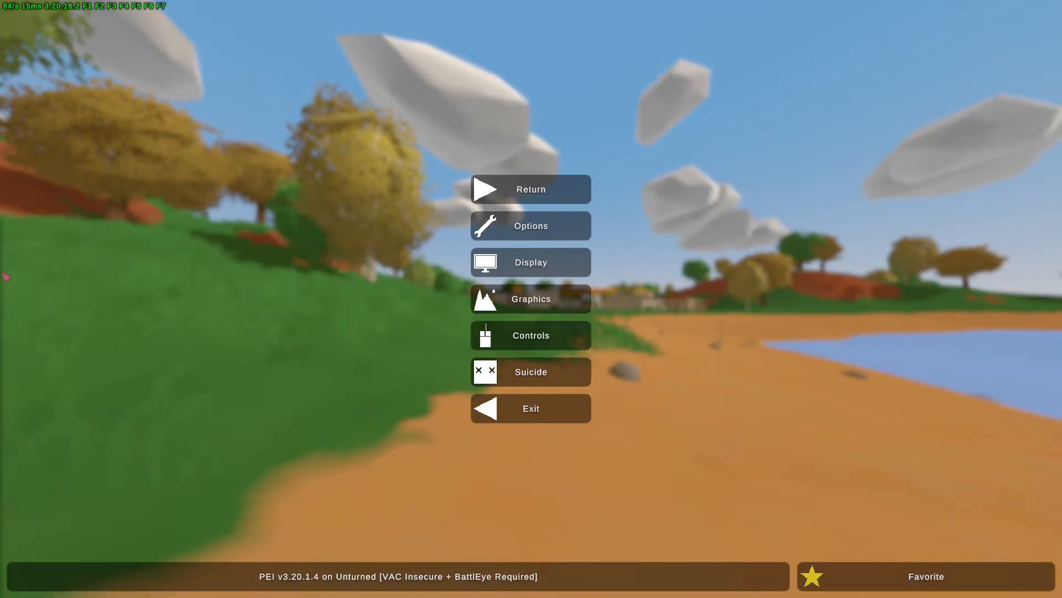
{"action": "left_click", "coordinate": [531, 189]}
{"action": "type", "text": "/"}
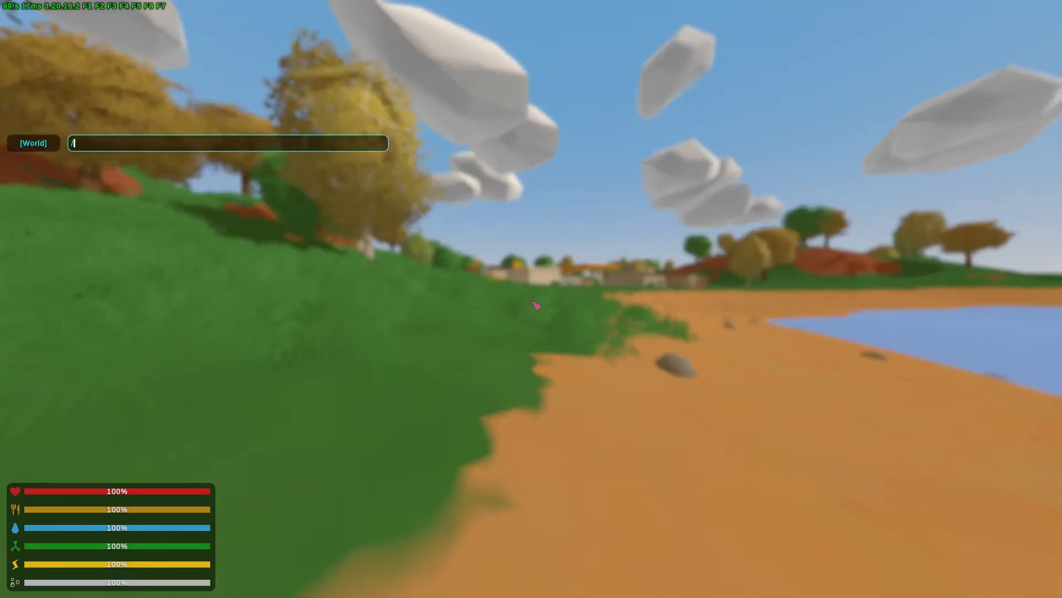
{"action": "type", "text": "e"}
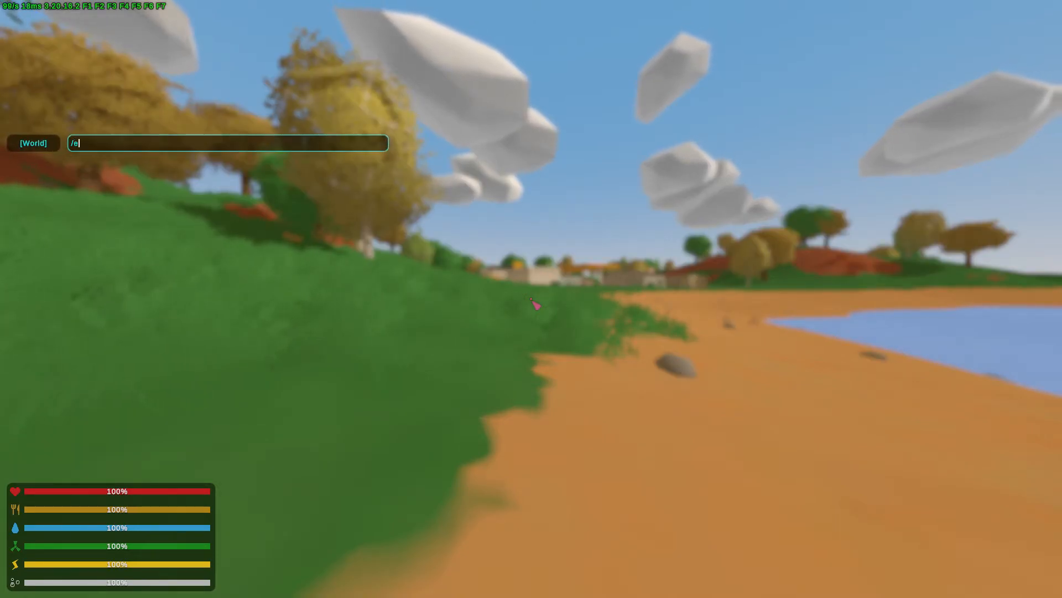
{"action": "type", "text": "xperience"}
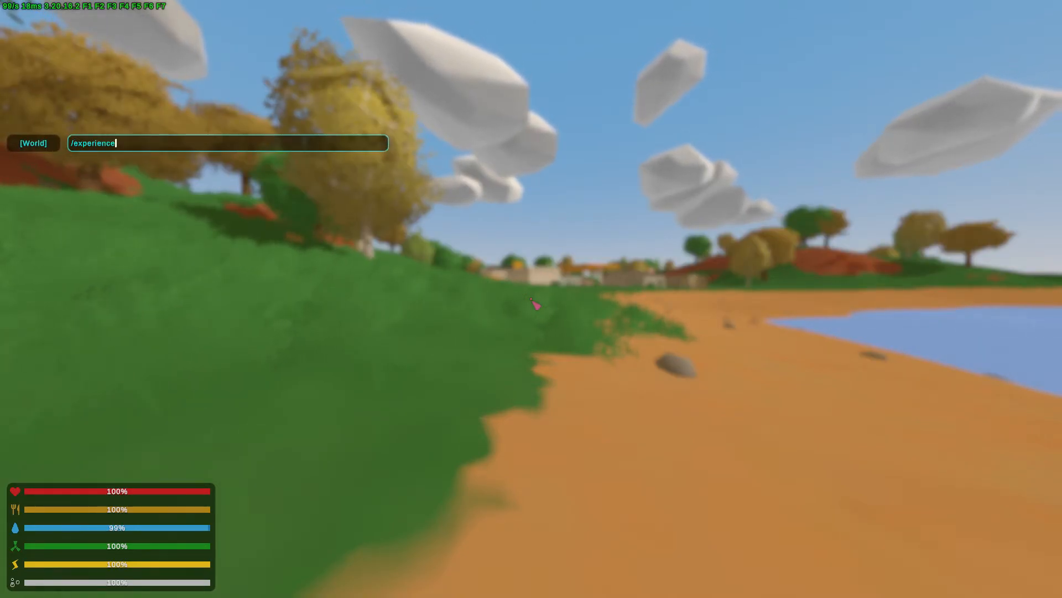
{"action": "type", "text": "10"}
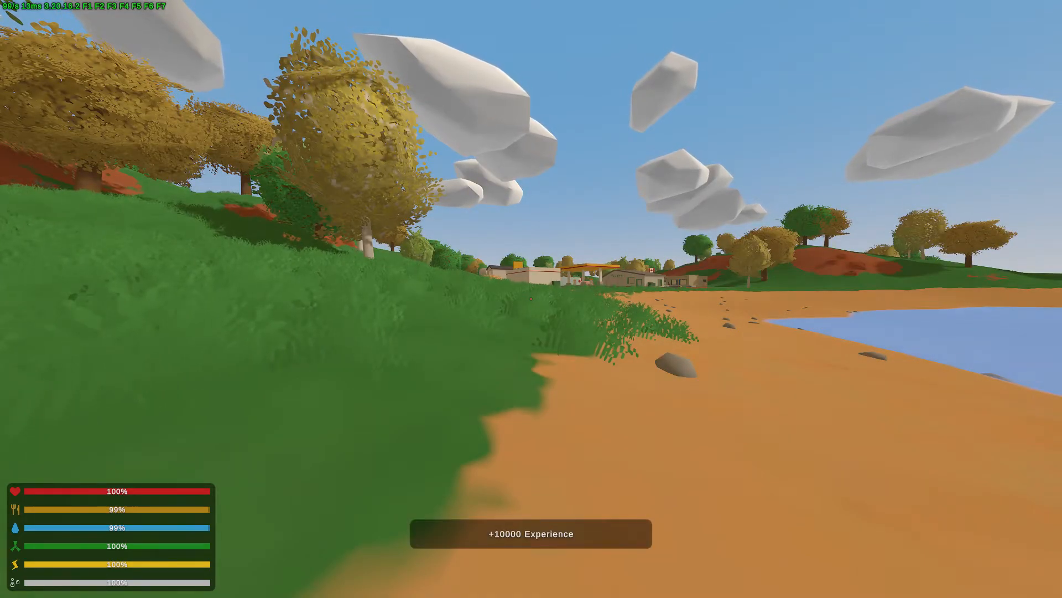
{"action": "key", "text": "u"}
{"action": "type", "text": "/"}
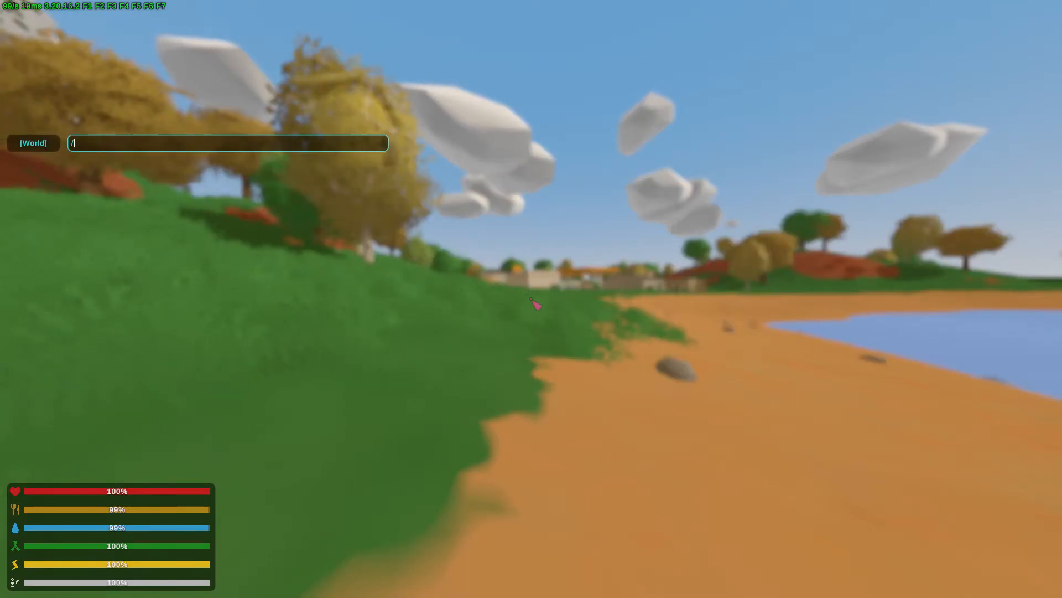
- Send a /give command with an item ID to the server from chat
{"action": "type", "text": "giv"}
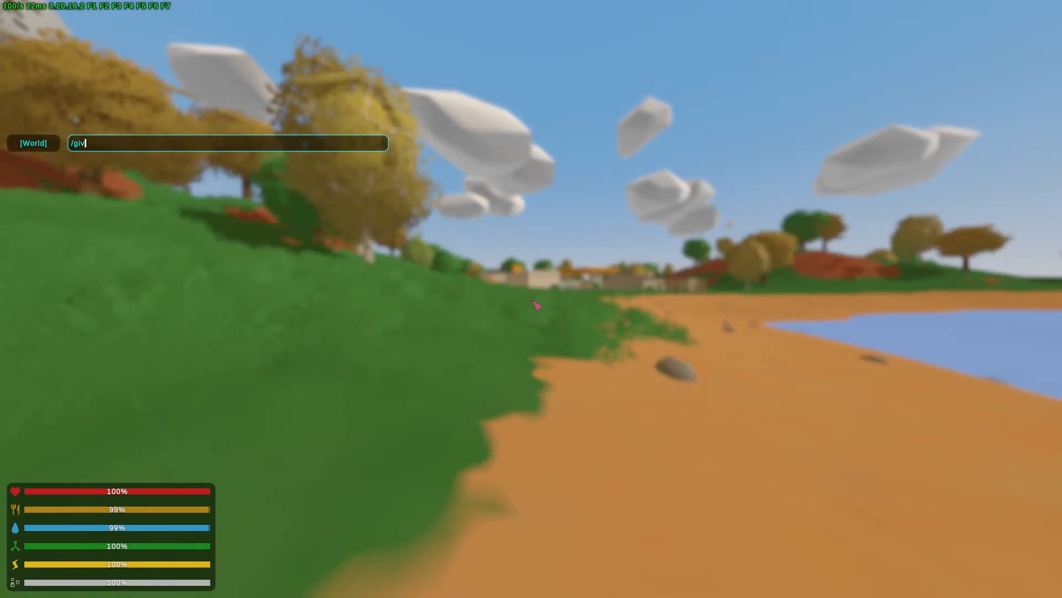
{"action": "type", "text": "e"}
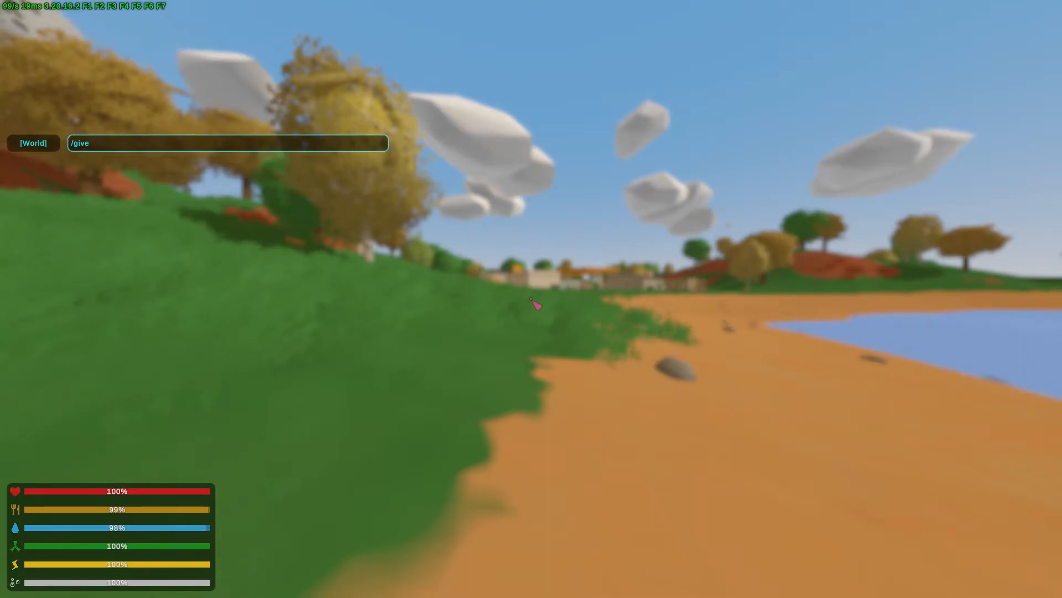
{"action": "type", "text": "4/"}
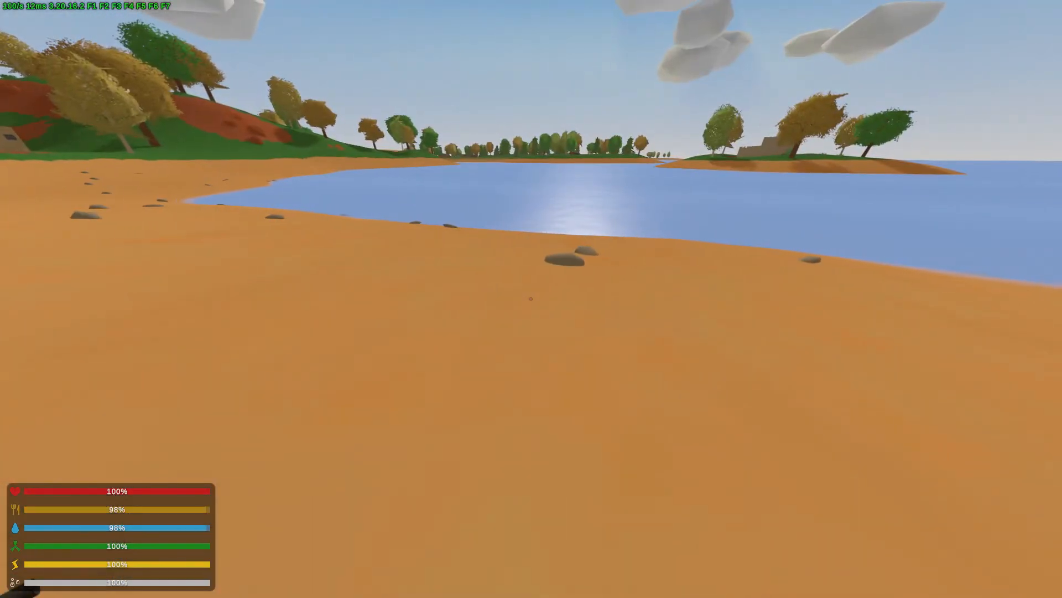
{"action": "mouse_move", "coordinate": [531, 298]}
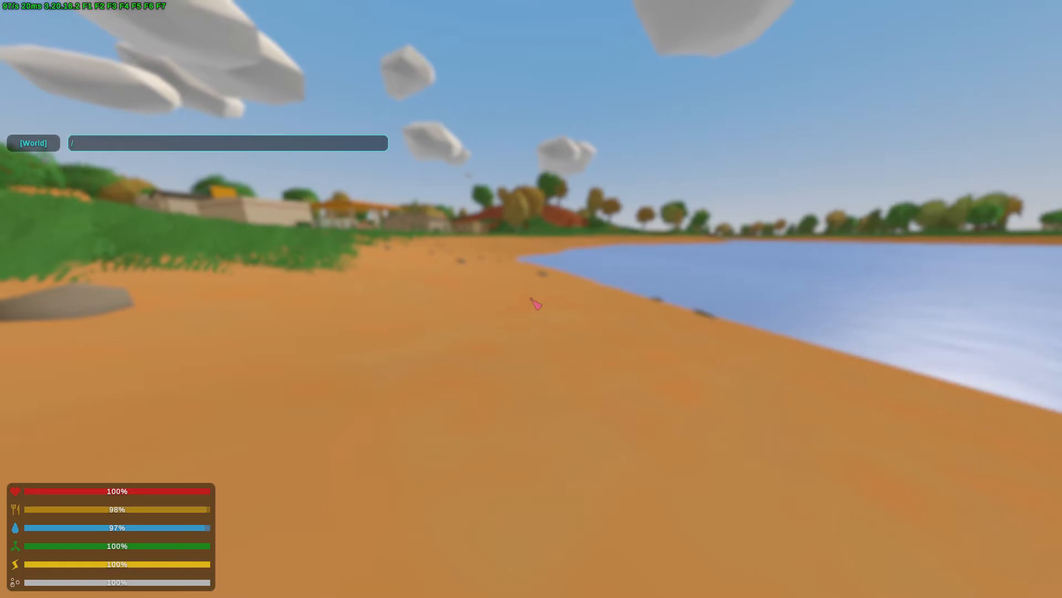
- Issue a /kick command against Joe with the reason 'test' from chat
{"action": "type", "text": "kick joe"}
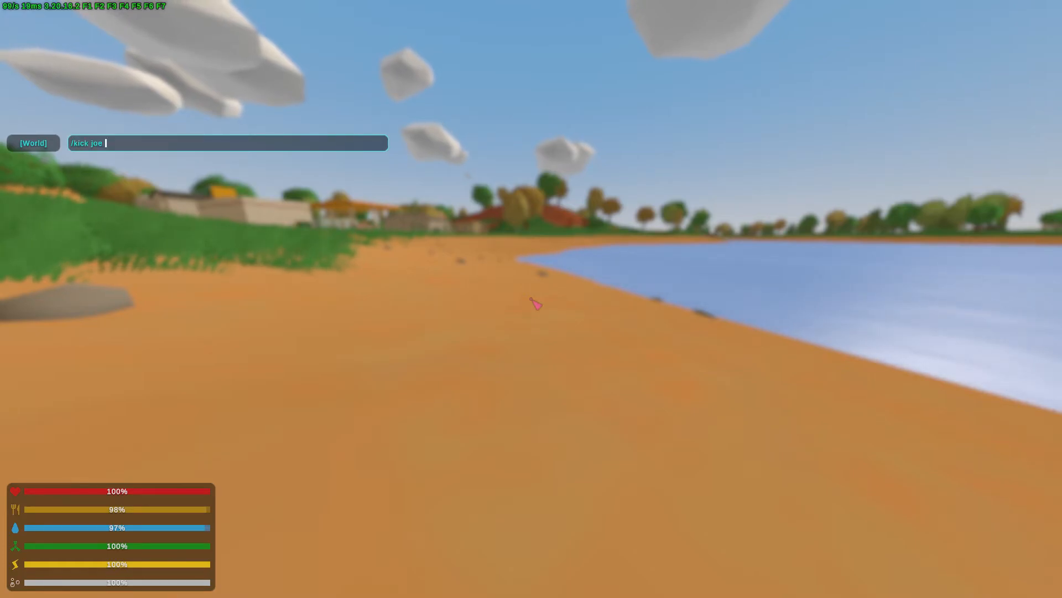
{"action": "type", "text": "/"}
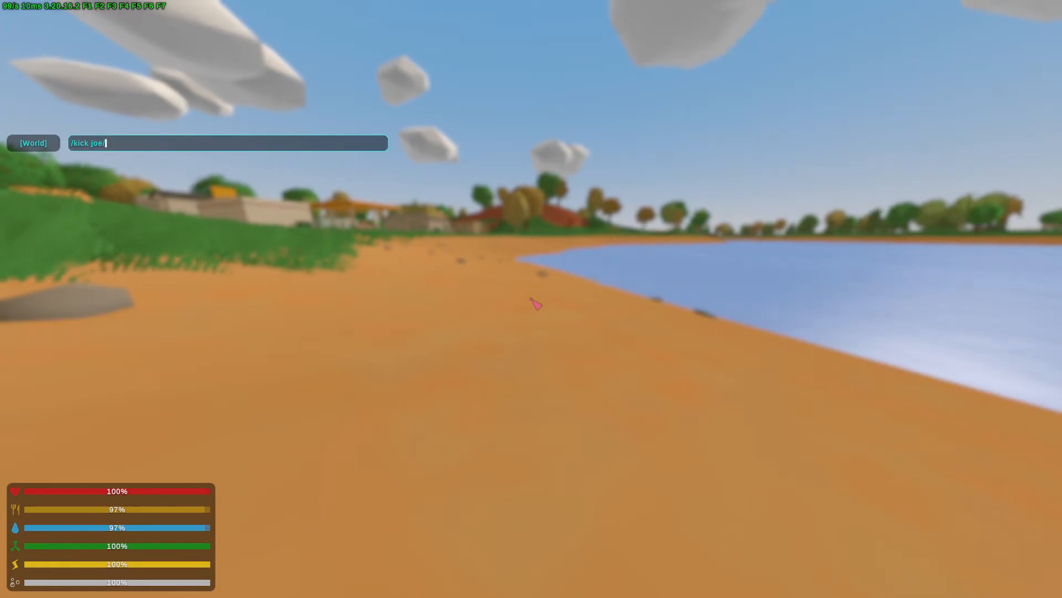
{"action": "type", "text": "test"}
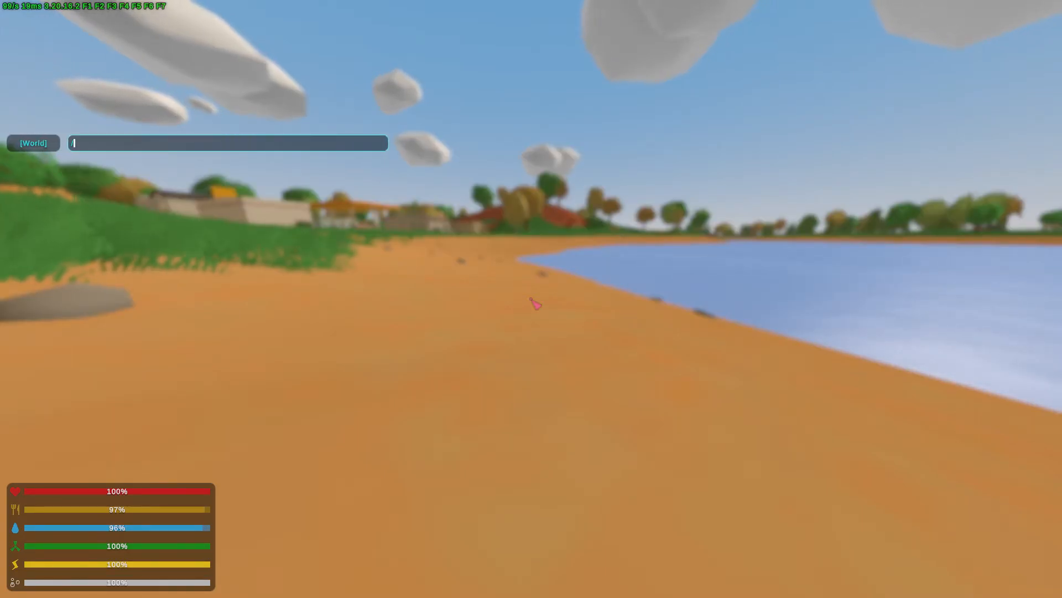
- Kill your own character with /kill, respawn on the wooded hillside, and begin a reputation command
{"action": "type", "text": "kill"}
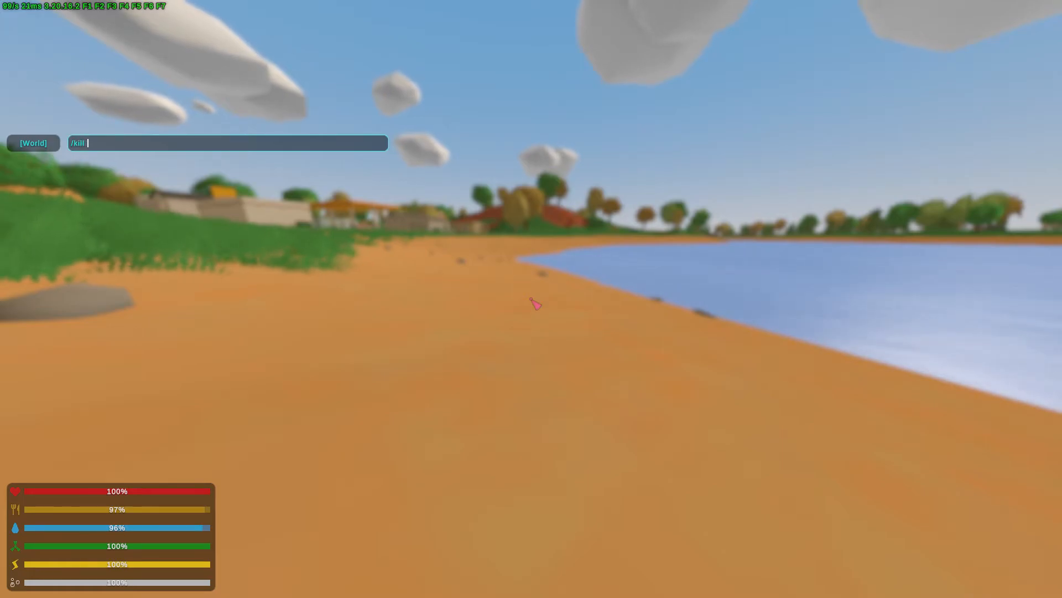
{"action": "key", "text": "Return"}
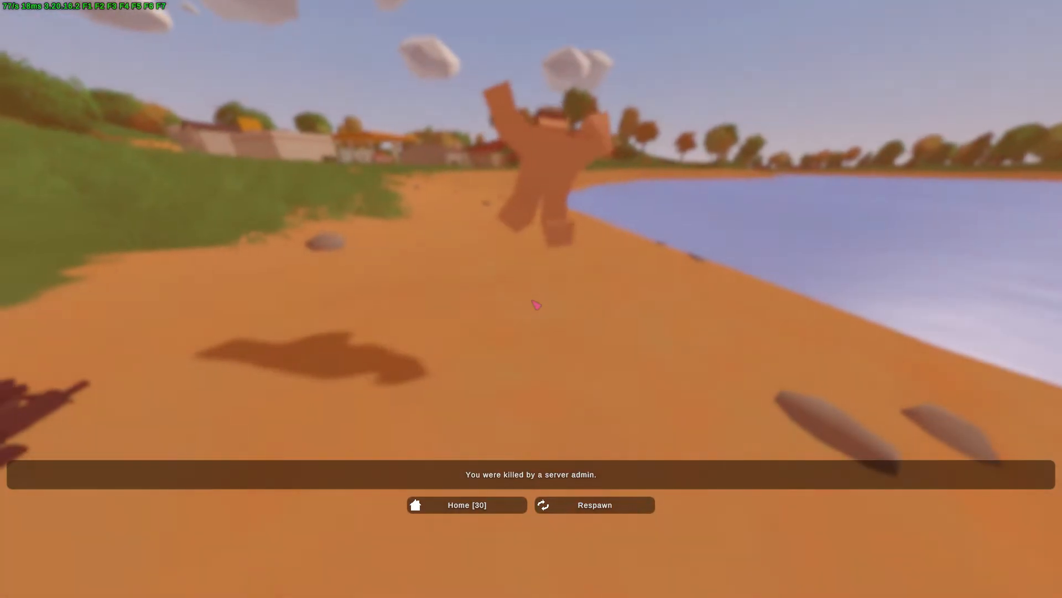
{"action": "left_click", "coordinate": [594, 504]}
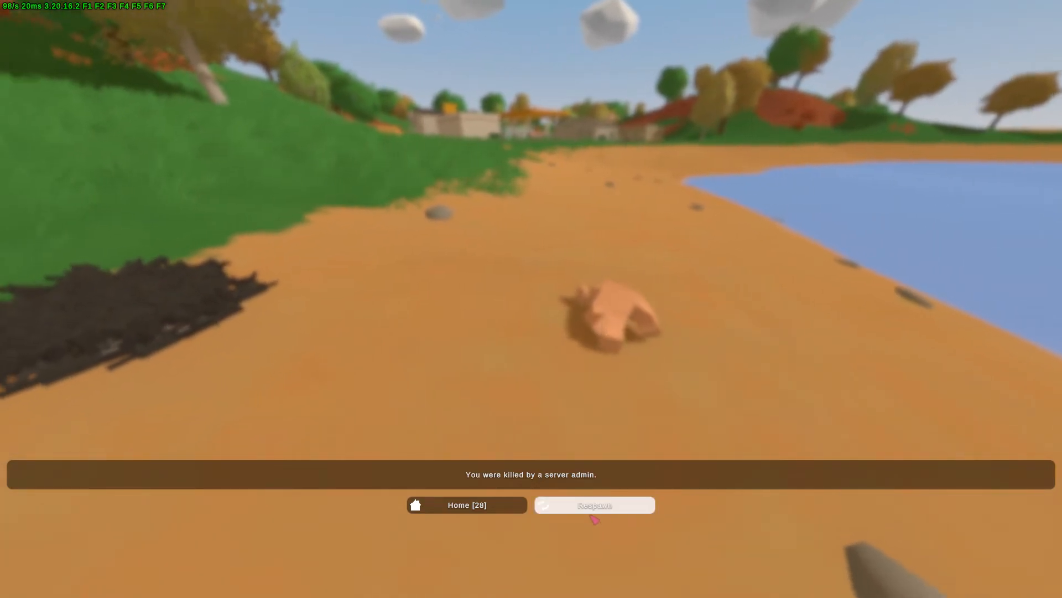
{"action": "left_click", "coordinate": [595, 504]}
{"action": "type", "text": "/"}
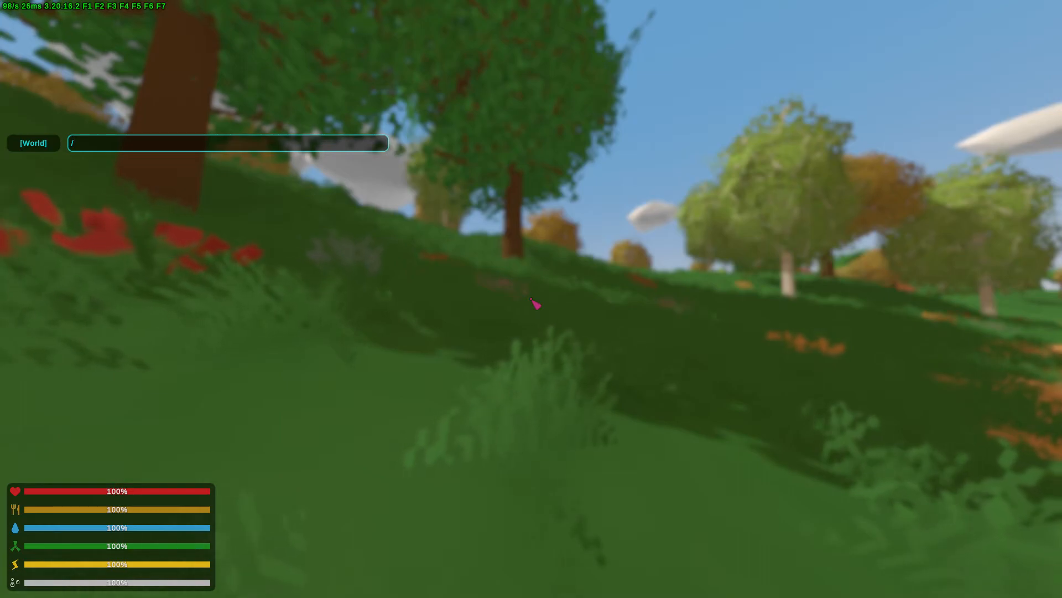
{"action": "type", "text": "reputation"}
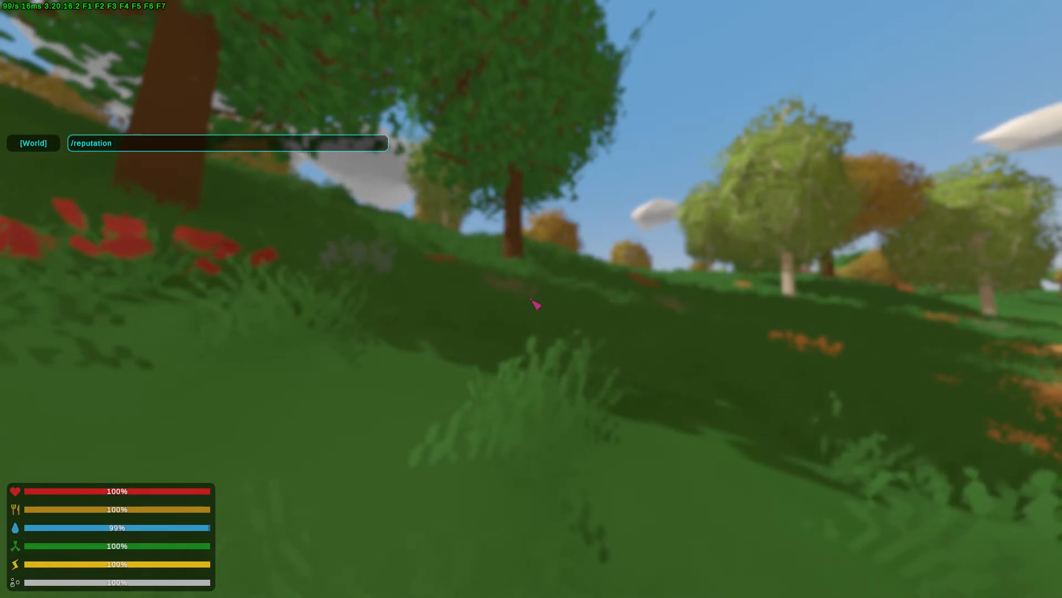
- Grant your character +1000 reputation with the /reputation chat command
{"action": "type", "text": "+1"}
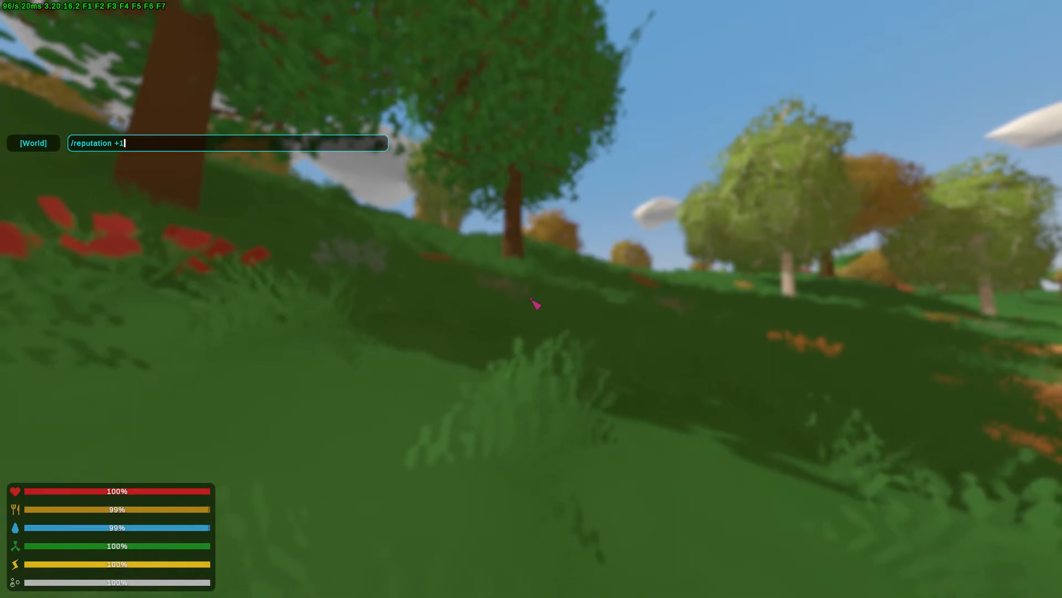
{"action": "key", "text": "Return"}
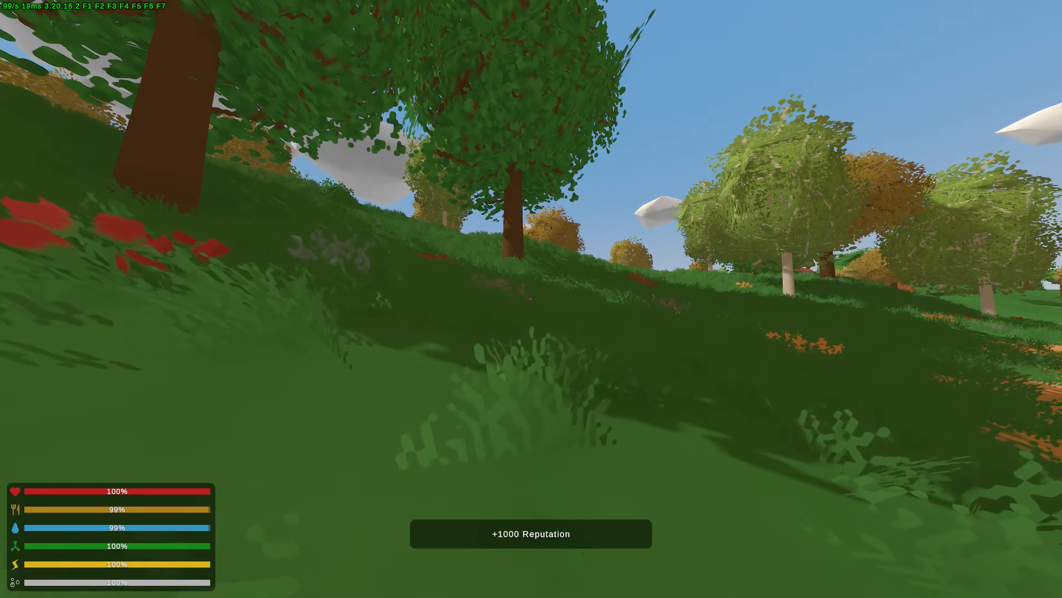
{"action": "key", "text": "m"}
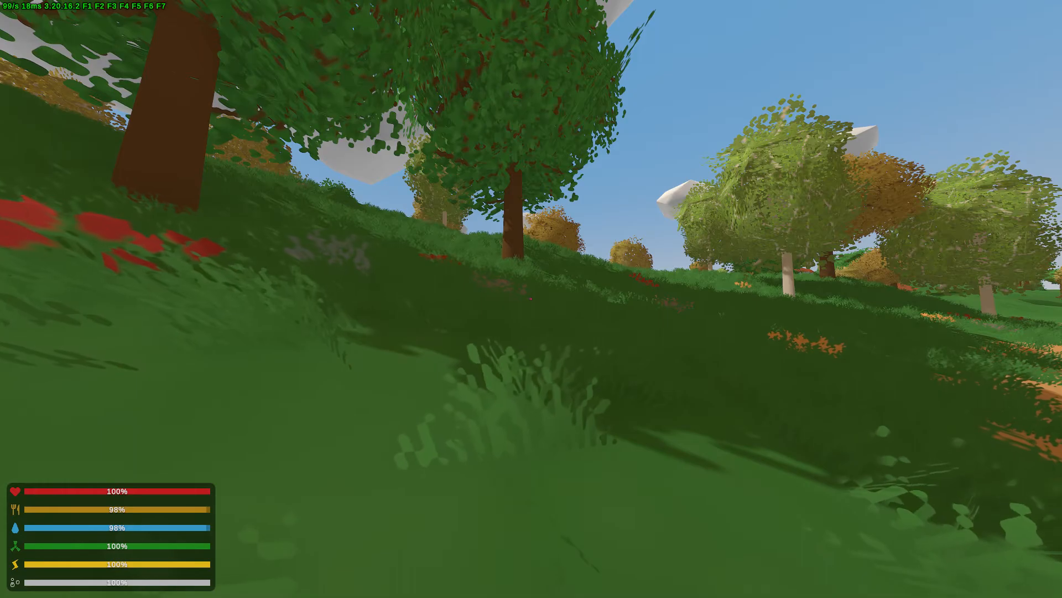
{"action": "mouse_move", "coordinate": [531, 299]}
{"action": "type", "text": "/"}
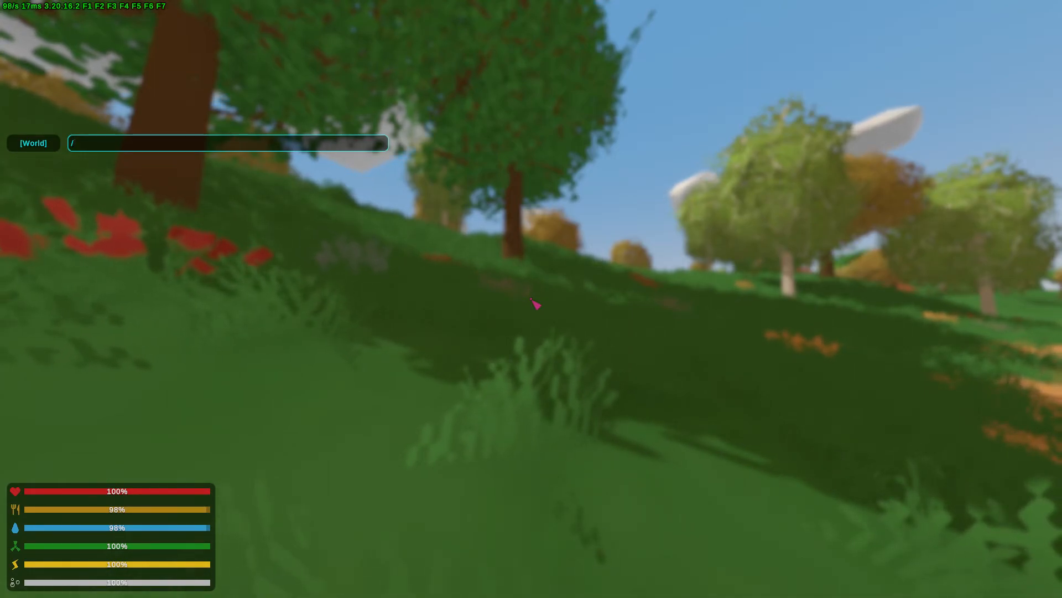
- Send a /slay command aimed at Joe from chat, then pause the game
{"action": "type", "text": "slay"}
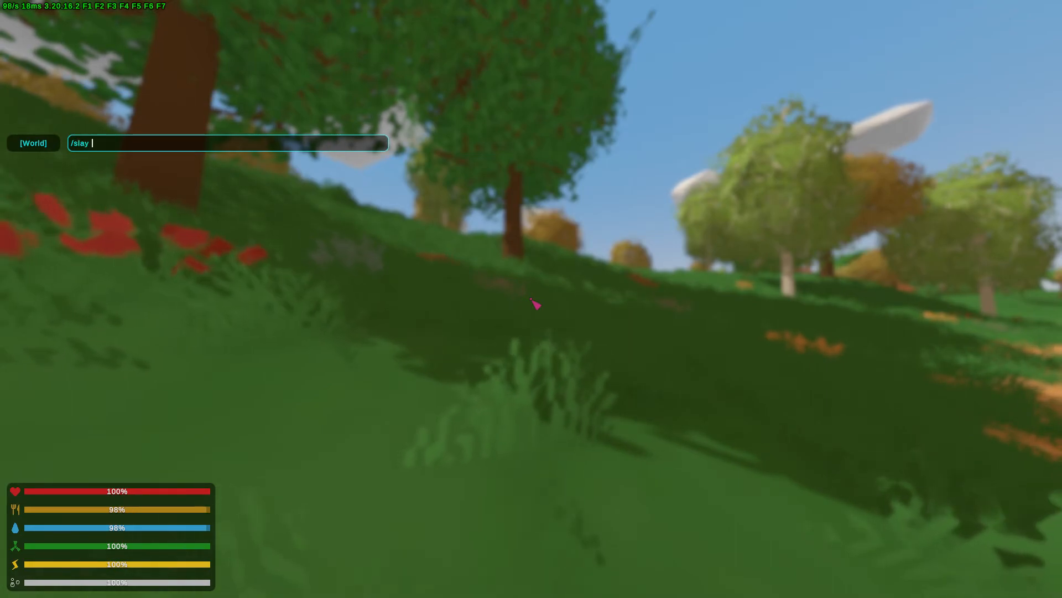
{"action": "type", "text": "joe"}
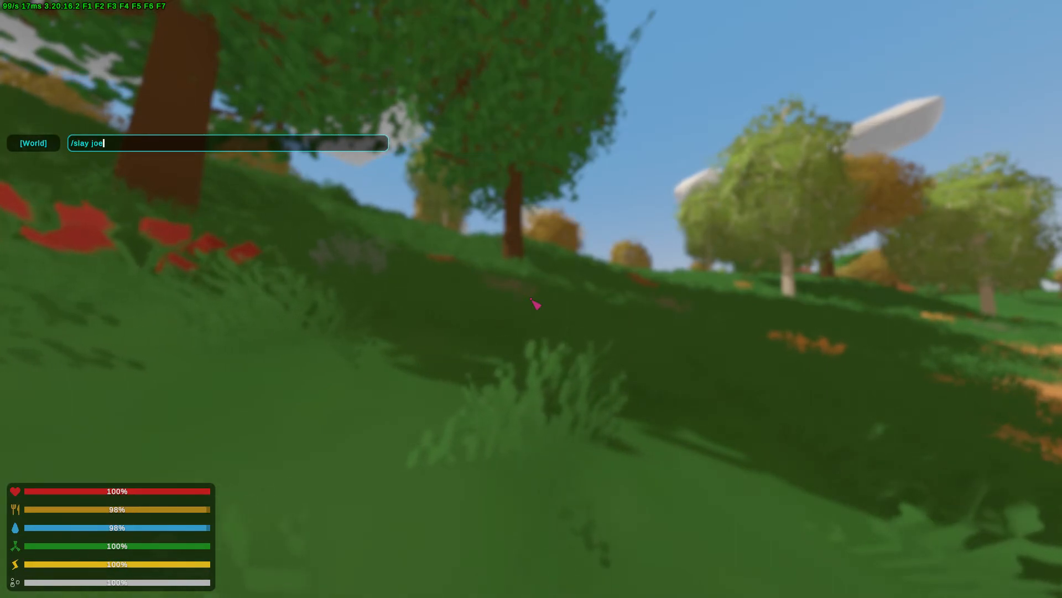
{"action": "key", "text": "Return"}
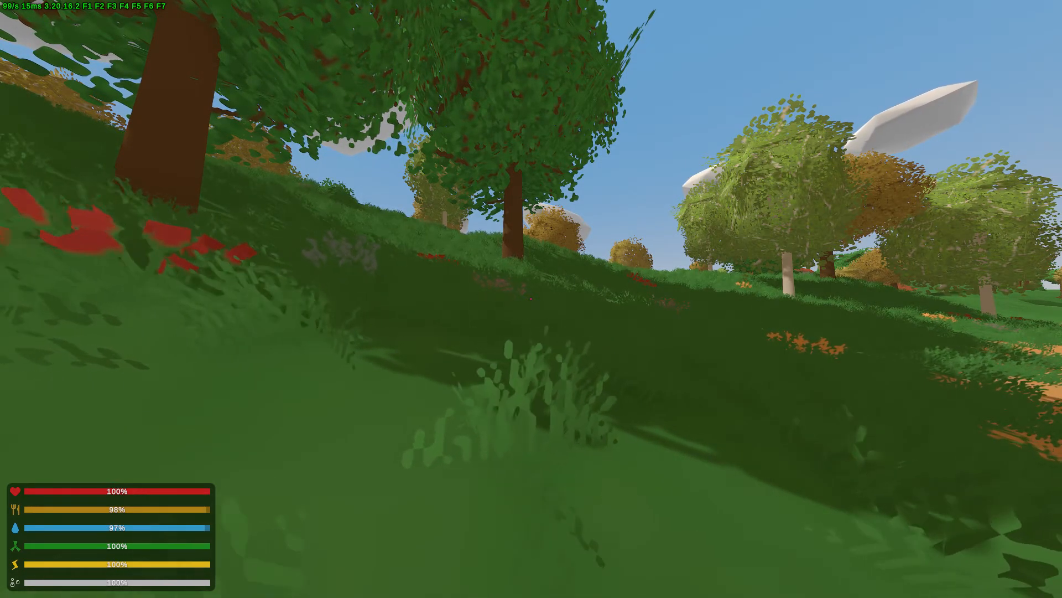
{"action": "type", "text": "/spy warp"}
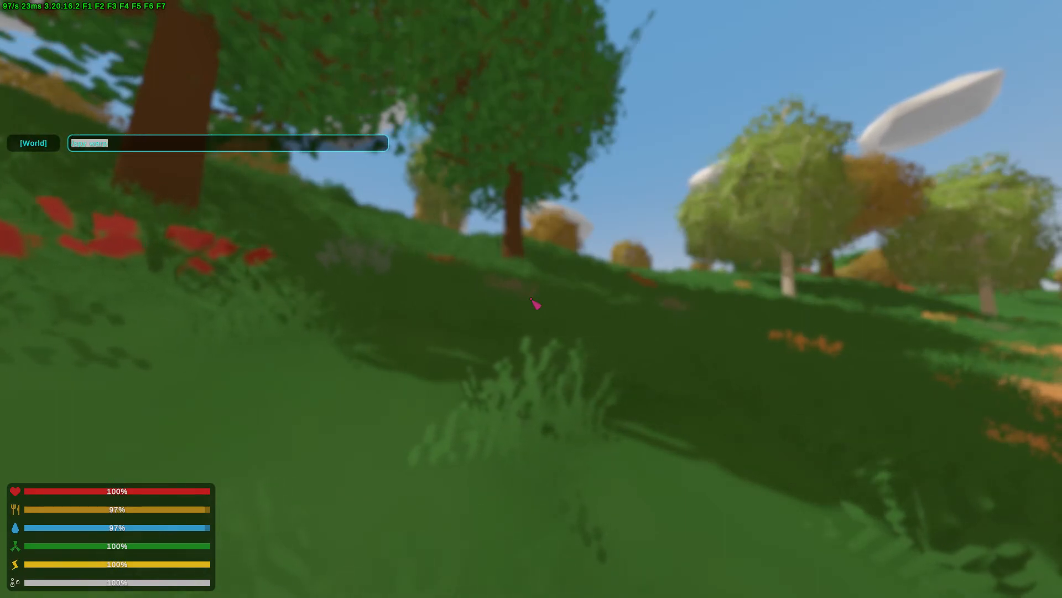
{"action": "key", "text": "Escape"}
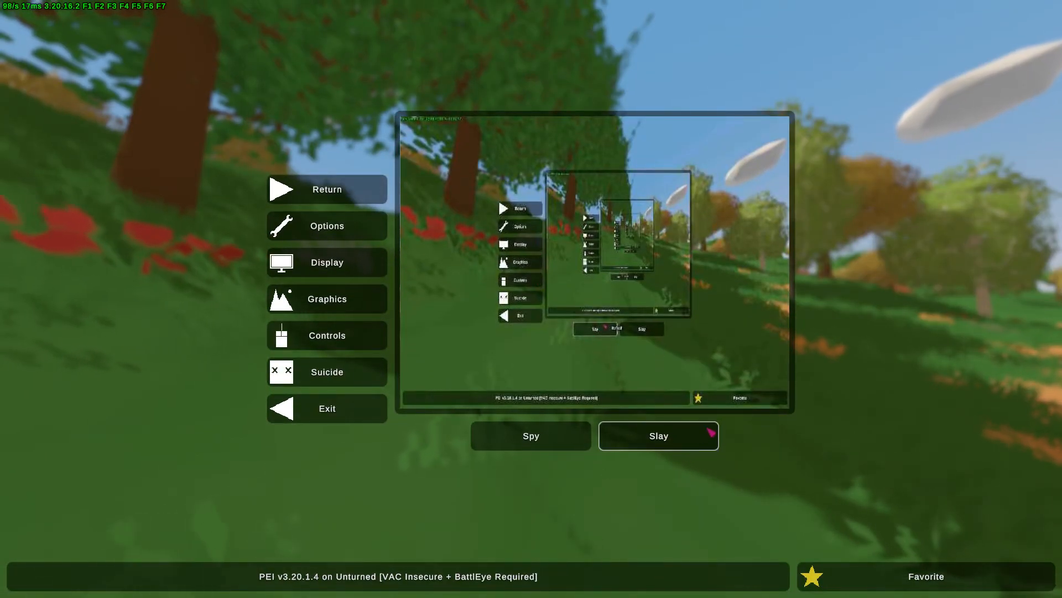
- Slay the chosen player from the pause menu and resume play
{"action": "left_click", "coordinate": [326, 189]}
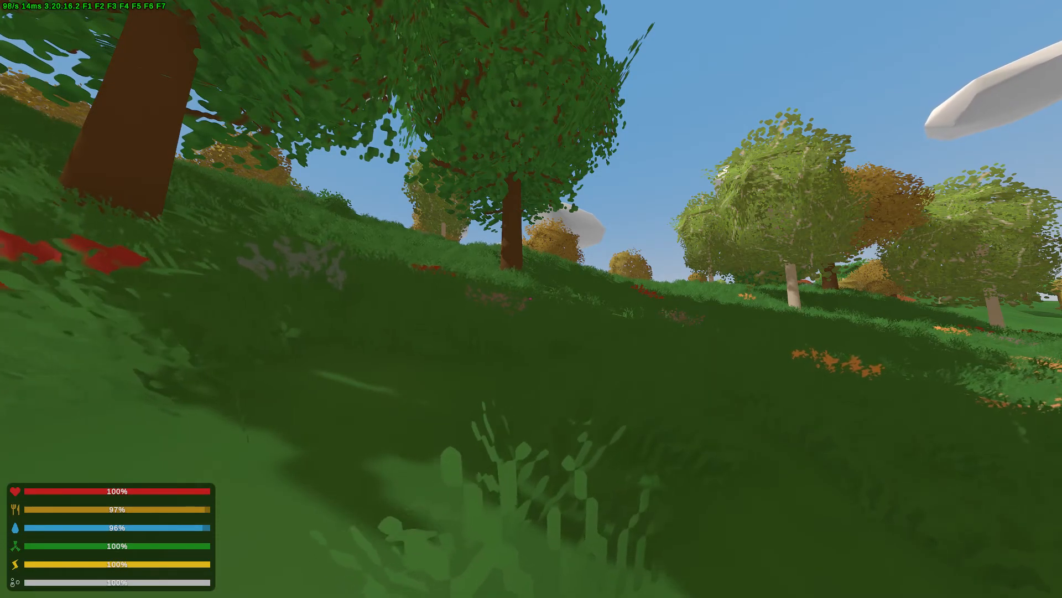
- Teleport to the Summer location with the /teleport chat command
{"action": "type", "text": "/te"}
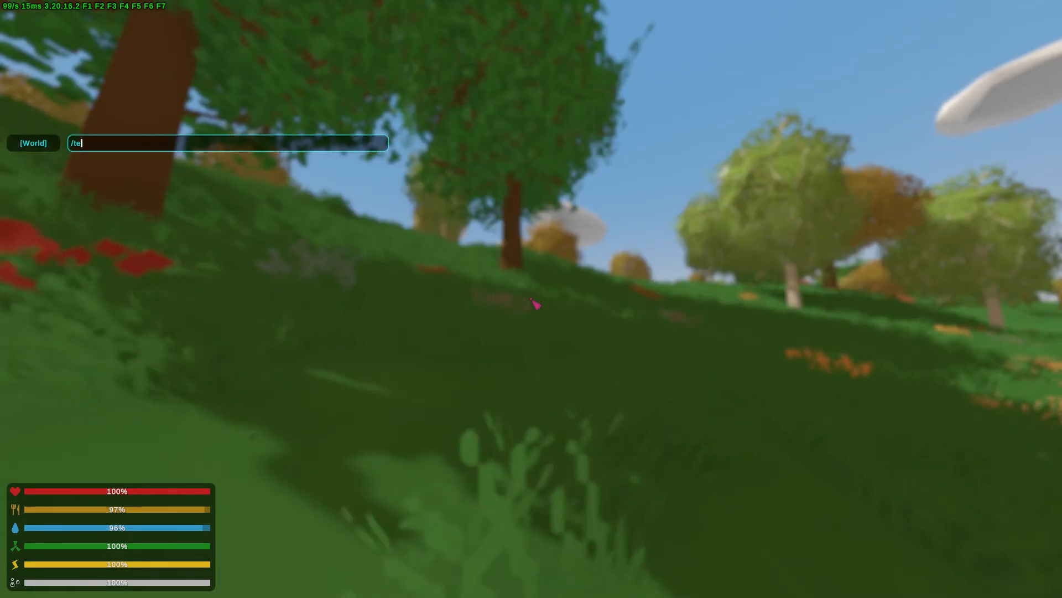
{"action": "type", "text": "leport"}
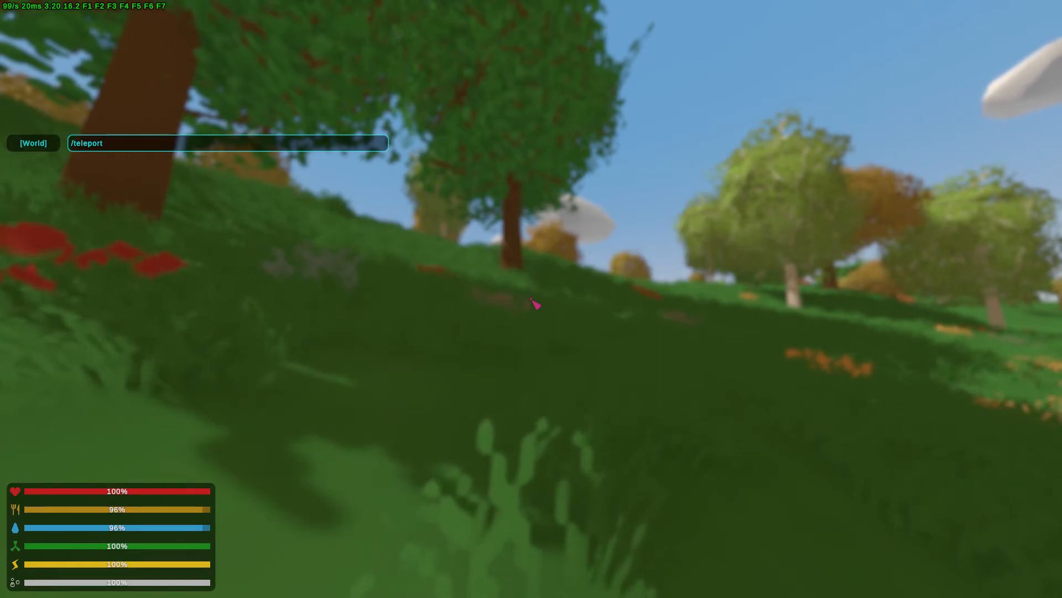
{"action": "type", "text": "S"}
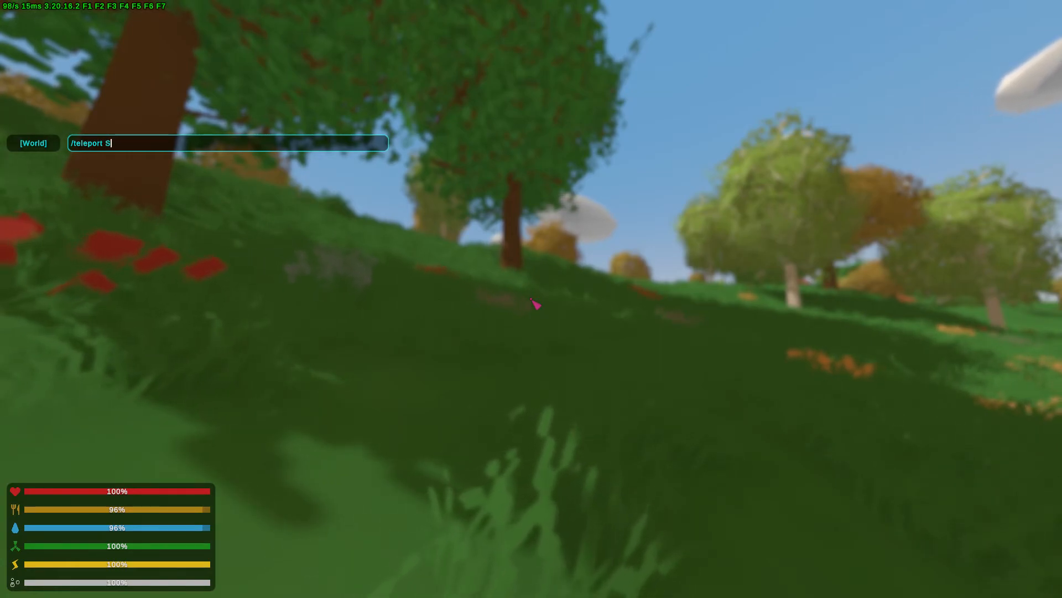
{"action": "type", "text": "ummer"}
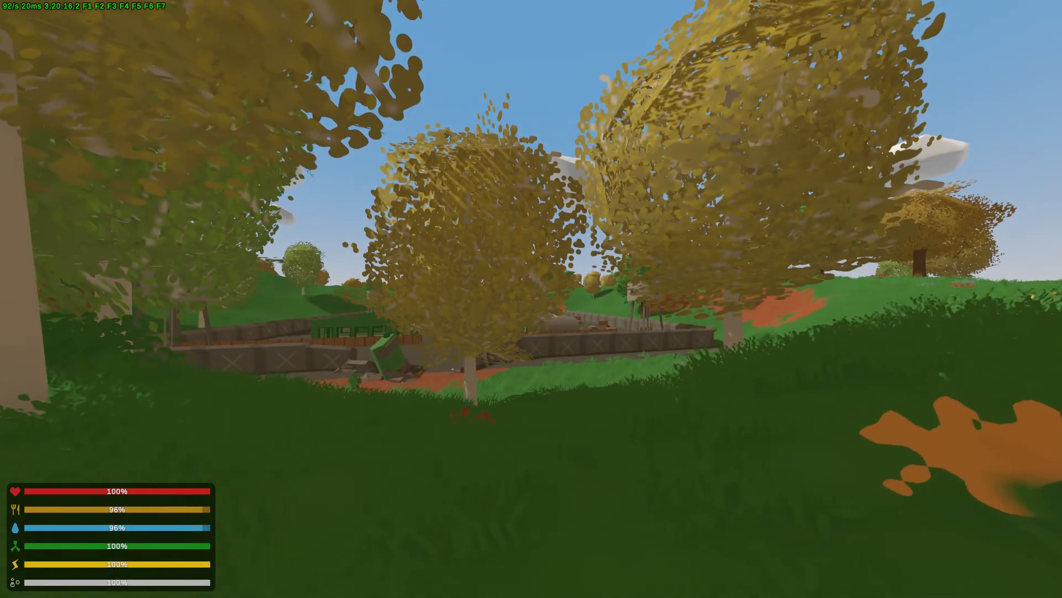
{"action": "mouse_move", "coordinate": [531, 298]}
{"action": "type", "text": "/"}
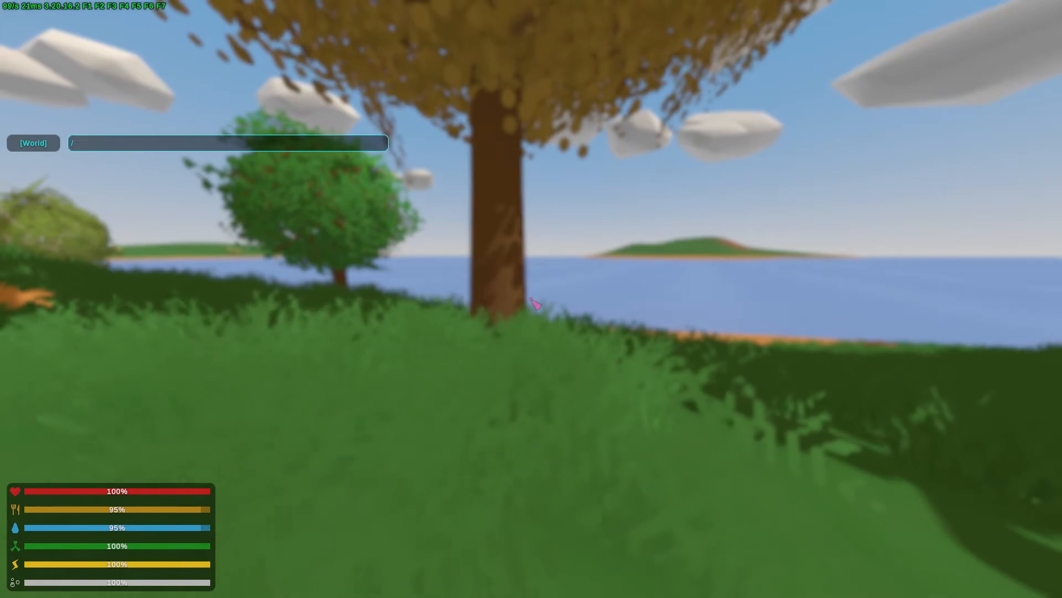
- Revoke your own admin rights with /unadmin, then pause the game beside the lake
{"action": "type", "text": "unadmin"}
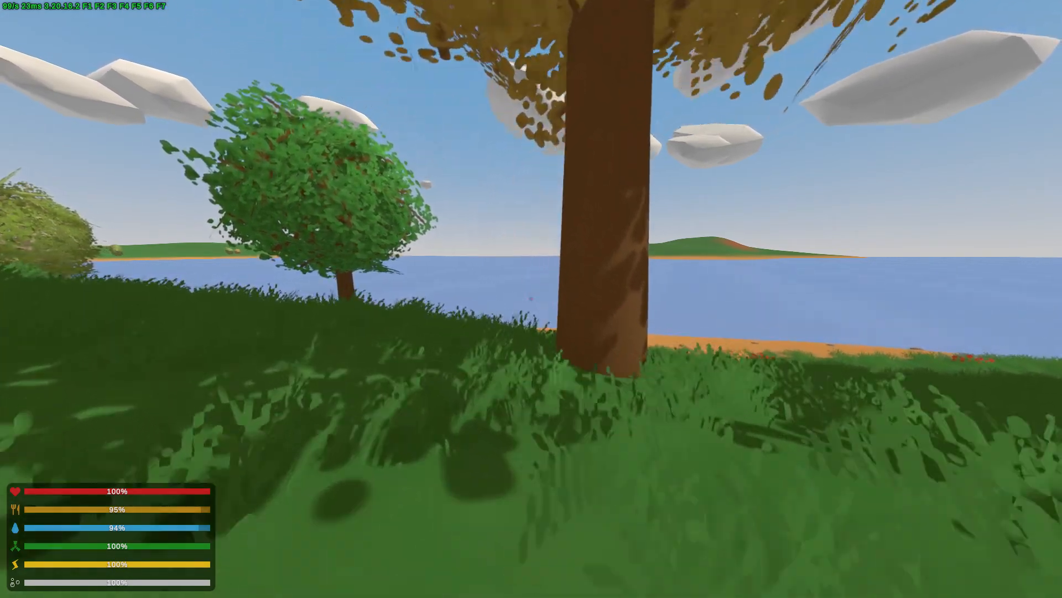
{"action": "key", "text": "Escape"}
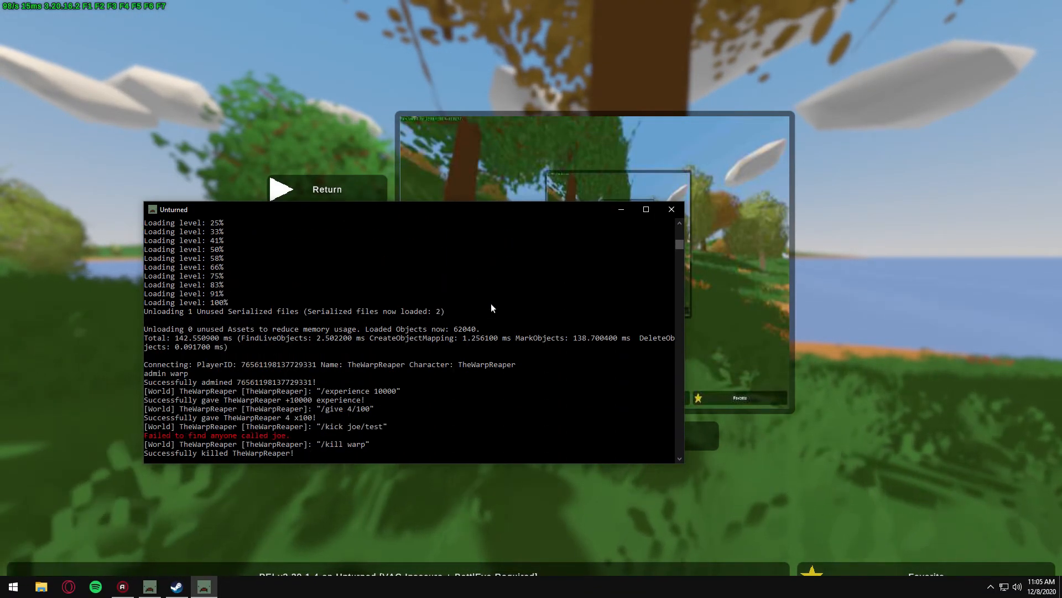
- Select the player ID in the server console log, put the console away and resume play
{"action": "double_click", "coordinate": [304, 364]}
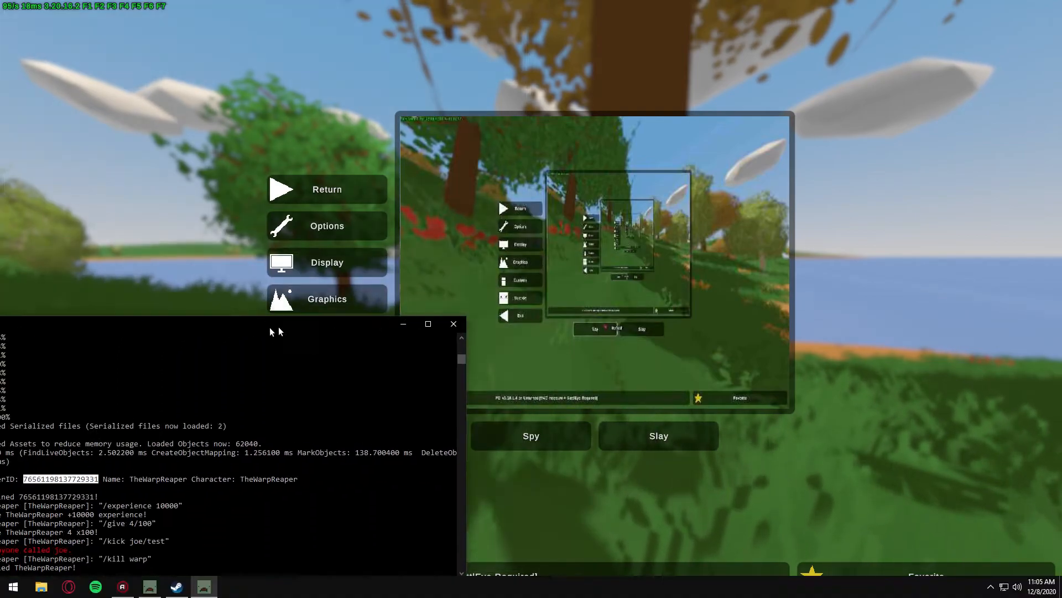
{"action": "left_click", "coordinate": [454, 323]}
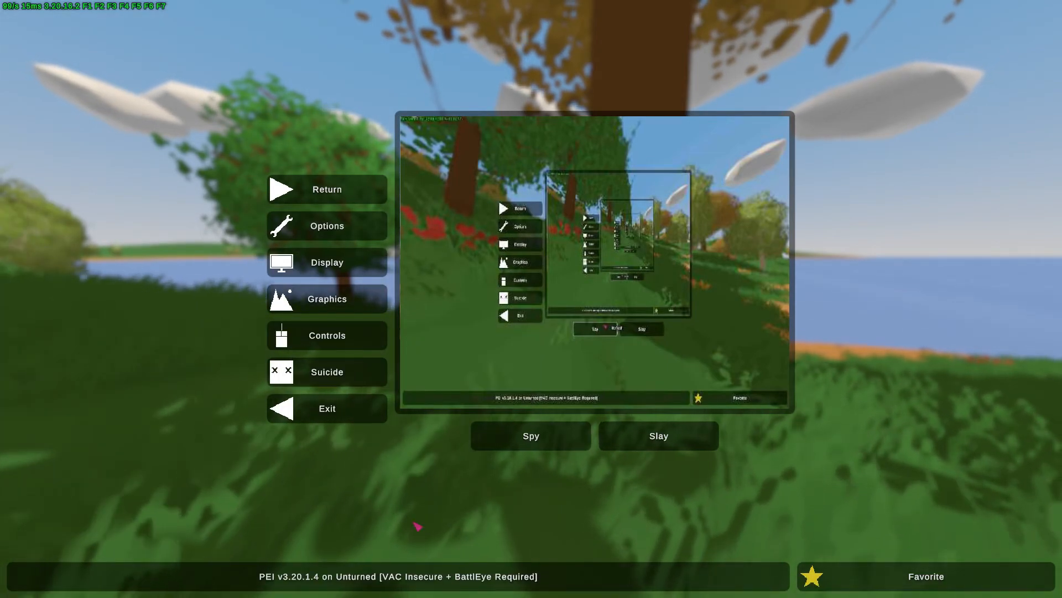
{"action": "left_click", "coordinate": [326, 189]}
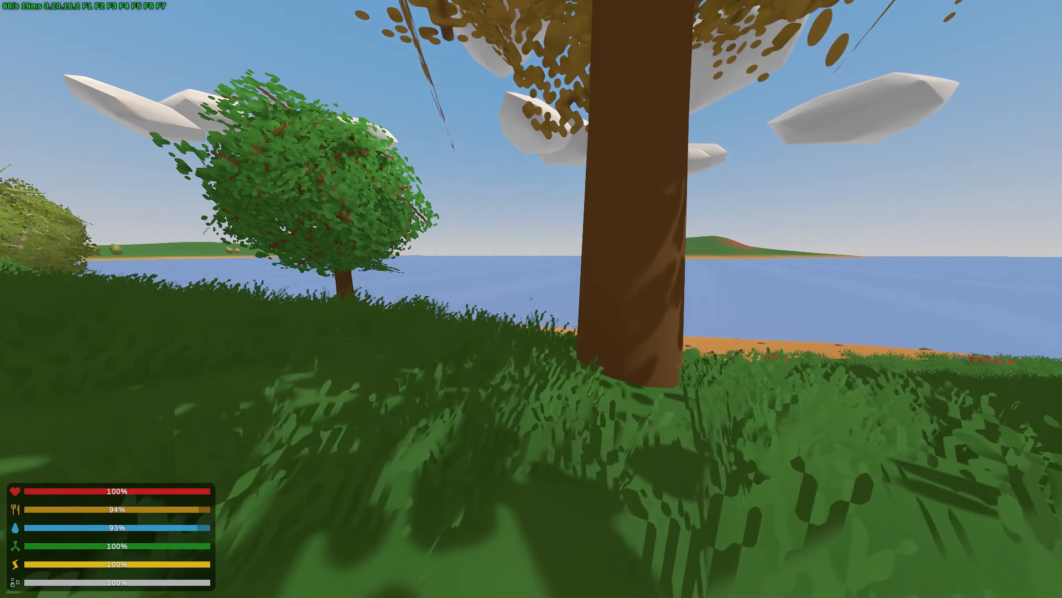
- Spawn an orange offroader via the chat command /vehicle 4
{"action": "key", "text": "Return"}
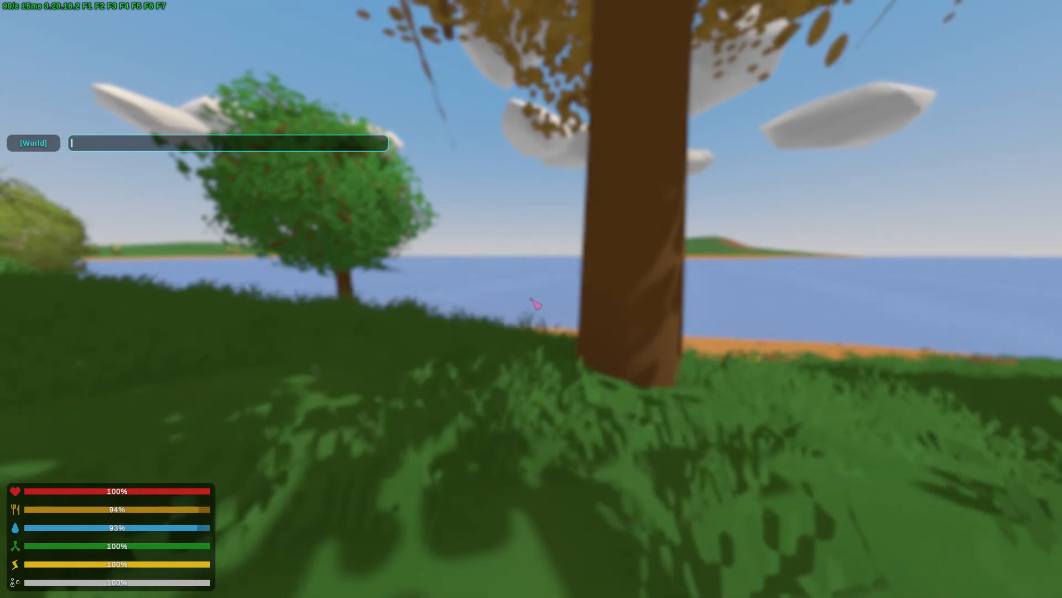
{"action": "type", "text": "/vehi"}
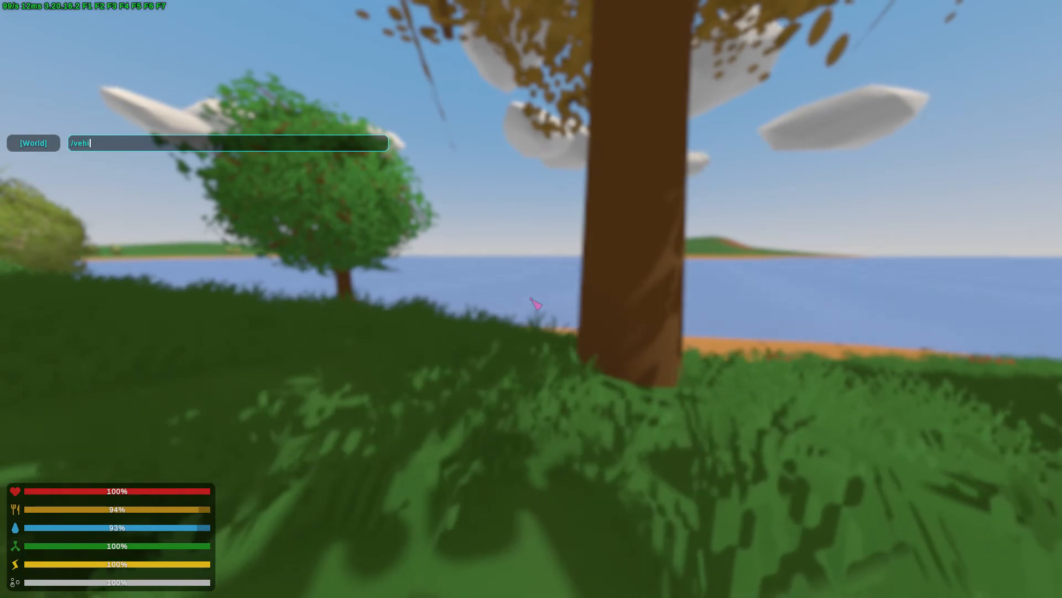
{"action": "type", "text": "cle"}
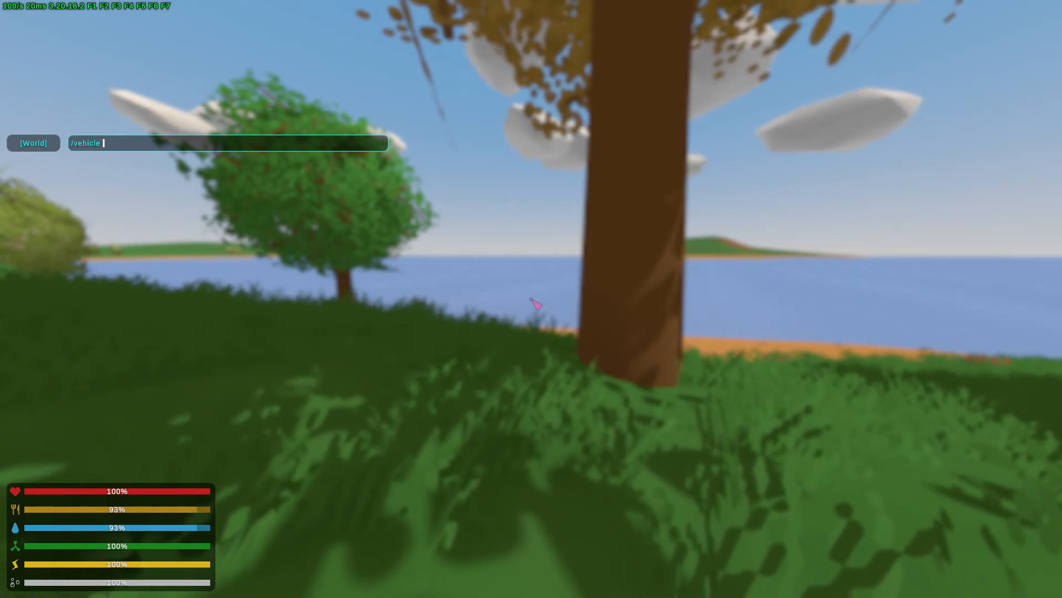
{"action": "type", "text": "4"}
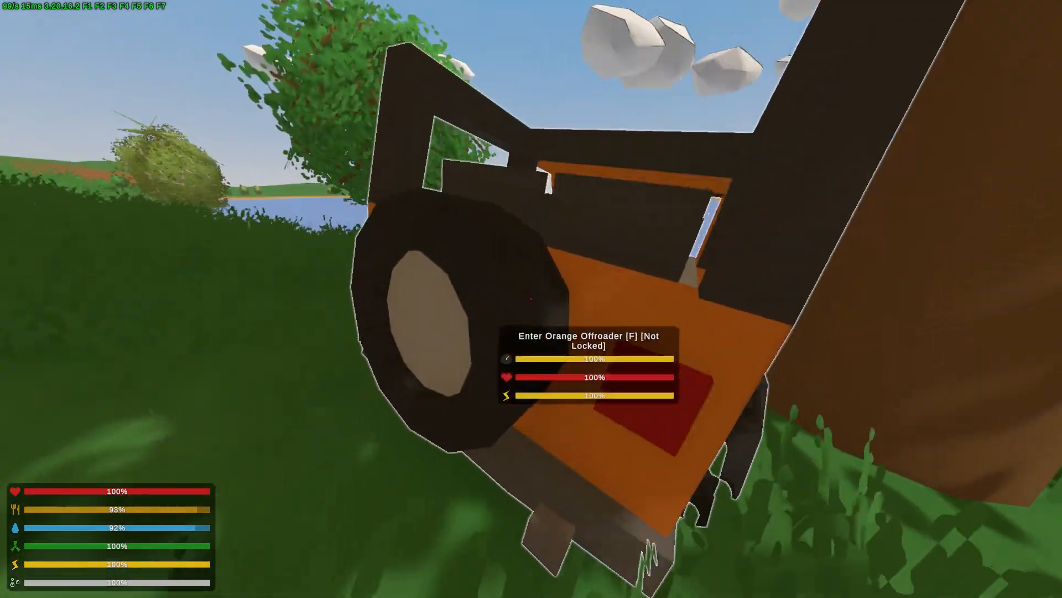
{"action": "key", "text": "f"}
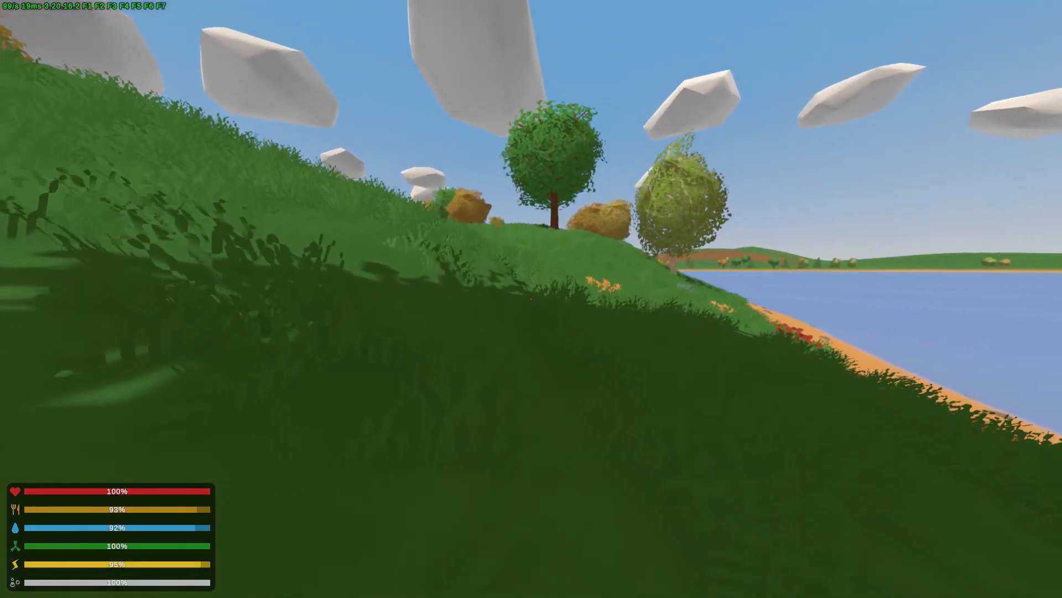
{"action": "mouse_move", "coordinate": [531, 299]}
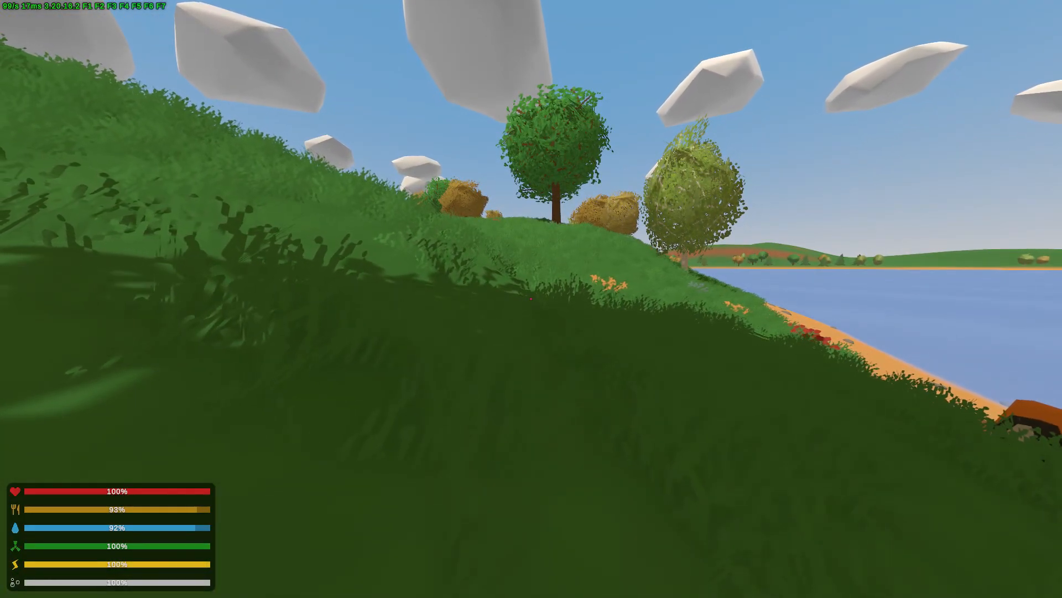
{"action": "mouse_move", "coordinate": [531, 299]}
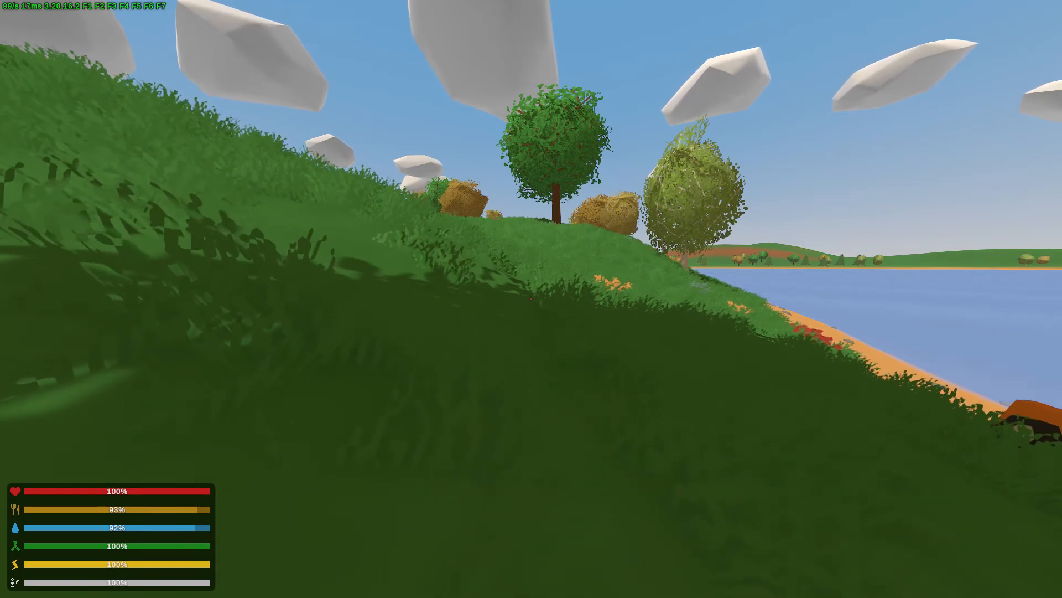
- Order a rainstorm over the map with the chat command /weather storm
{"action": "type", "text": "/wea"}
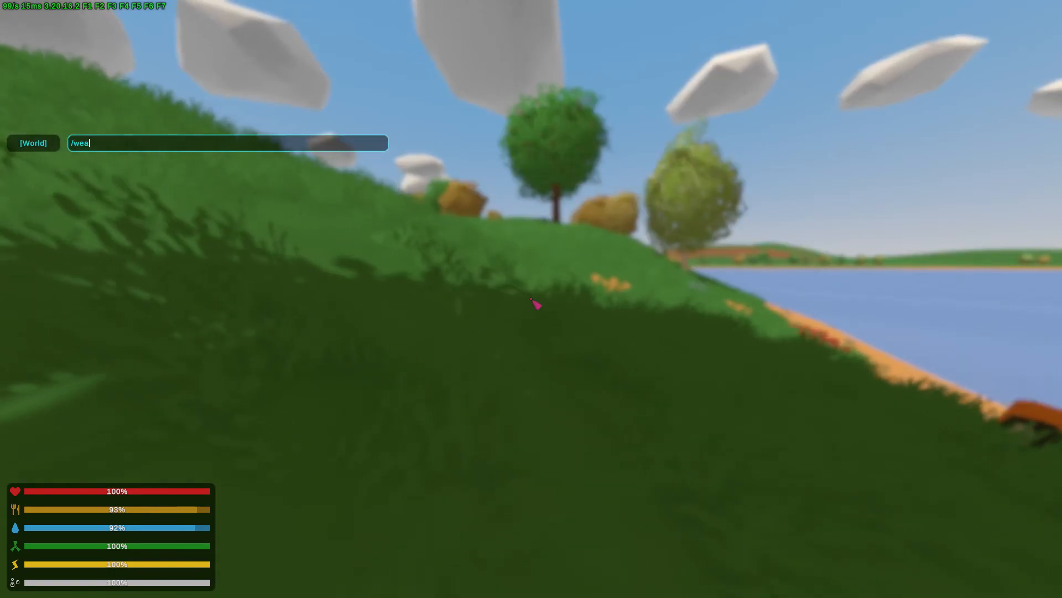
{"action": "type", "text": "ther"}
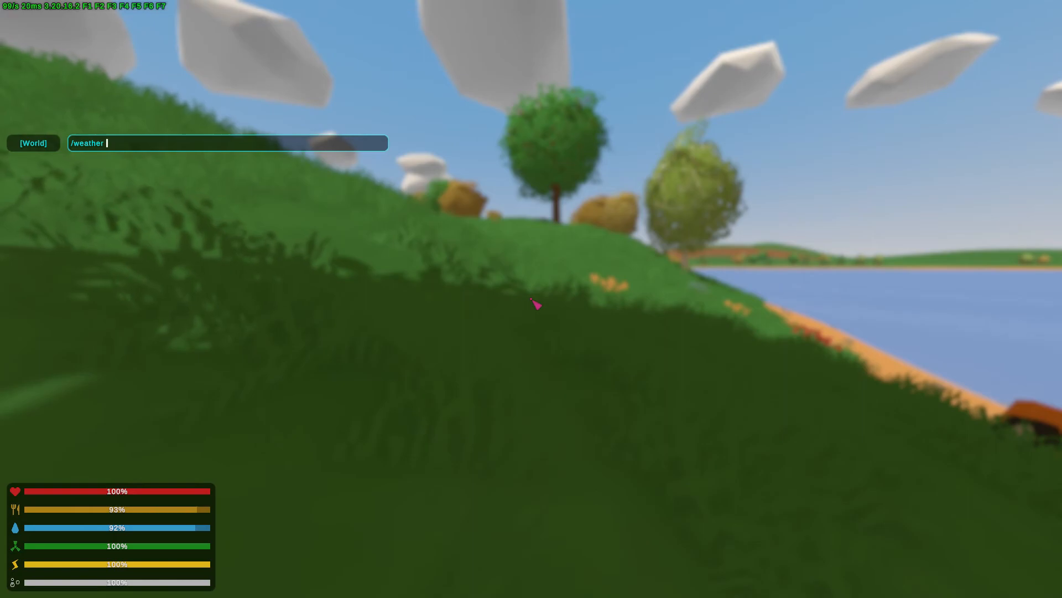
{"action": "type", "text": "stor"}
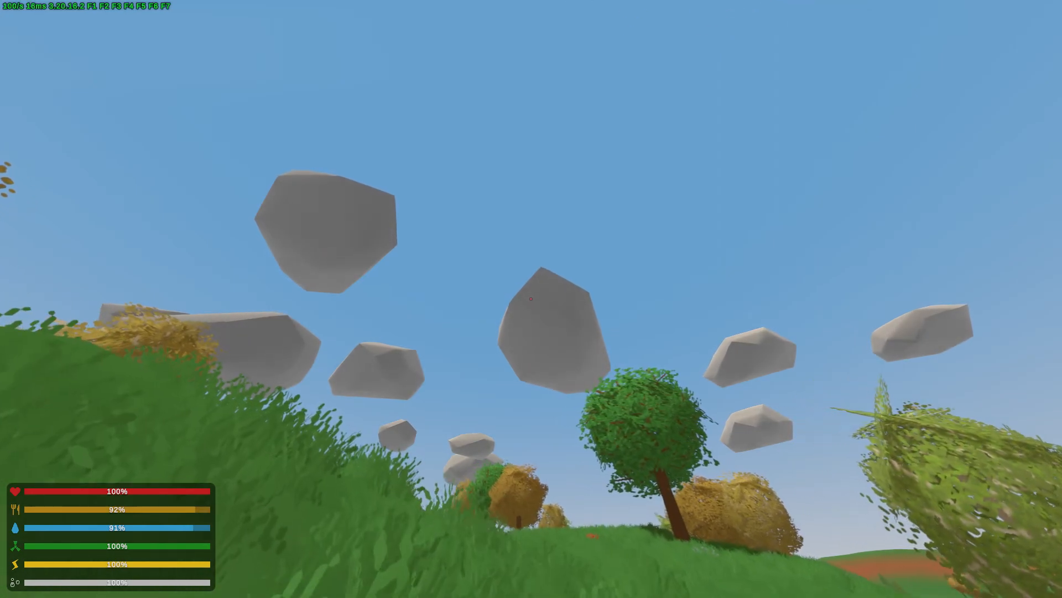
{"action": "mouse_move", "coordinate": [531, 299]}
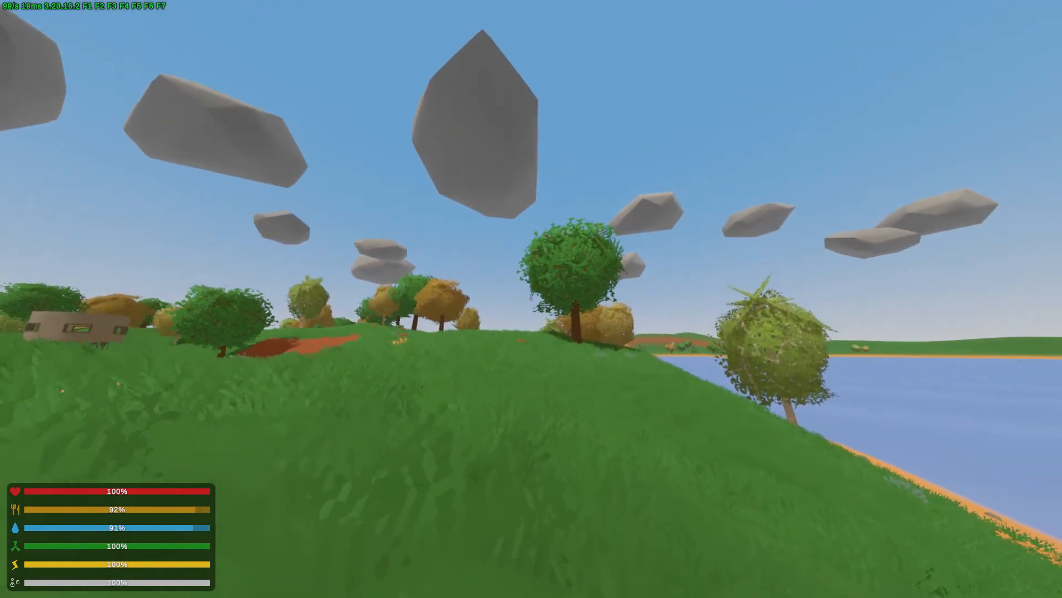
{"action": "mouse_move", "coordinate": [531, 299]}
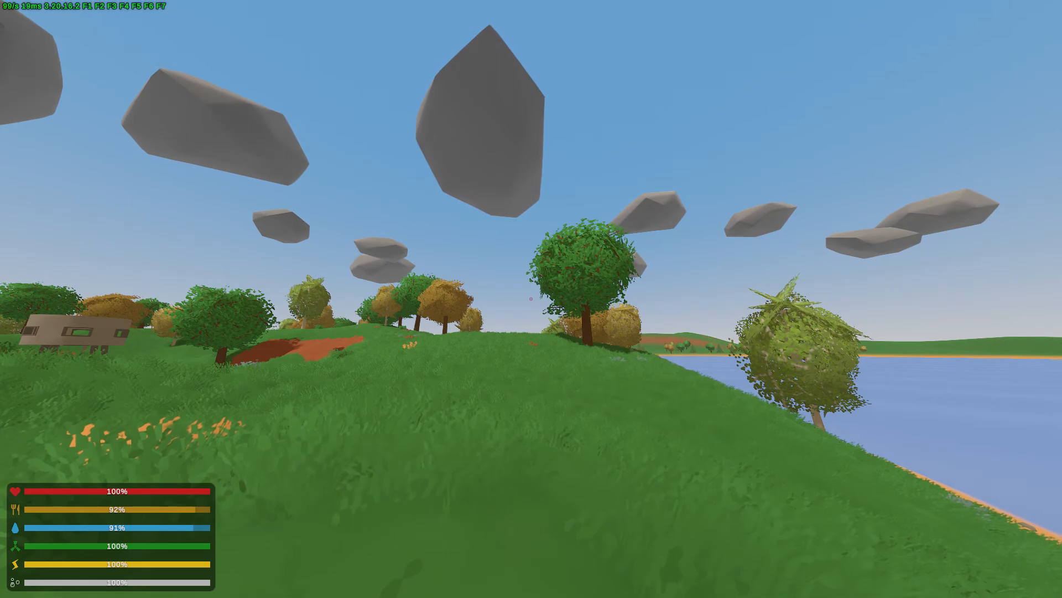
{"action": "mouse_move", "coordinate": [531, 299]}
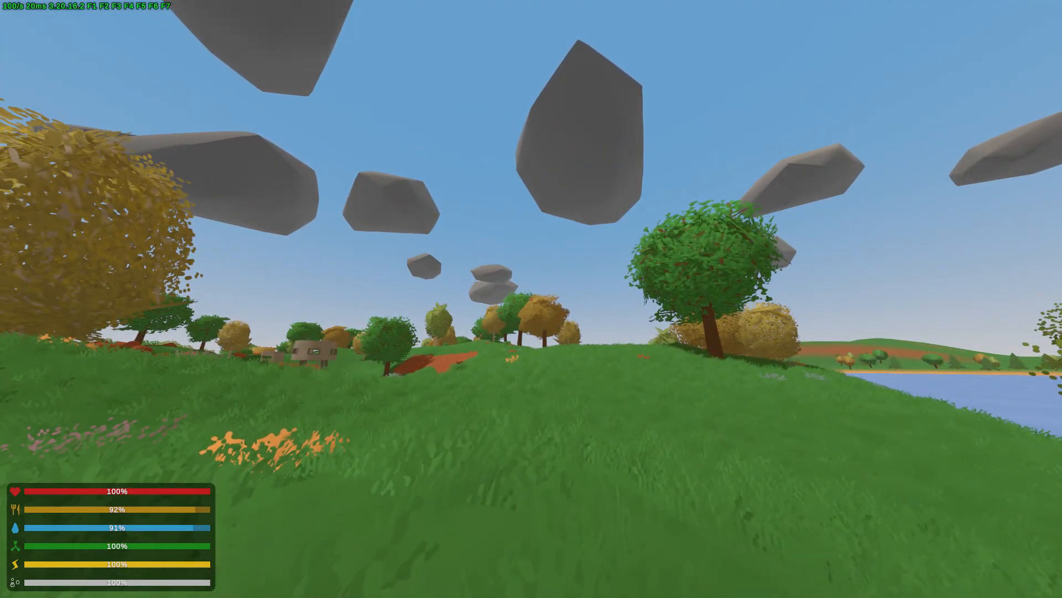
{"action": "key", "text": "m"}
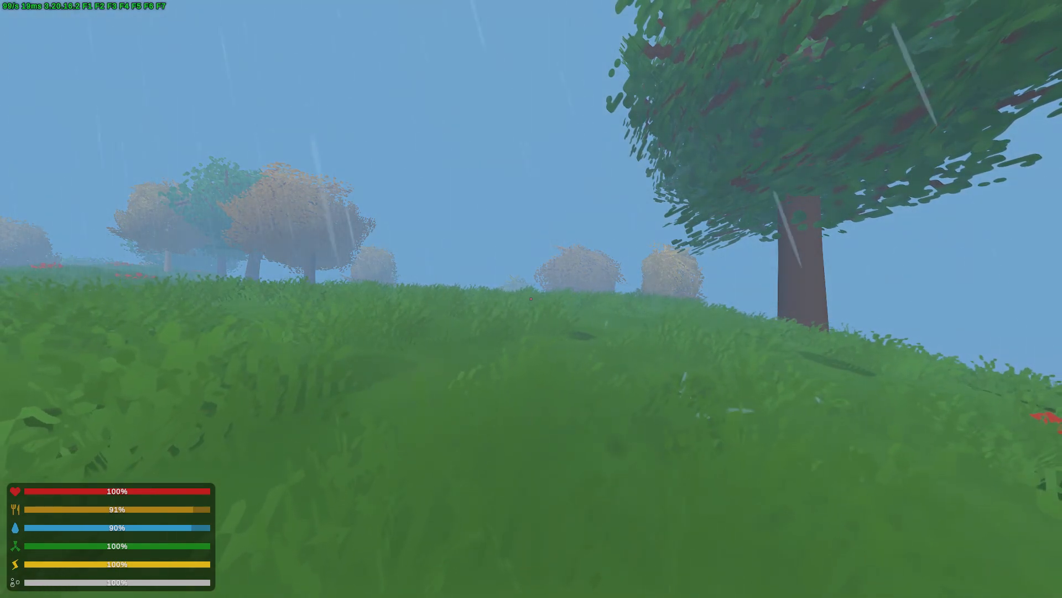
{"action": "mouse_move", "coordinate": [531, 299]}
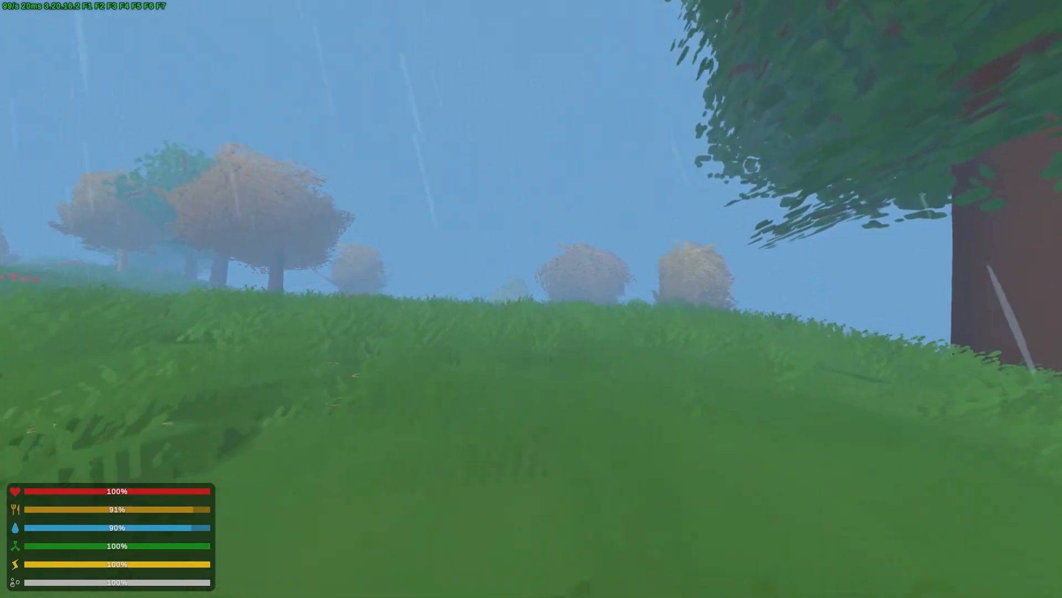
{"action": "mouse_move", "coordinate": [531, 298]}
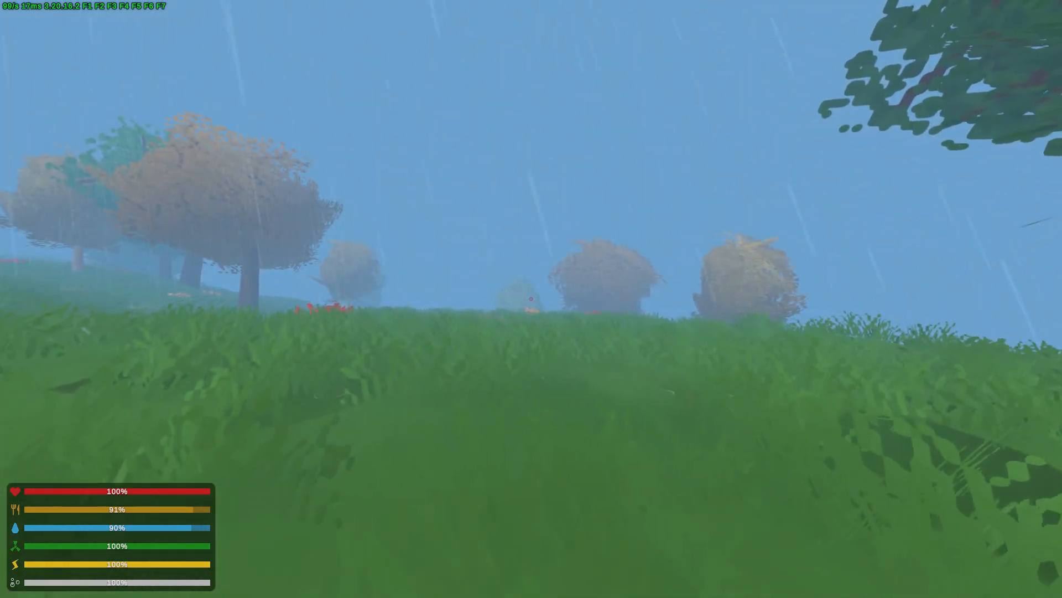